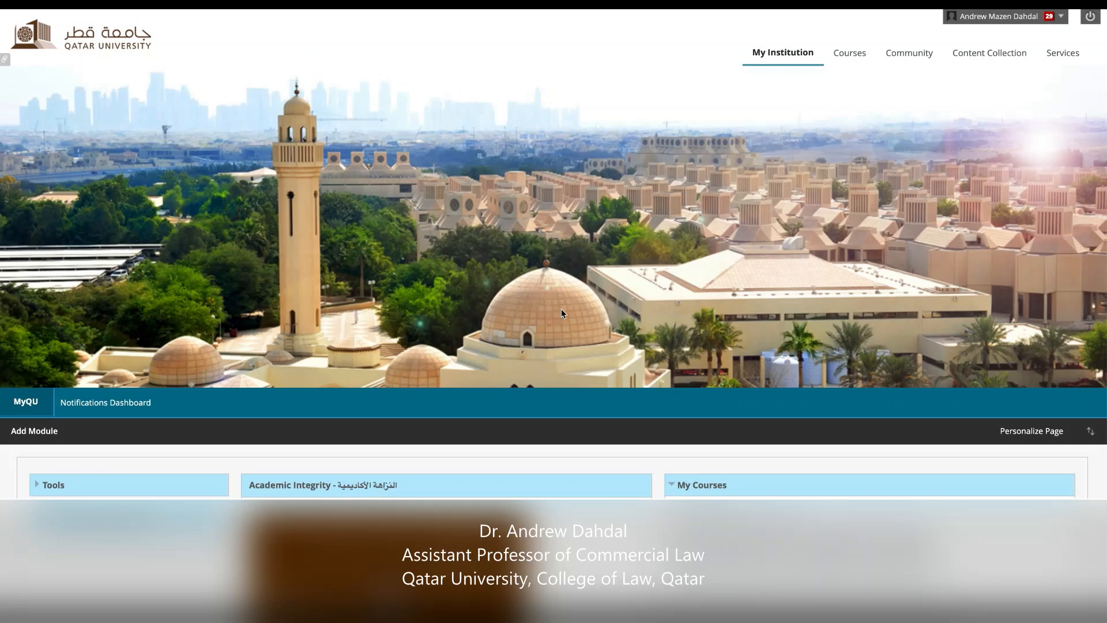
pyautogui.moveTo(622, 326)
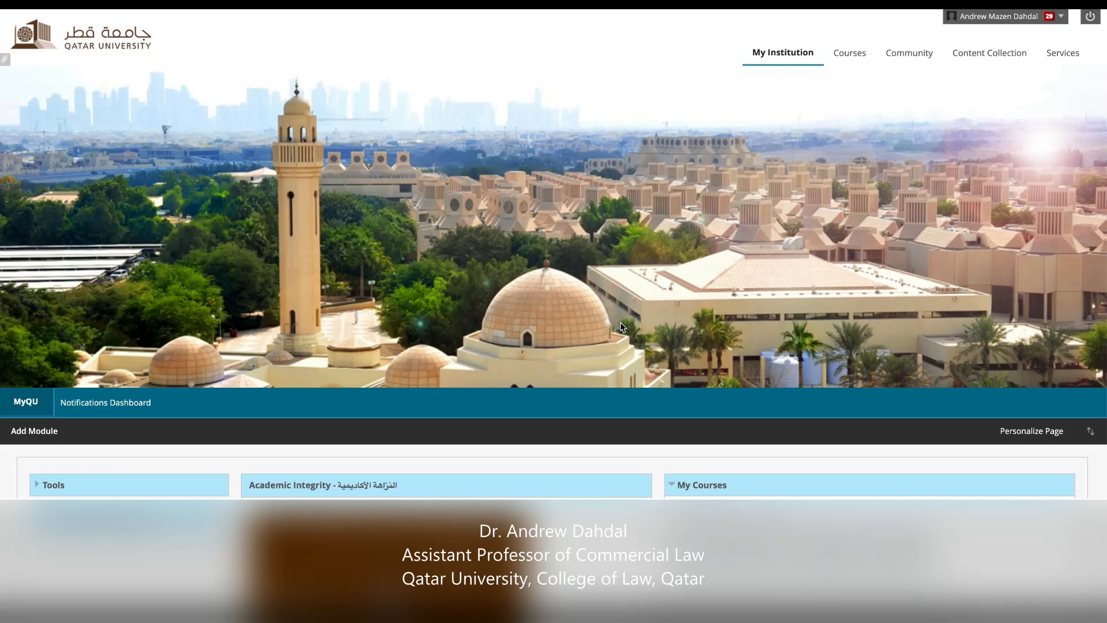
# Step: Enter the Legal Research and Writing II L04 course and show options for its Online Classroom link
pyautogui.scroll(-3)
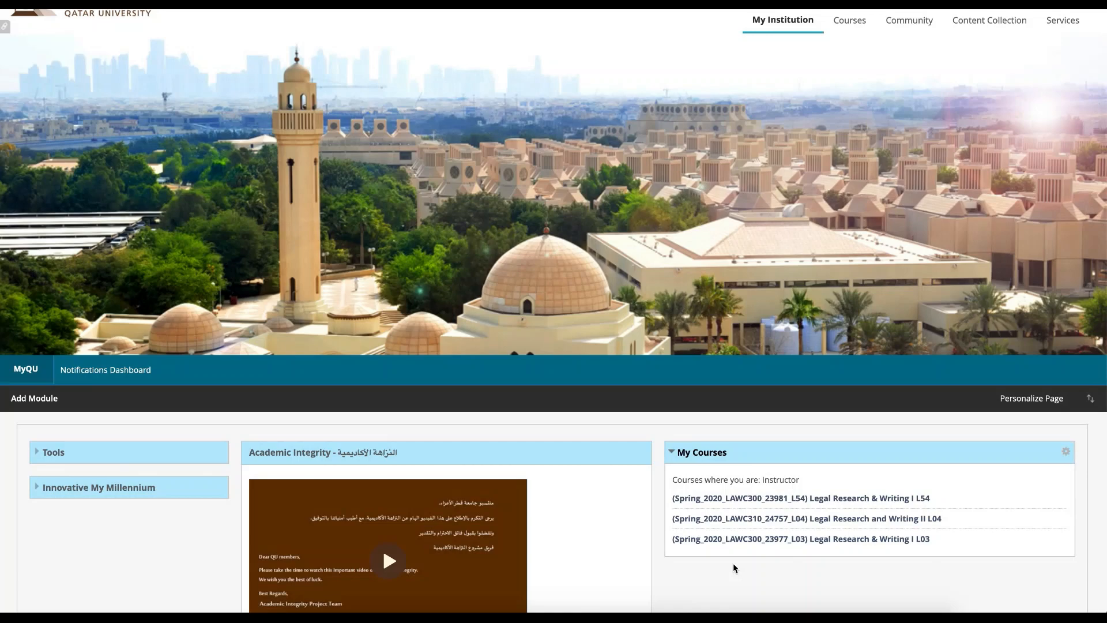
pyautogui.click(806, 518)
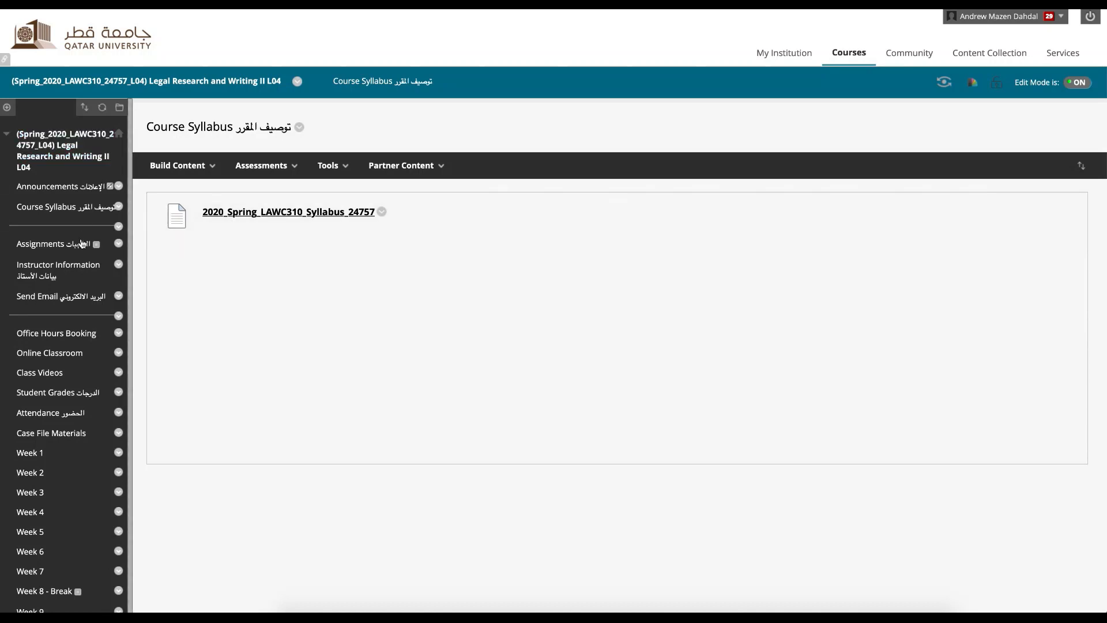
pyautogui.moveTo(57, 417)
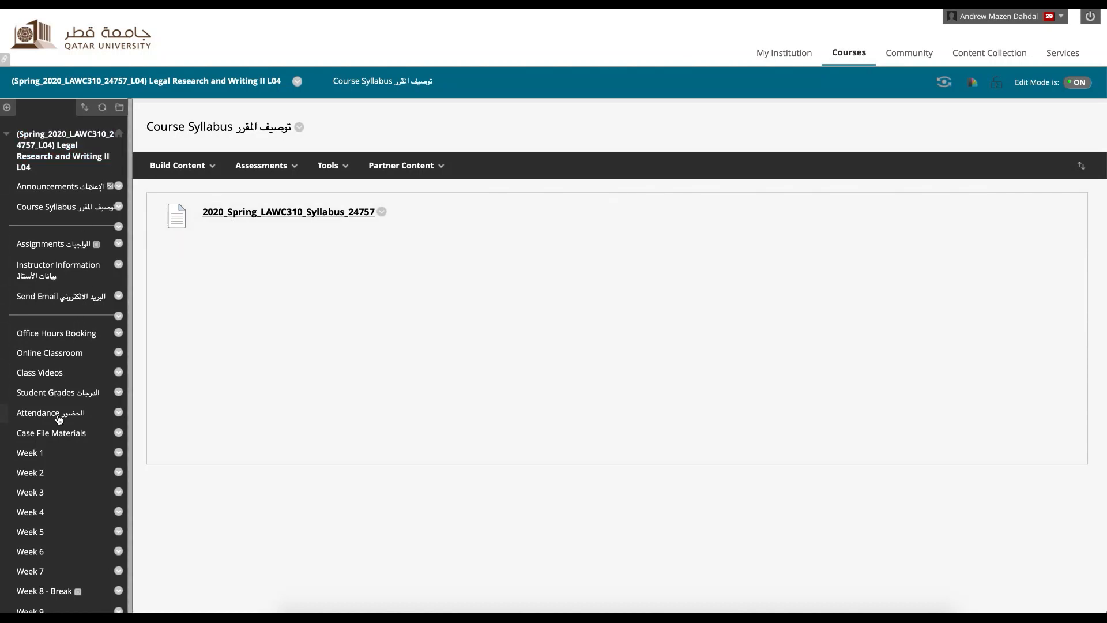
pyautogui.moveTo(93, 426)
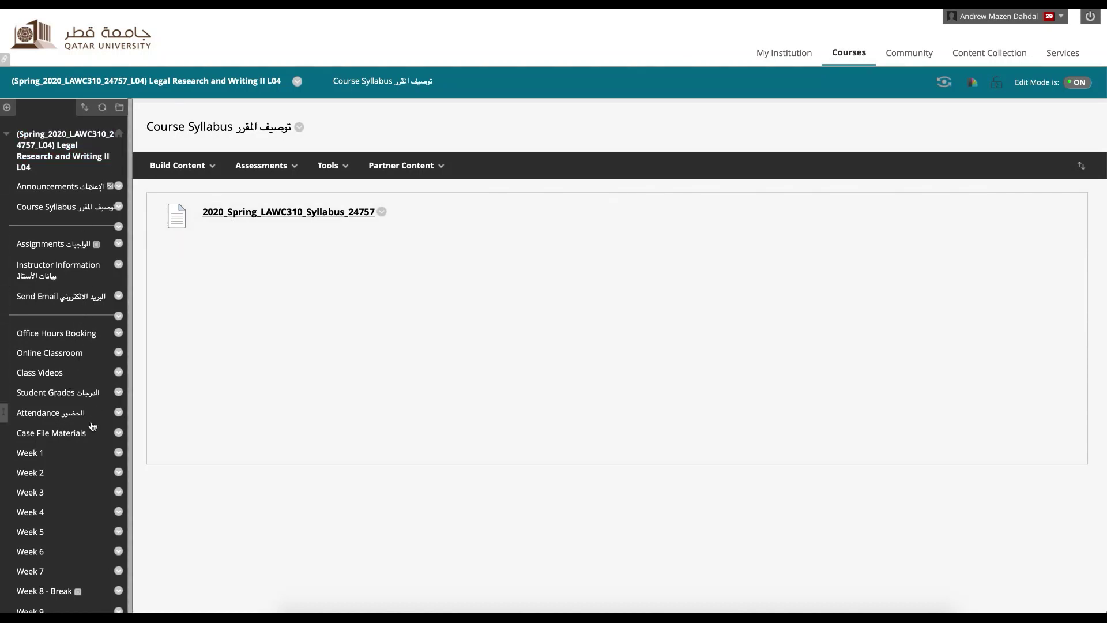
pyautogui.moveTo(67, 360)
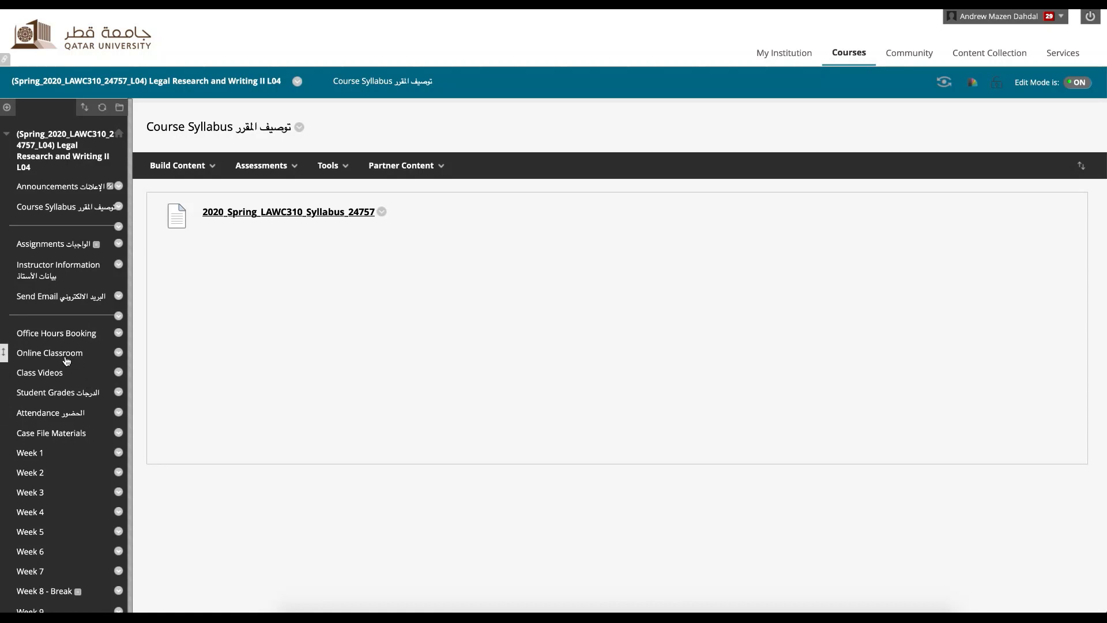
pyautogui.click(118, 354)
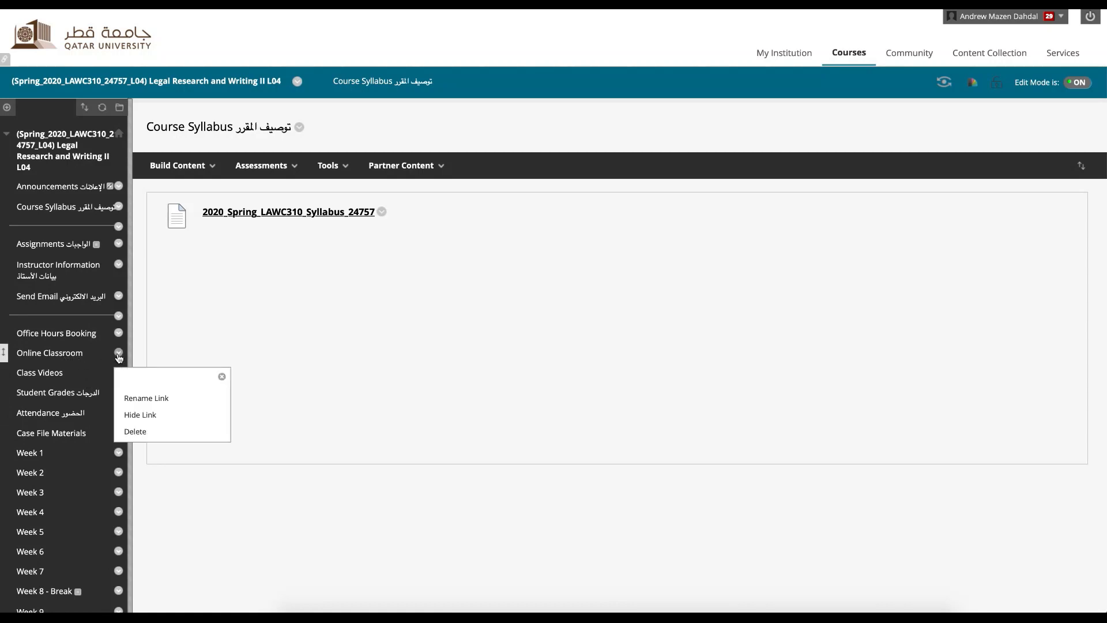
pyautogui.moveTo(74, 189)
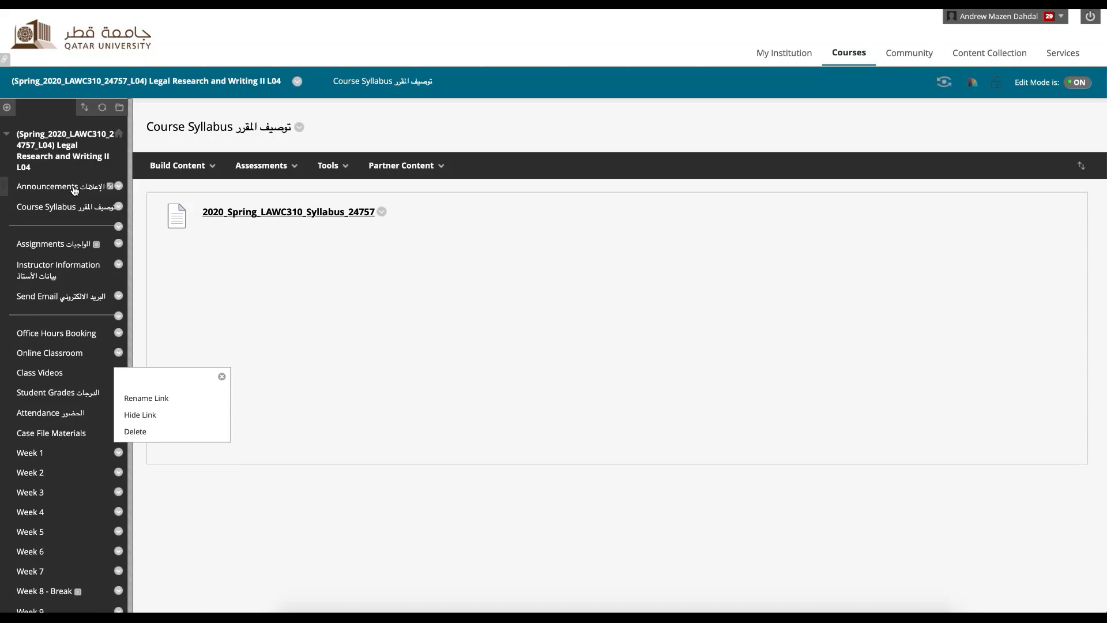
pyautogui.click(7, 107)
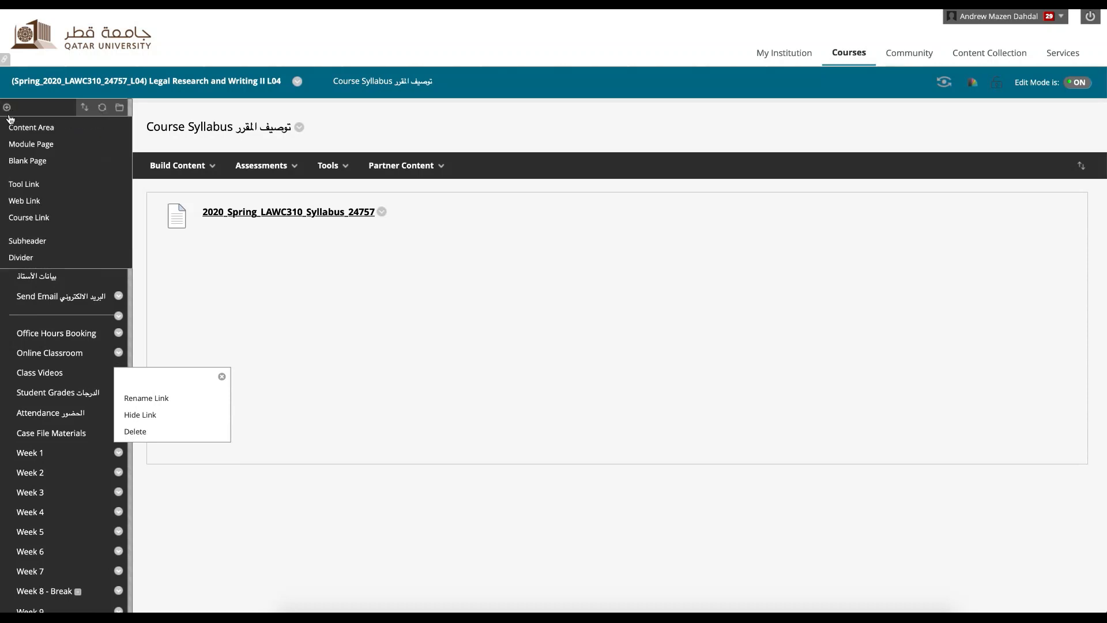
pyautogui.moveTo(23, 184)
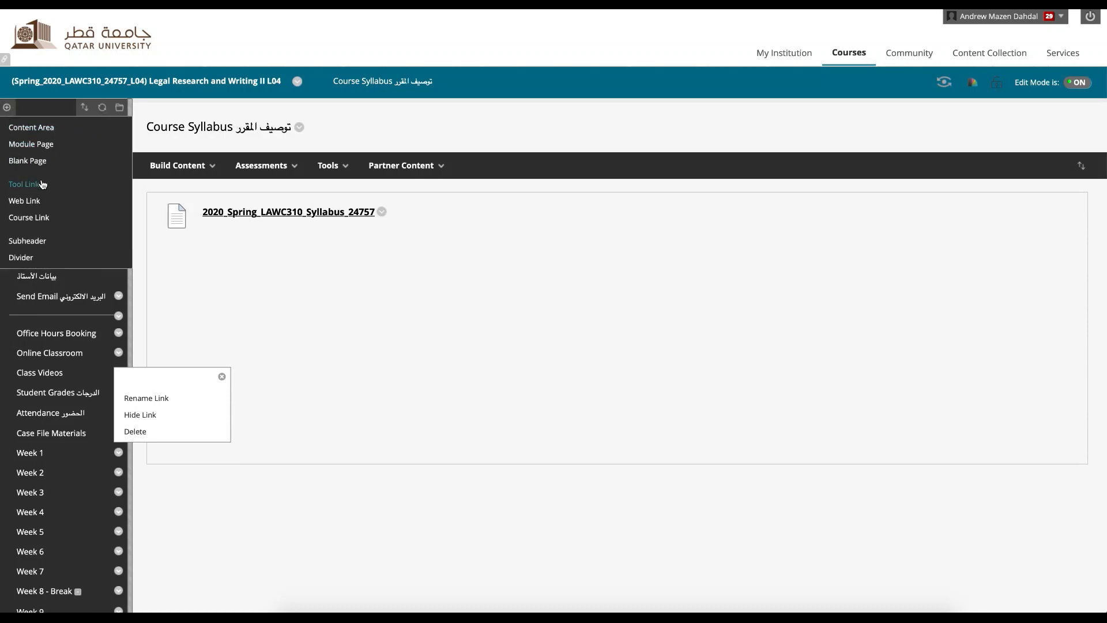
pyautogui.click(26, 185)
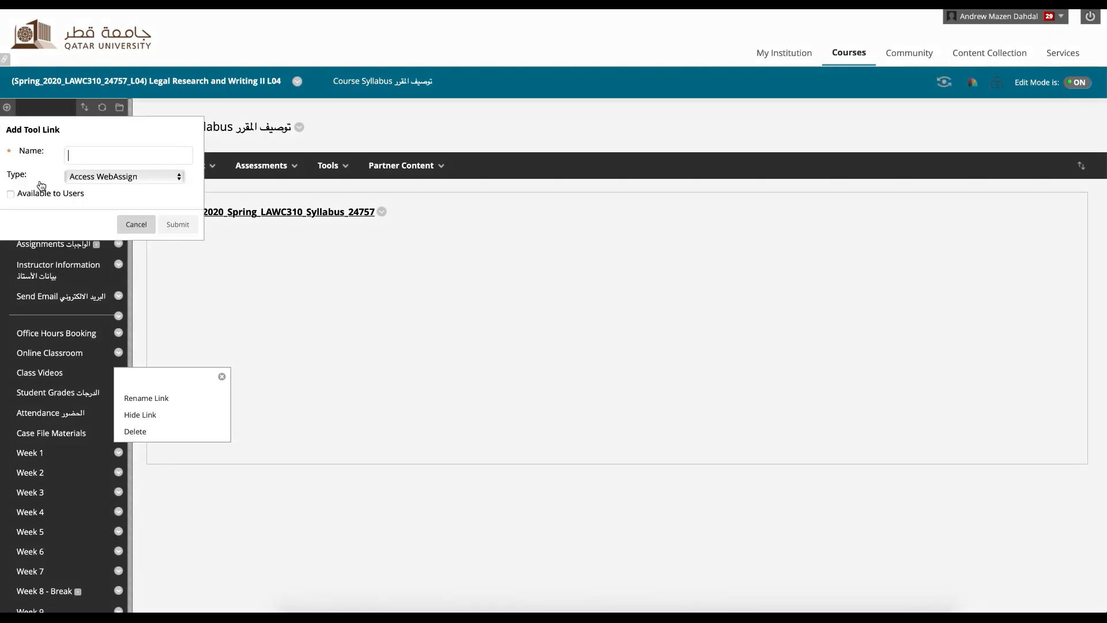
pyautogui.click(124, 175)
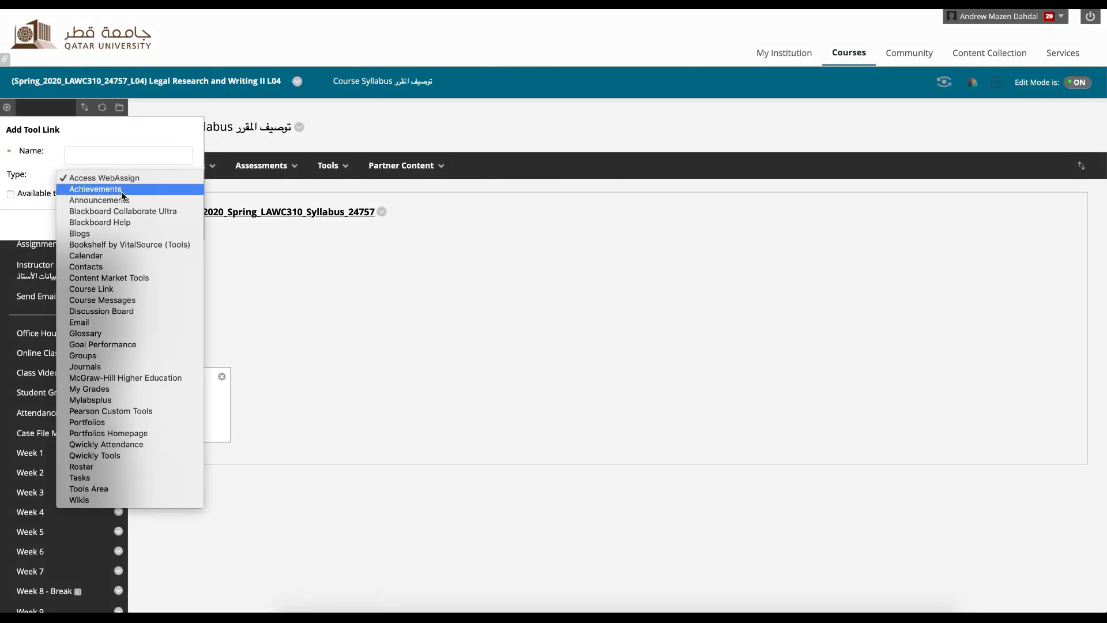
pyautogui.moveTo(153, 214)
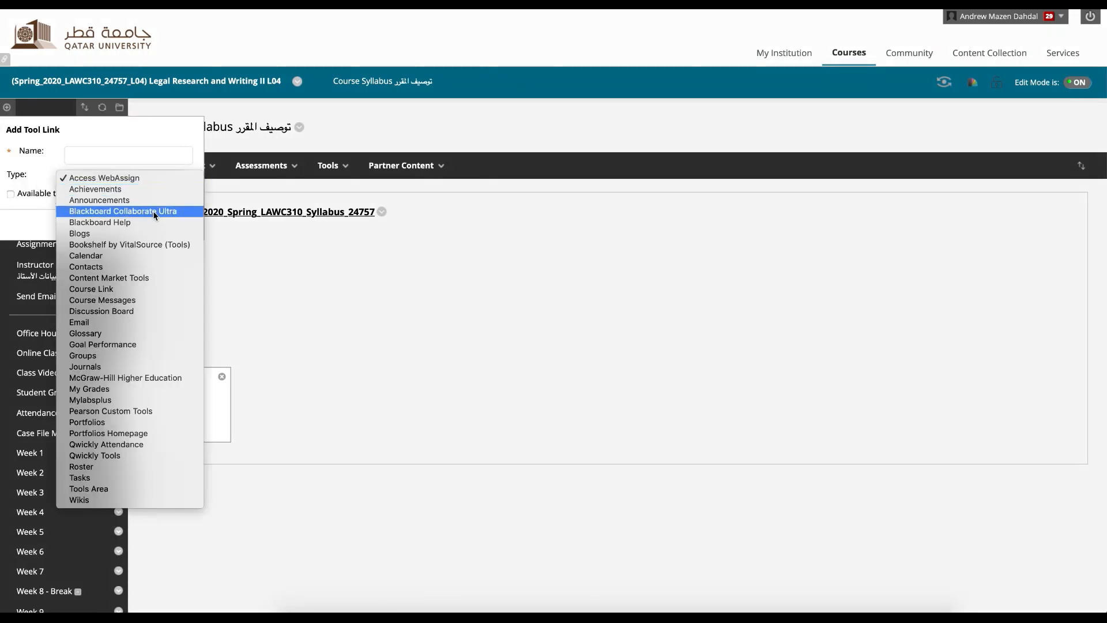
pyautogui.moveTo(84, 130)
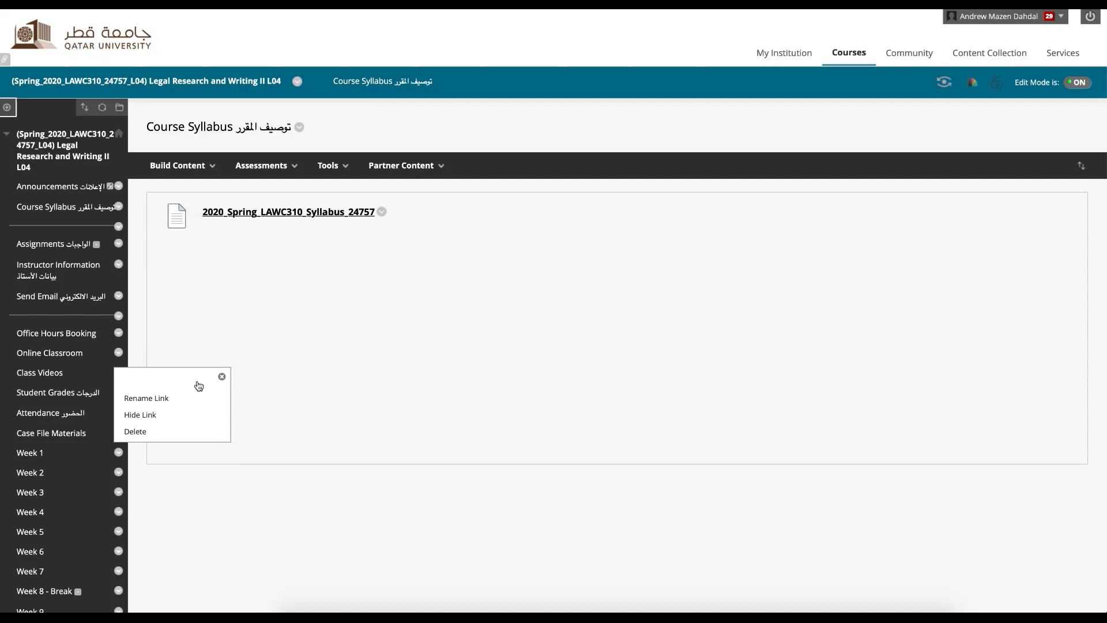
pyautogui.click(221, 376)
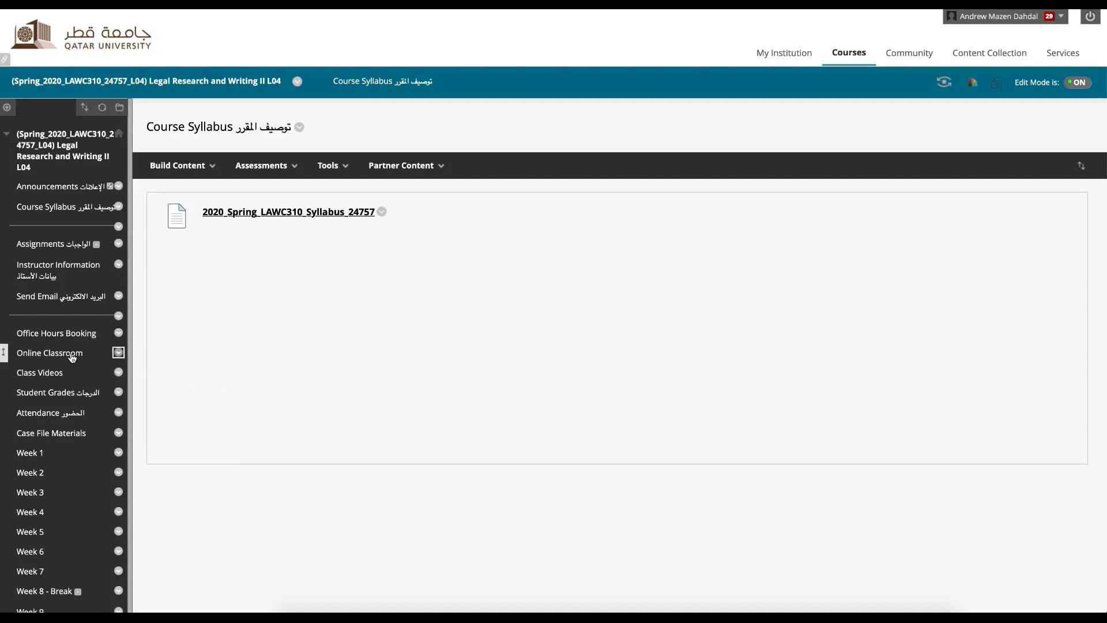
# Step: Launch Online Classroom to the Collaborate Sessions page, view the Course Room settings and close them
pyautogui.click(50, 353)
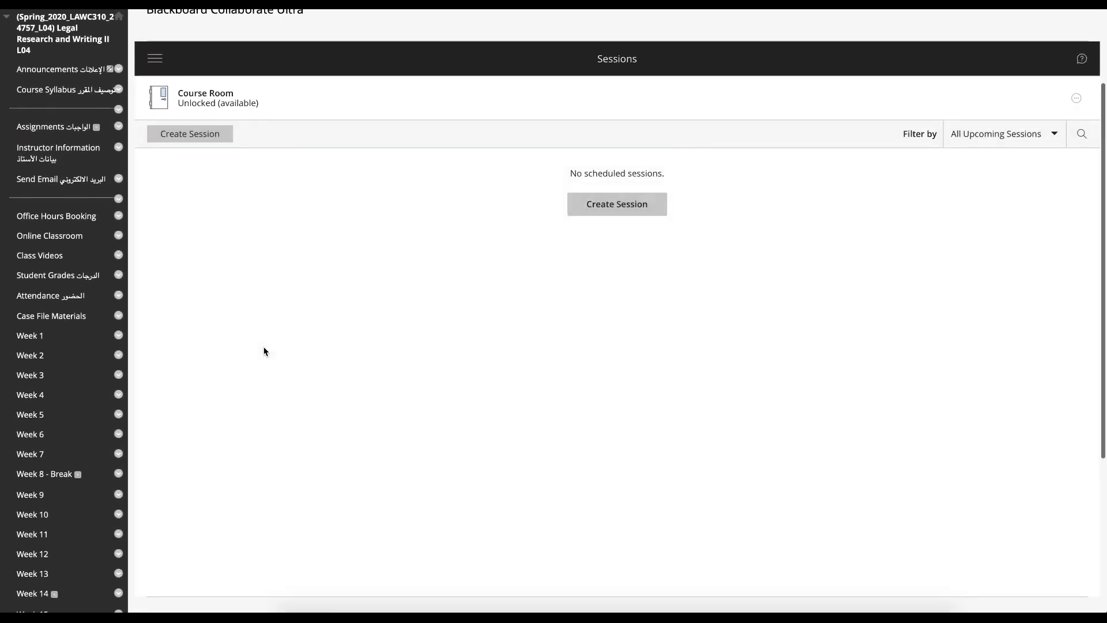
pyautogui.scroll(3)
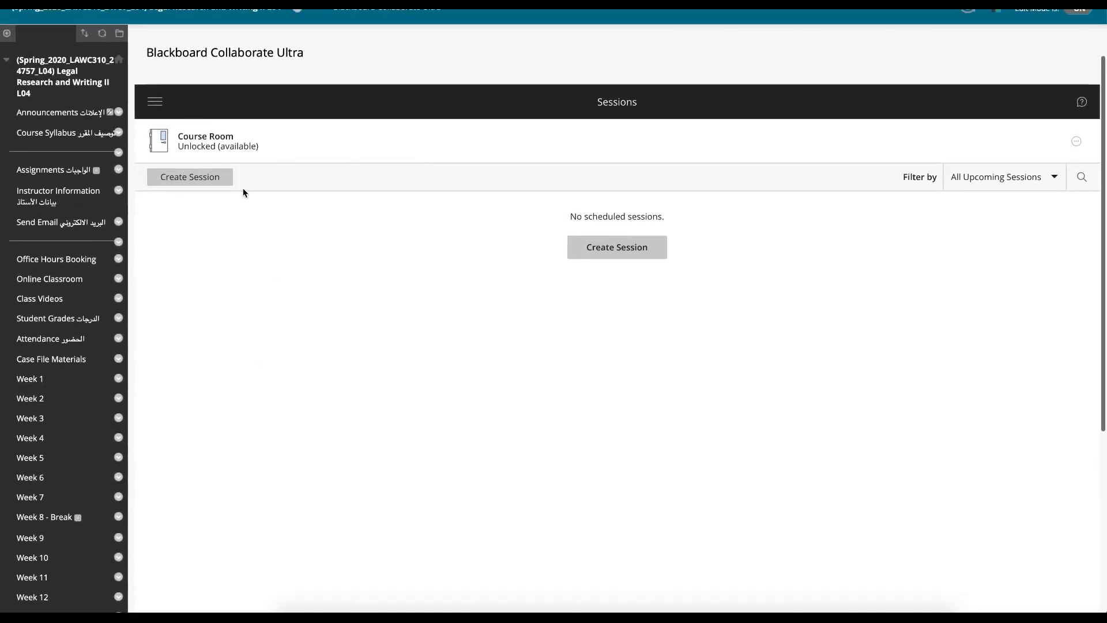
pyautogui.moveTo(234, 154)
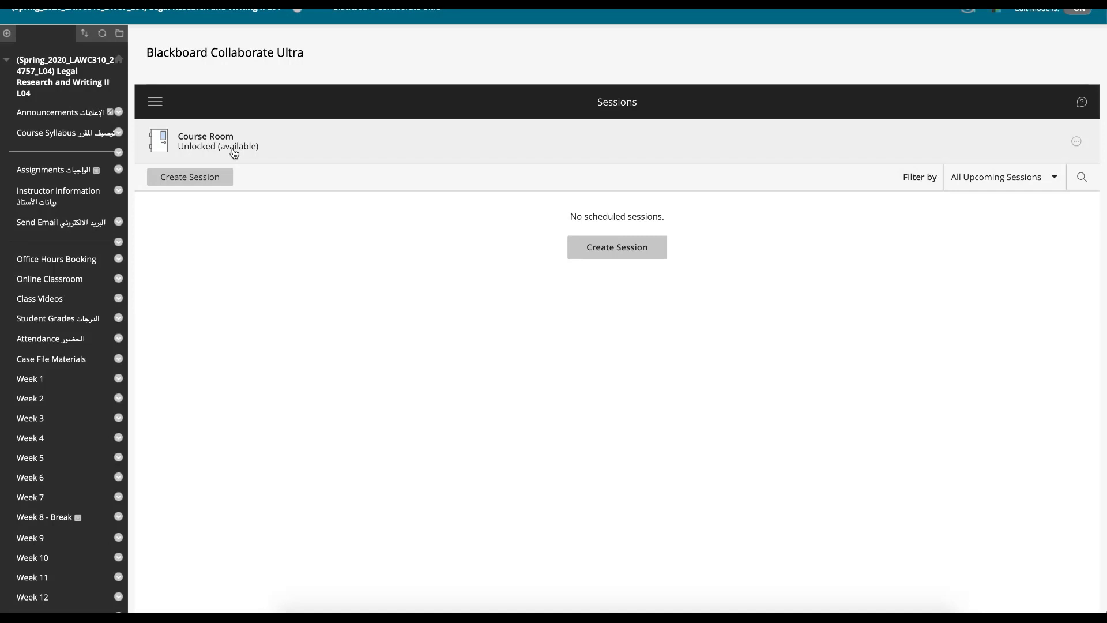
pyautogui.click(205, 141)
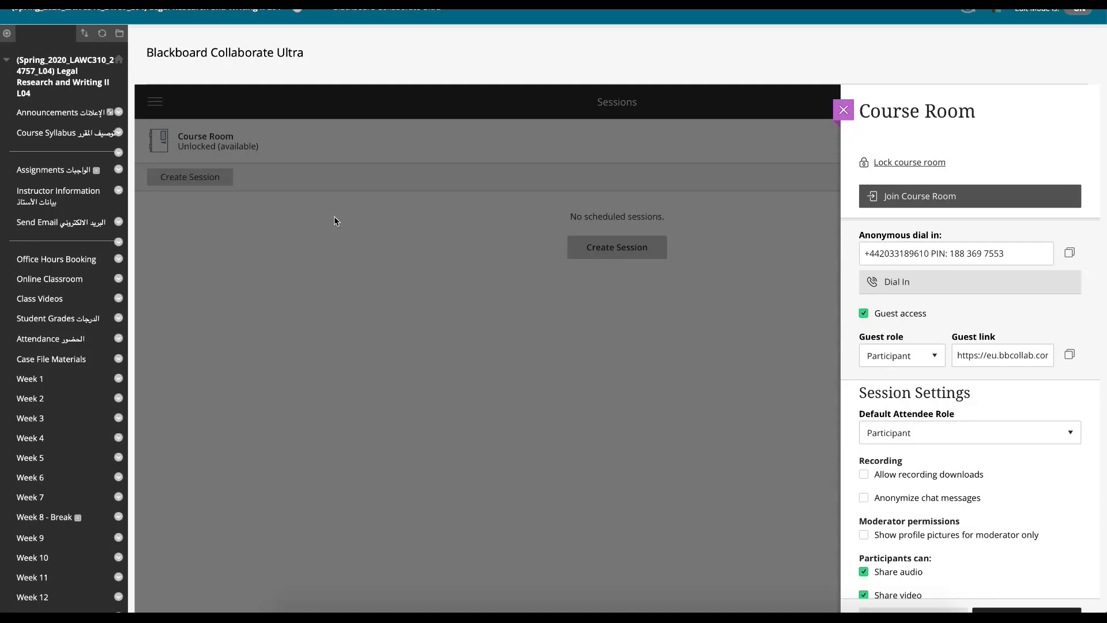
pyautogui.moveTo(824, 131)
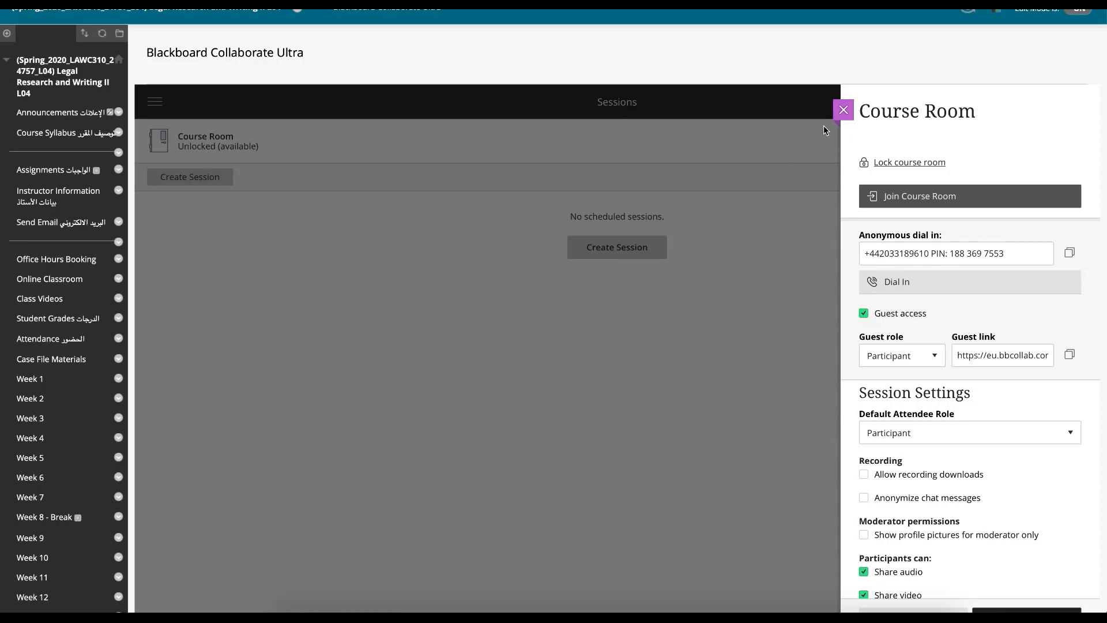
pyautogui.moveTo(841, 124)
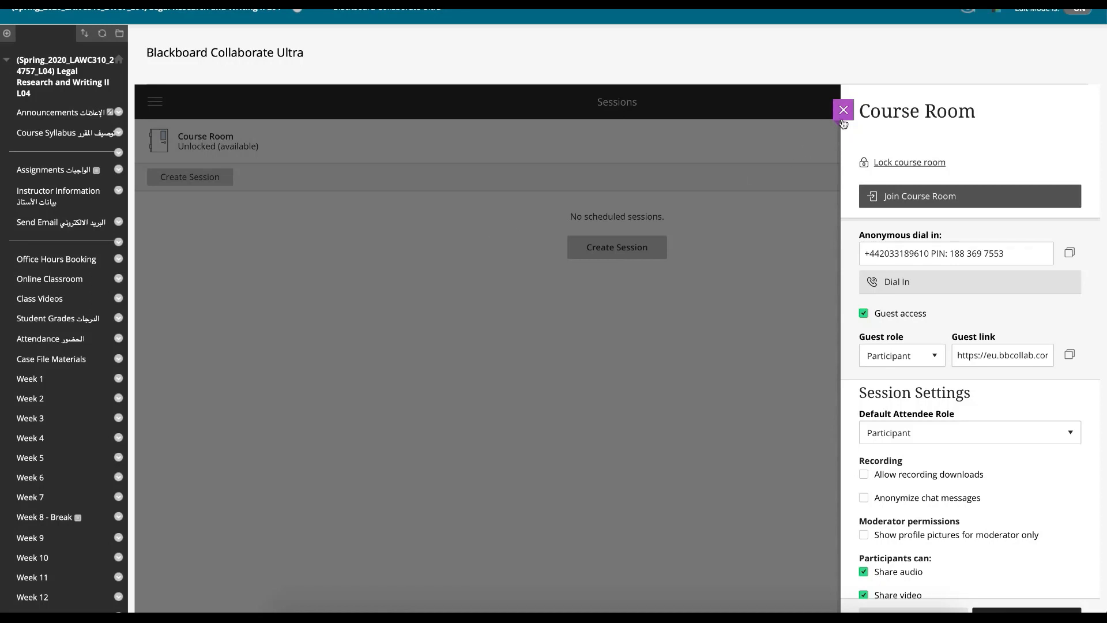
pyautogui.click(842, 111)
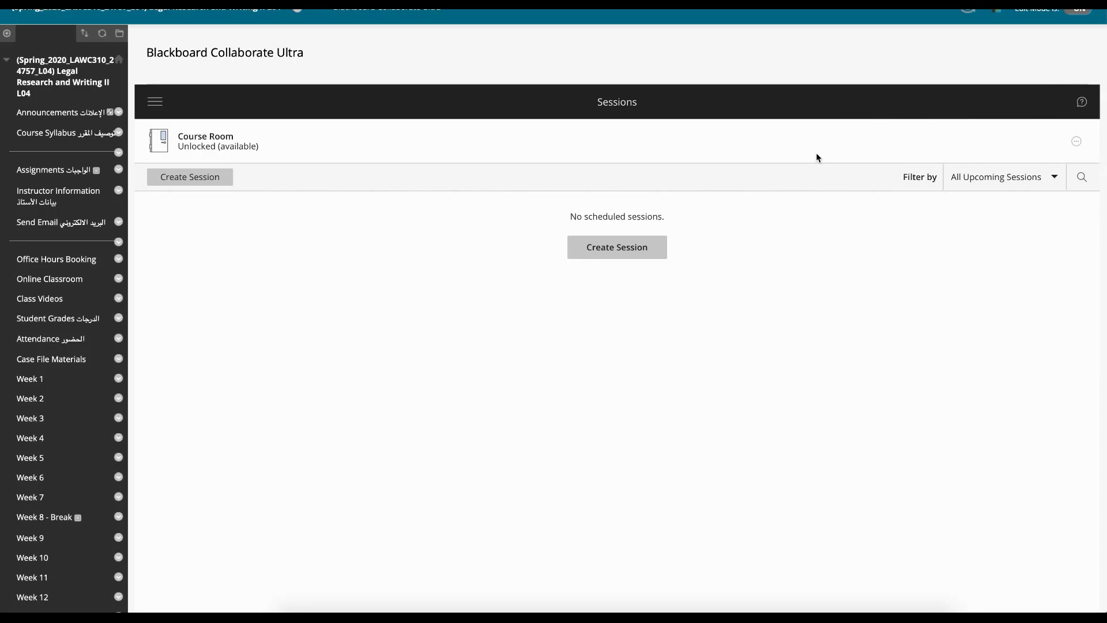
# Step: Filter sessions to All Previous Sessions, then go to the Recordings section from the menu
pyautogui.click(1002, 176)
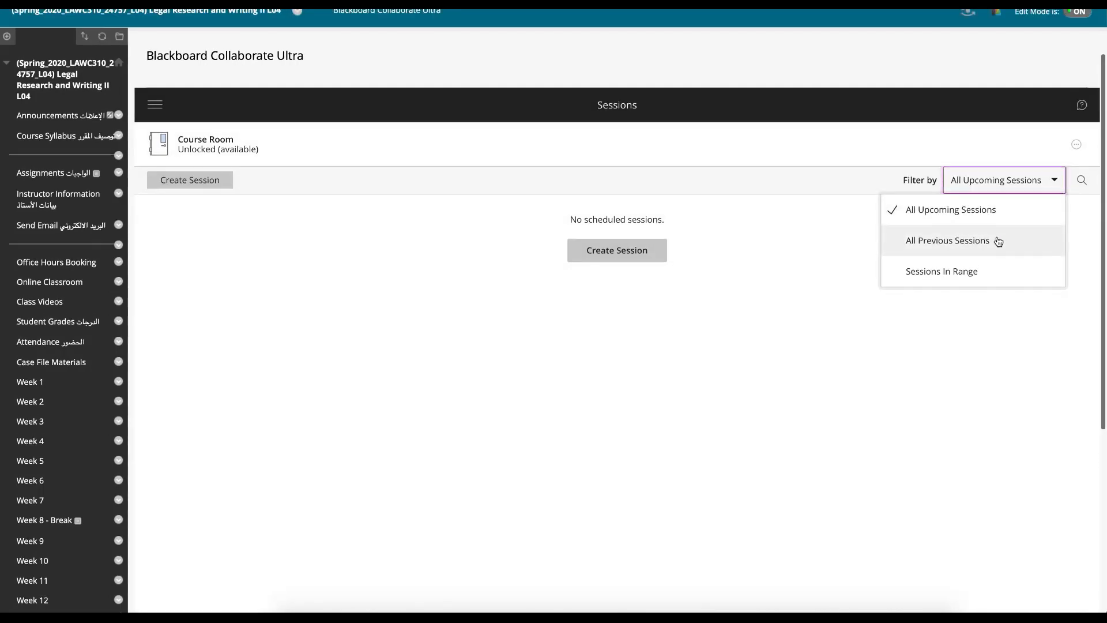
pyautogui.click(947, 240)
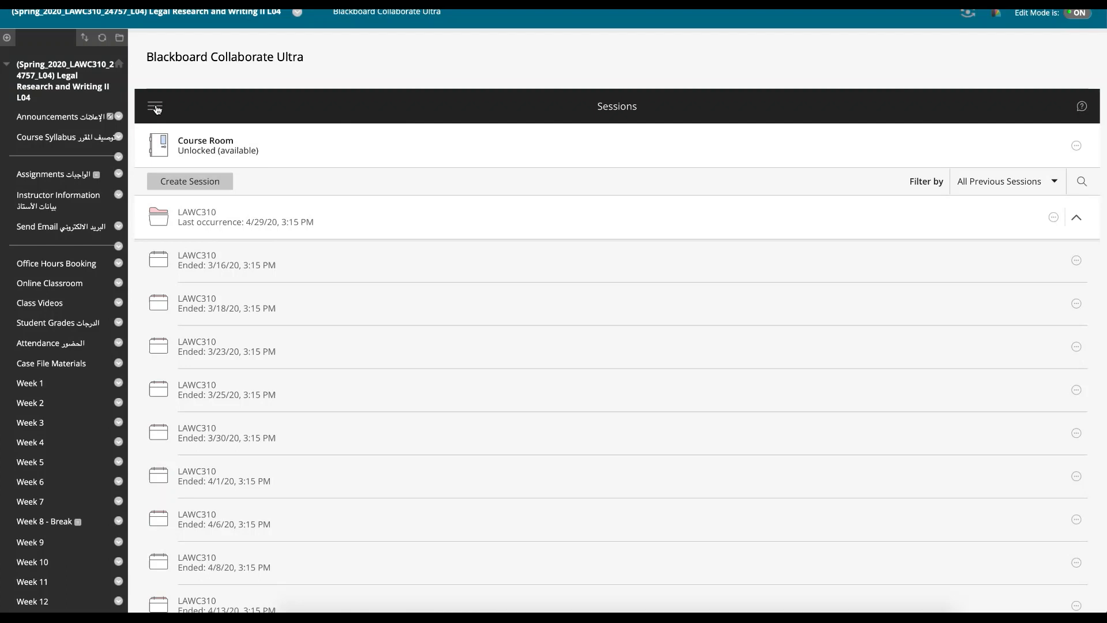
pyautogui.click(155, 106)
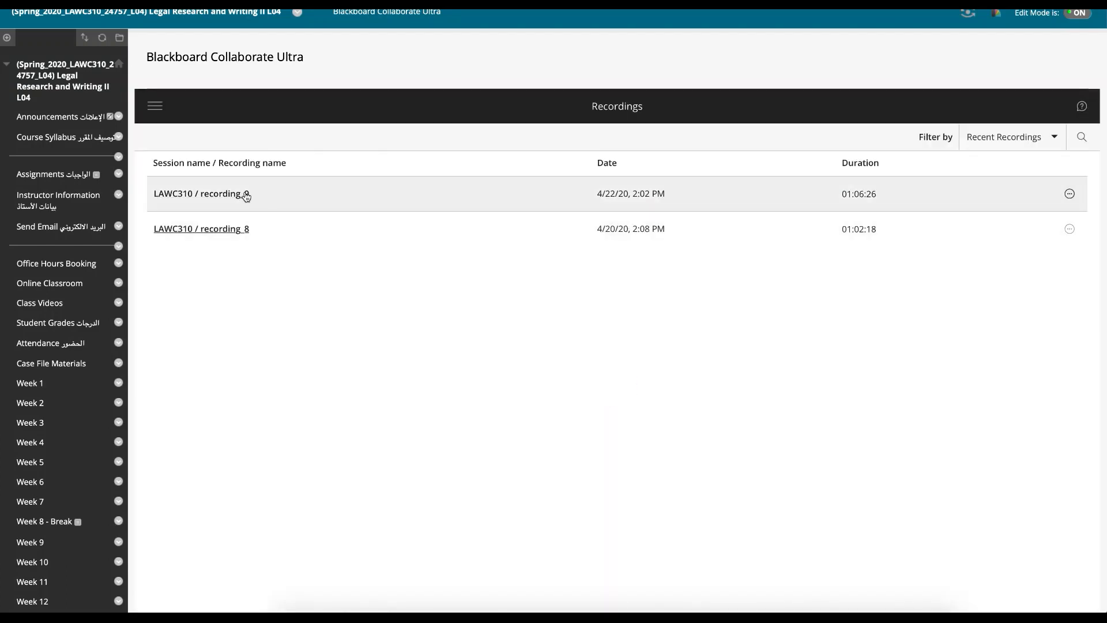
# Step: Filter recordings by a date range starting 26 February 2020, listing nine LAWC310 recordings
pyautogui.click(1011, 136)
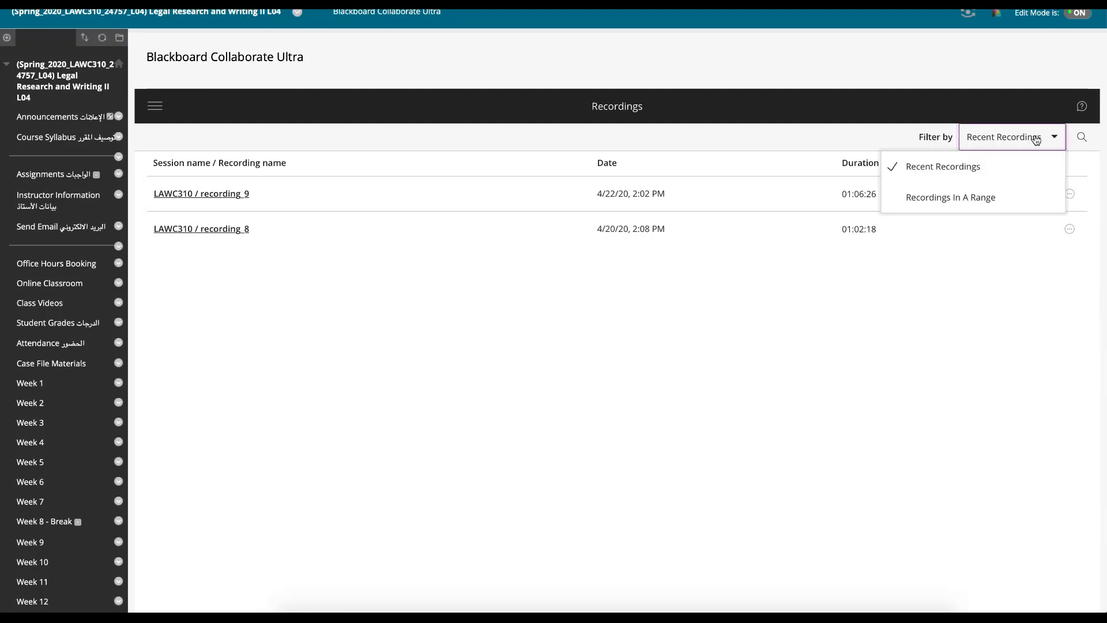
pyautogui.click(951, 198)
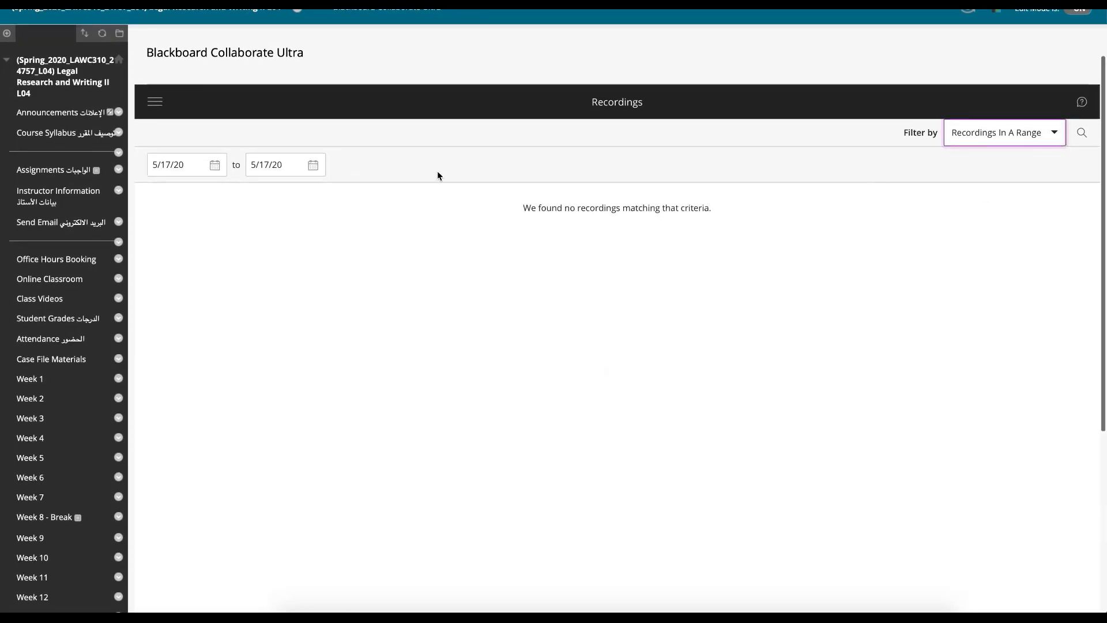
pyautogui.click(186, 165)
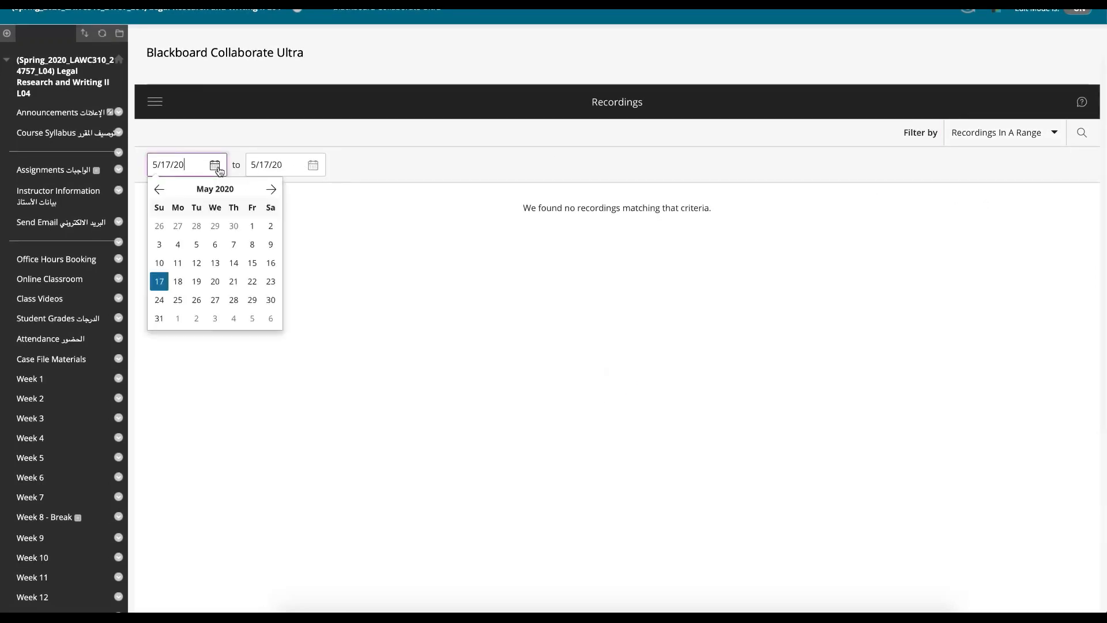
pyautogui.click(159, 188)
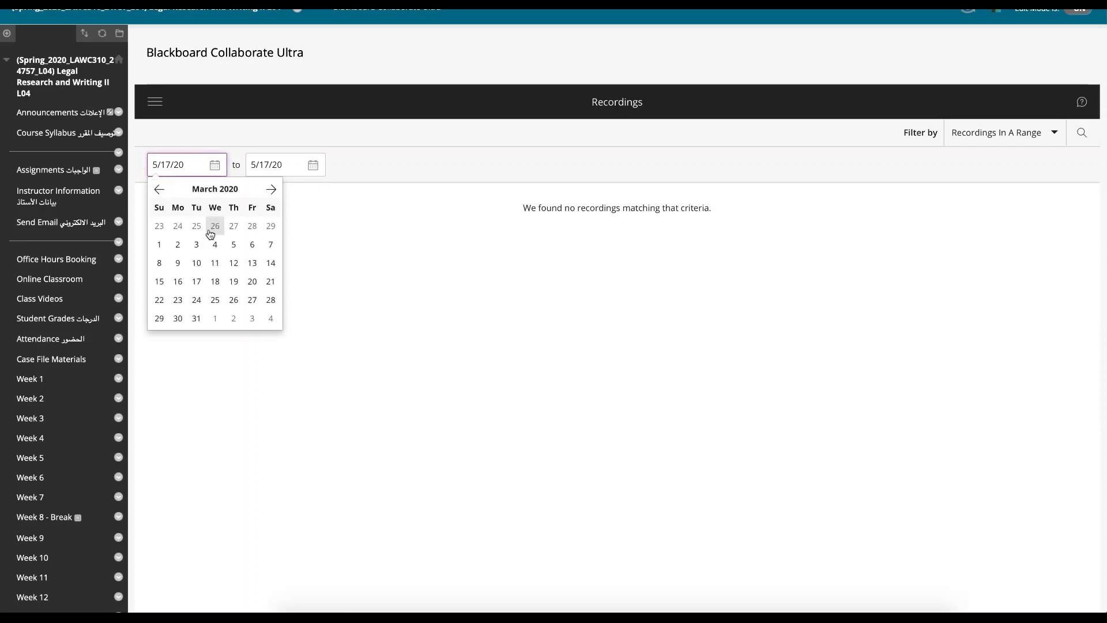
pyautogui.click(214, 226)
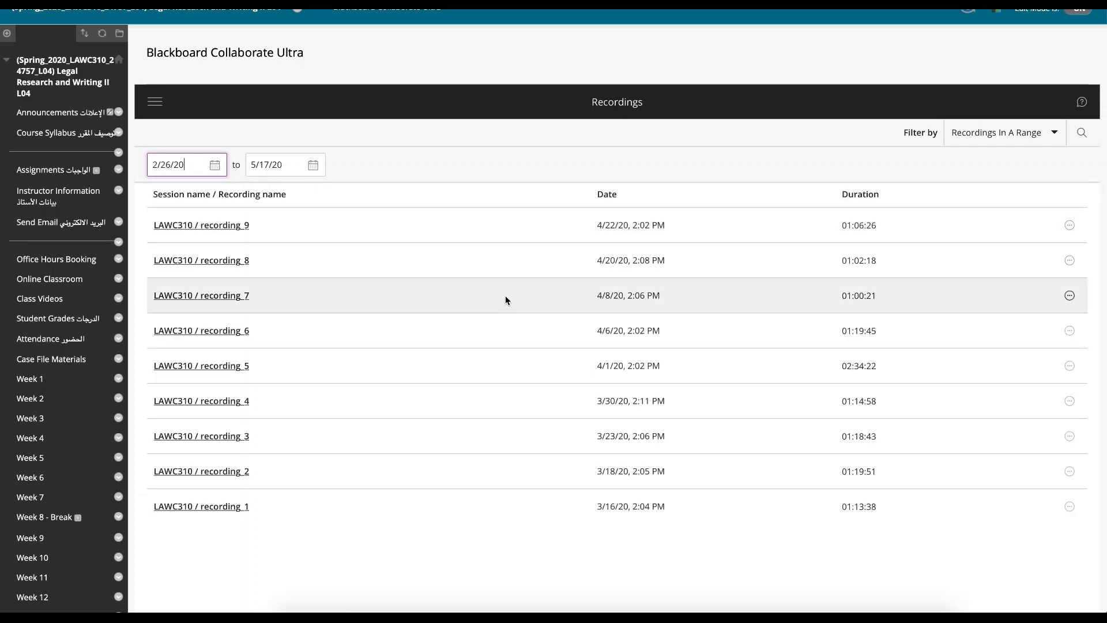
pyautogui.moveTo(651, 222)
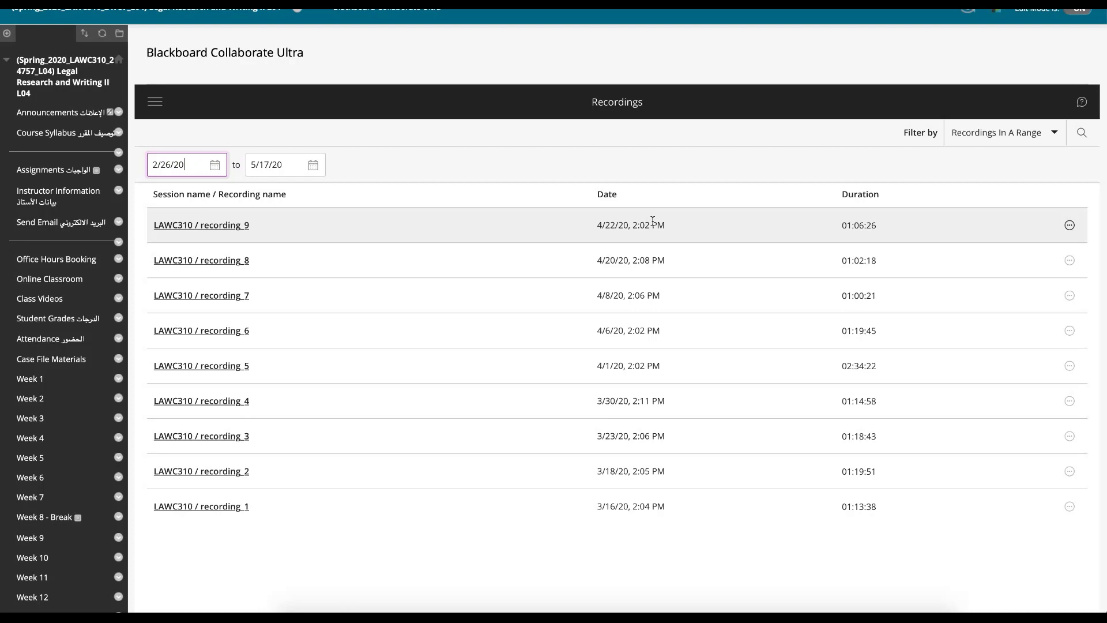
pyautogui.moveTo(694, 227)
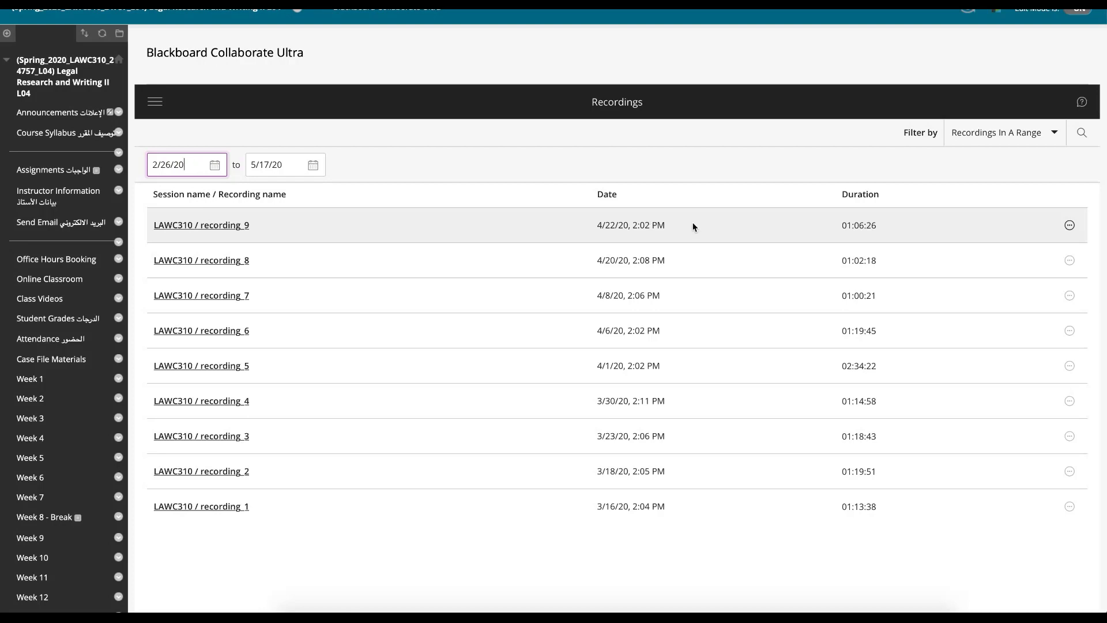
pyautogui.scroll(3)
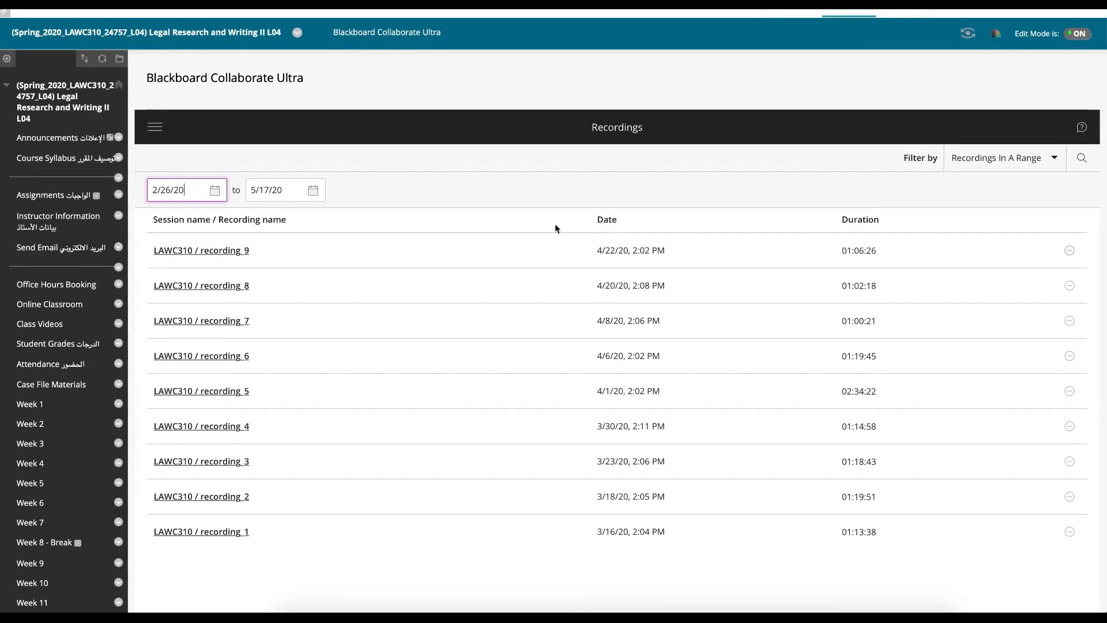
pyautogui.moveTo(155, 127)
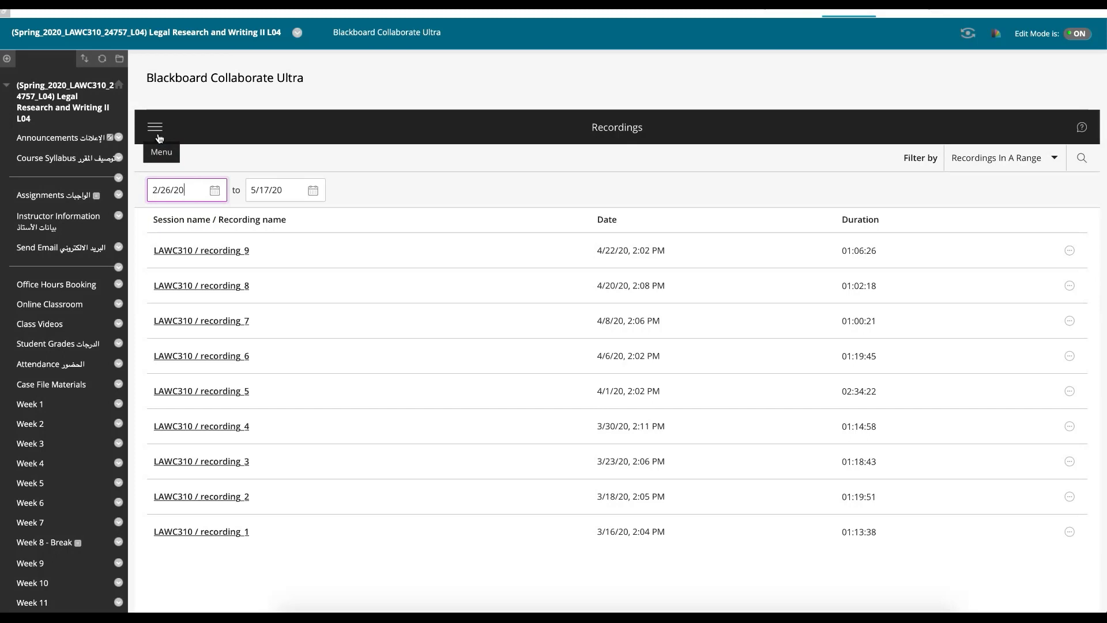
pyautogui.moveTo(156, 131)
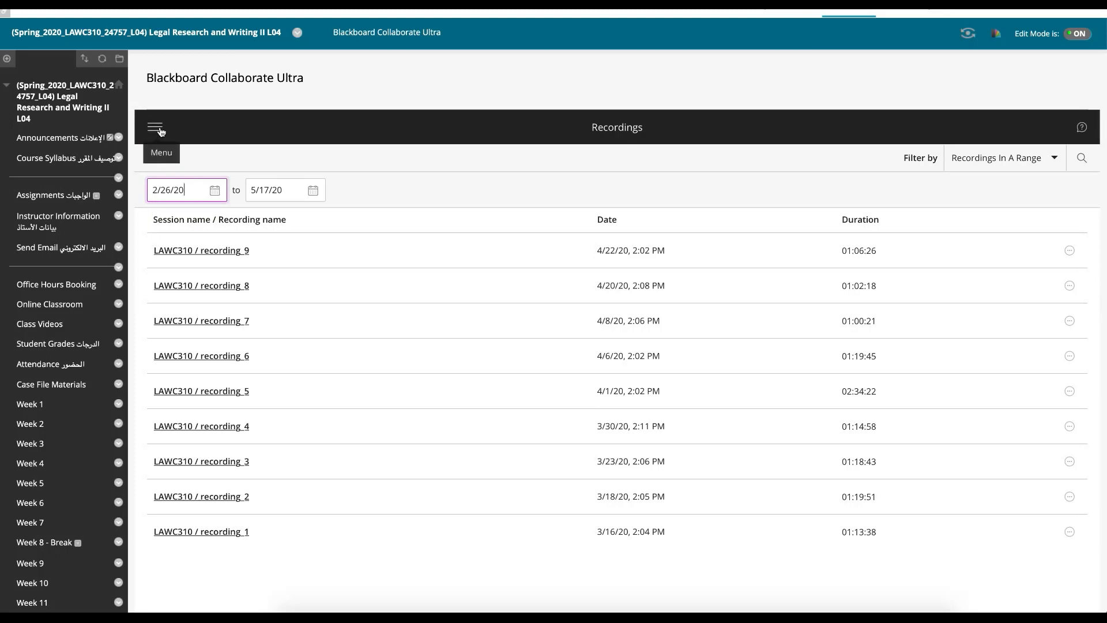
# Step: Return to Sessions and scroll through the Course Room settings: dial-in, guest access, participant permissions
pyautogui.click(156, 127)
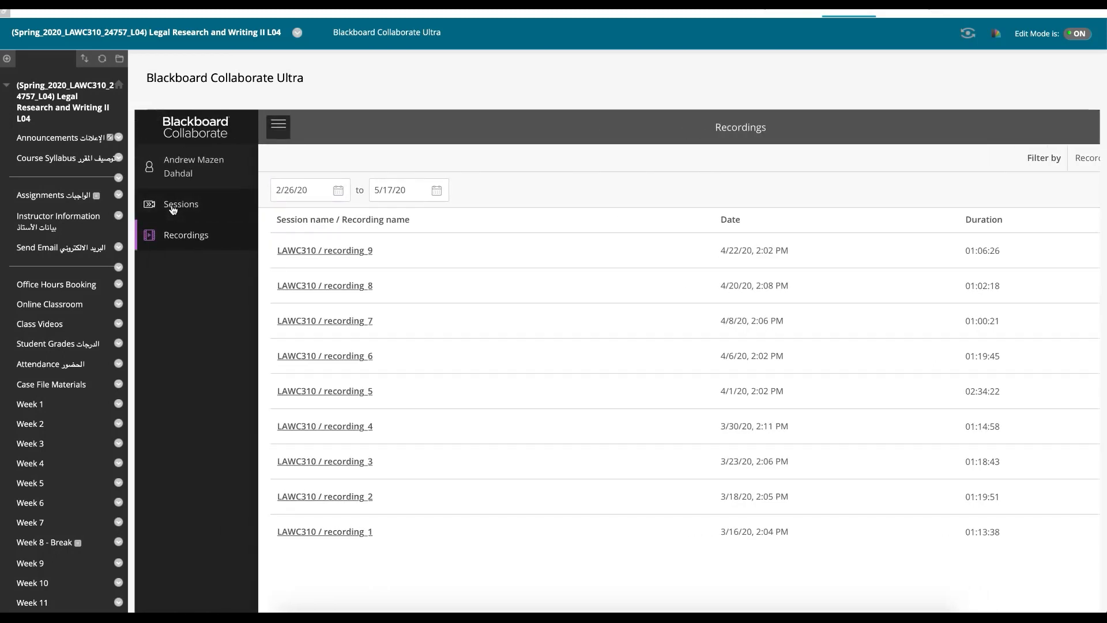
pyautogui.click(181, 205)
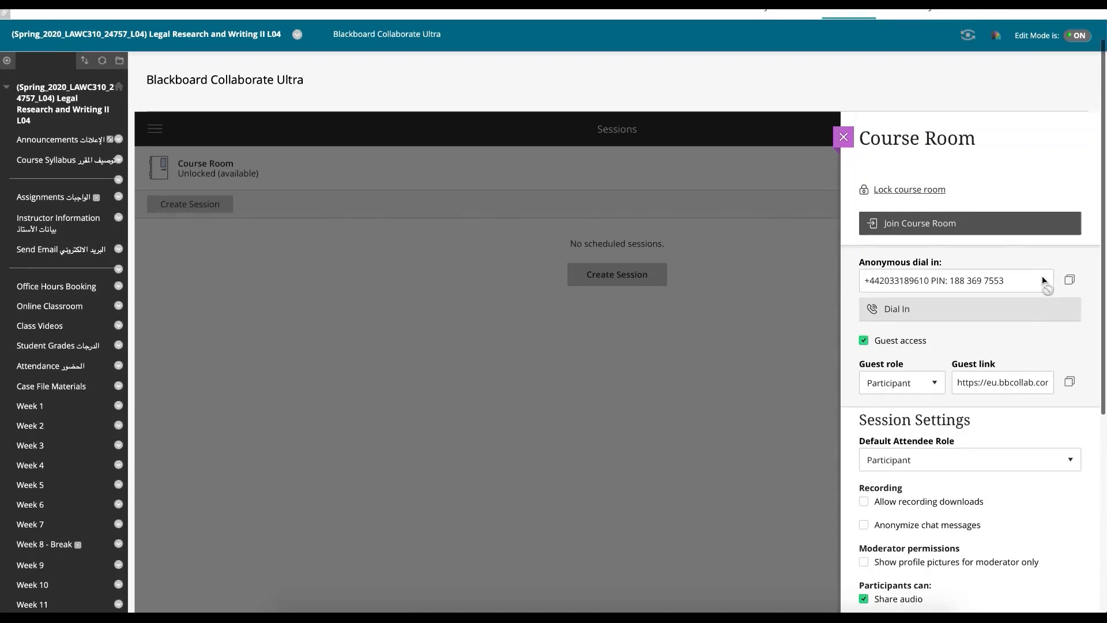
pyautogui.moveTo(1038, 292)
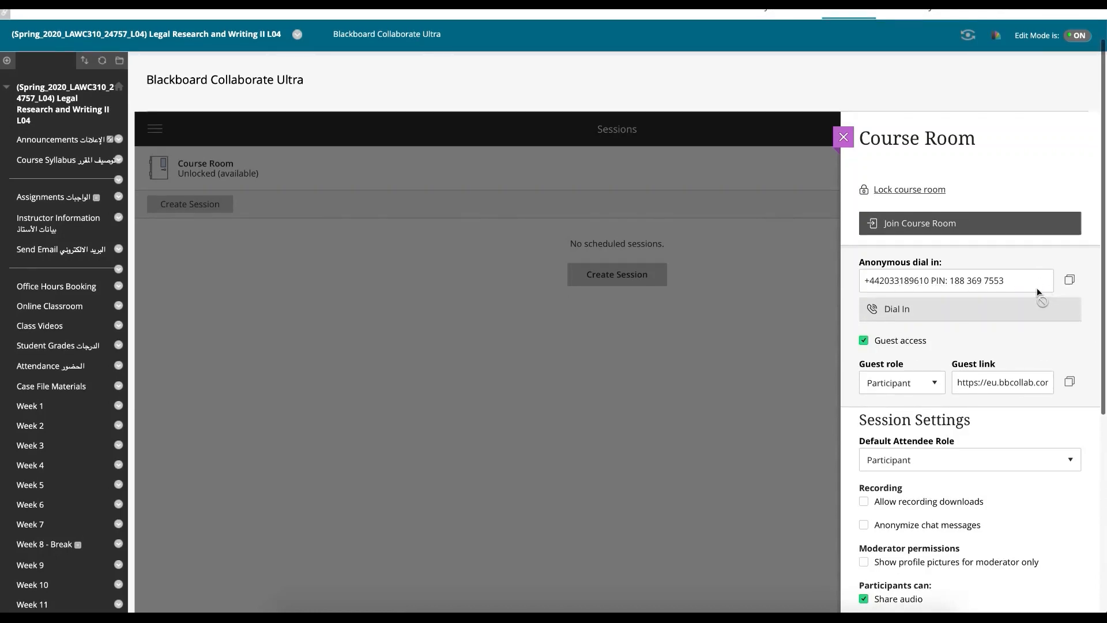
pyautogui.scroll(-3)
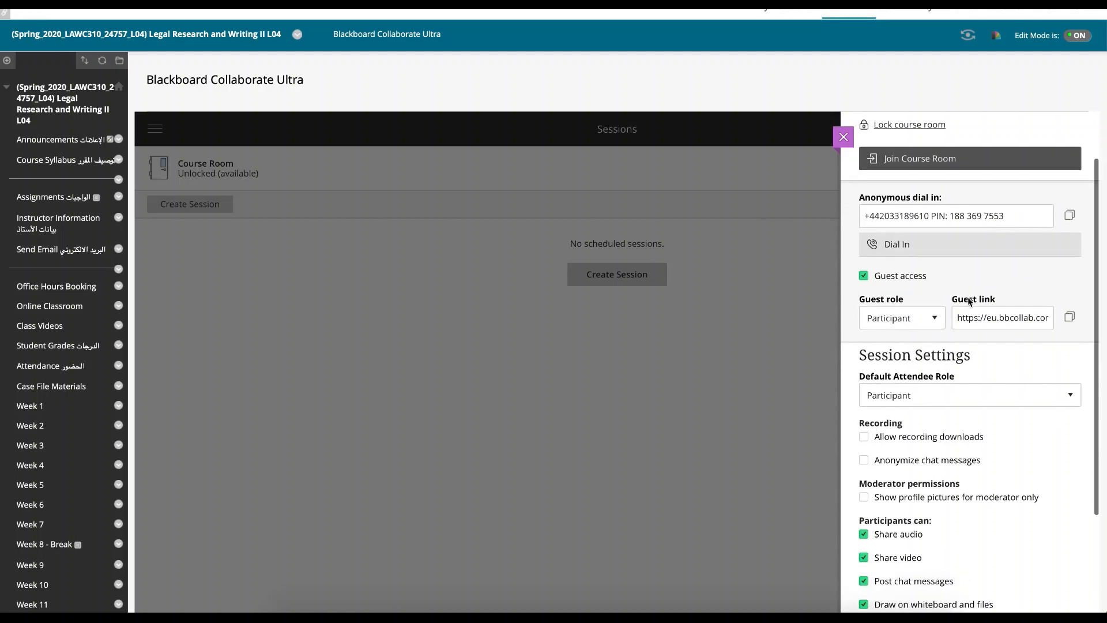
pyautogui.moveTo(953, 391)
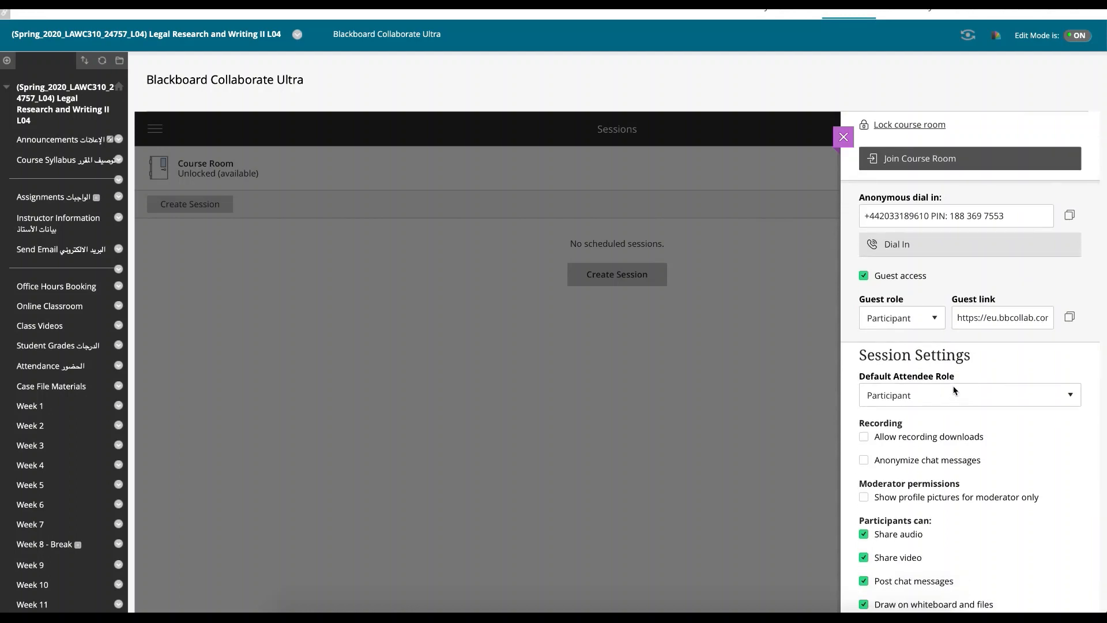
pyautogui.scroll(-3)
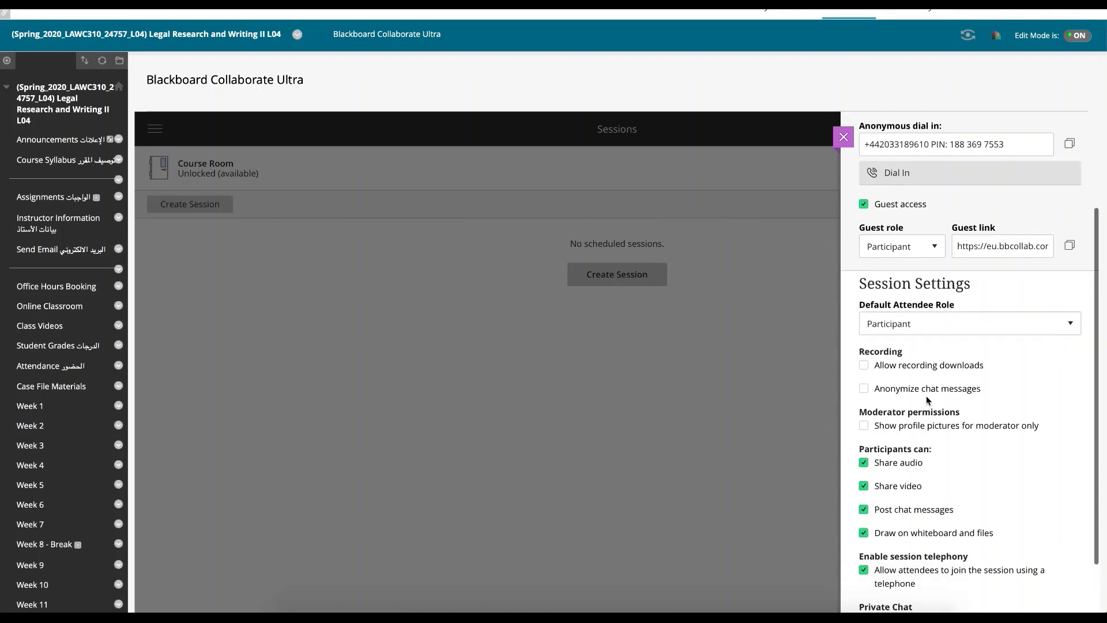
pyautogui.scroll(-3)
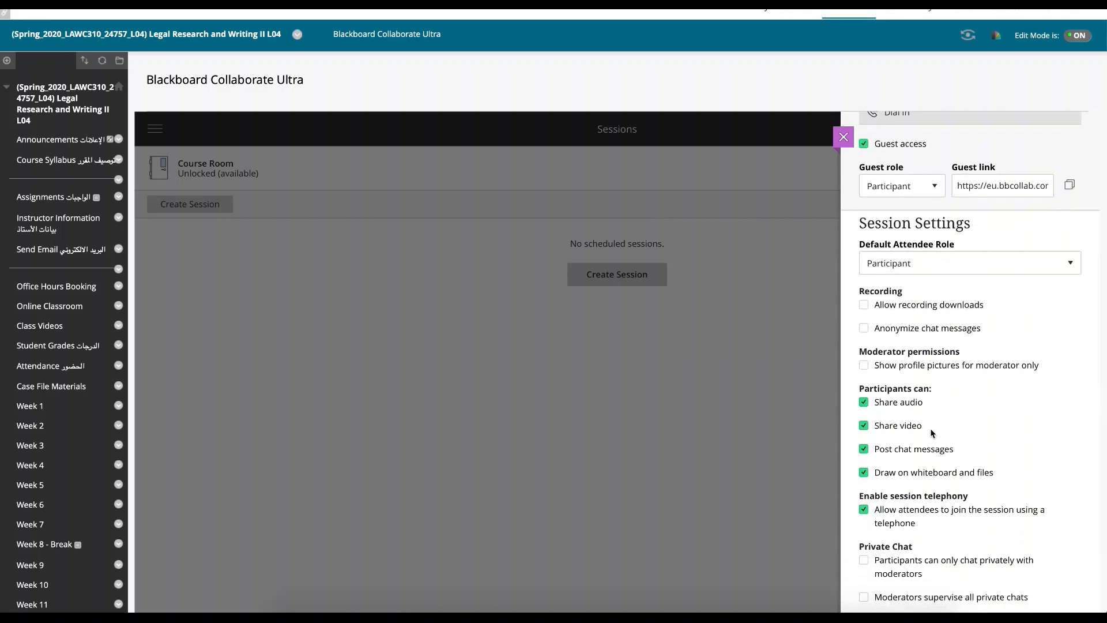
pyautogui.moveTo(982, 475)
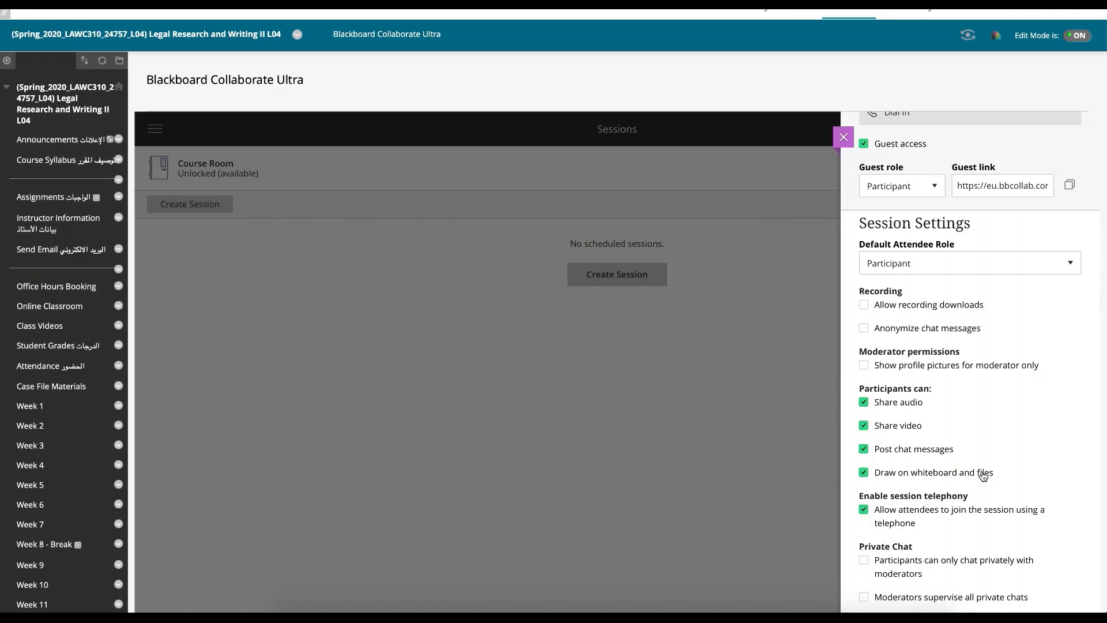
pyautogui.scroll(-3)
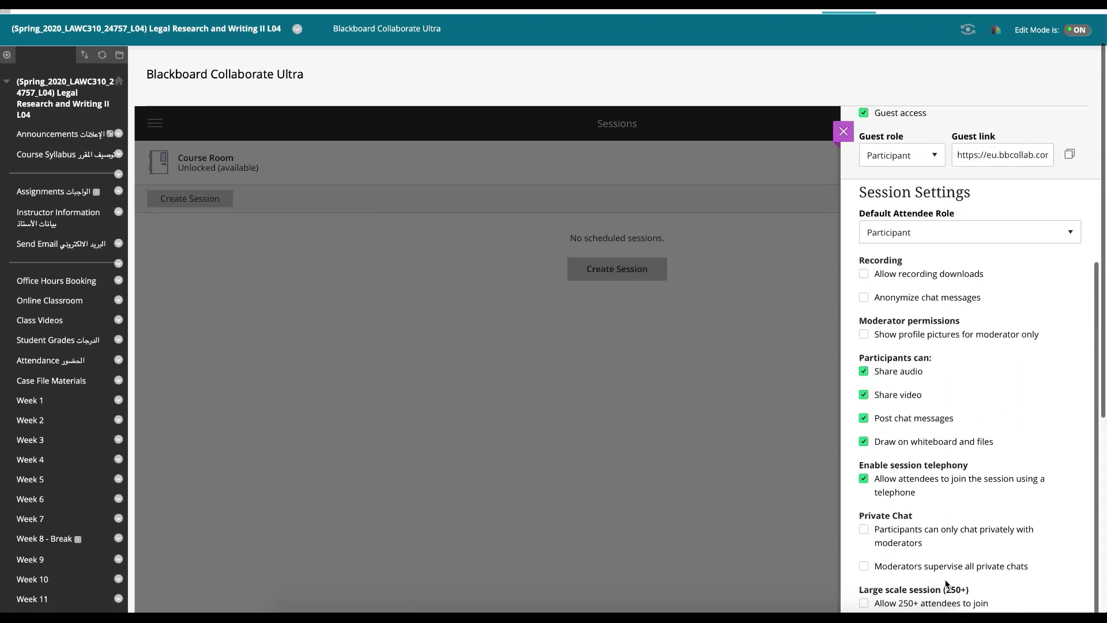
pyautogui.scroll(-3)
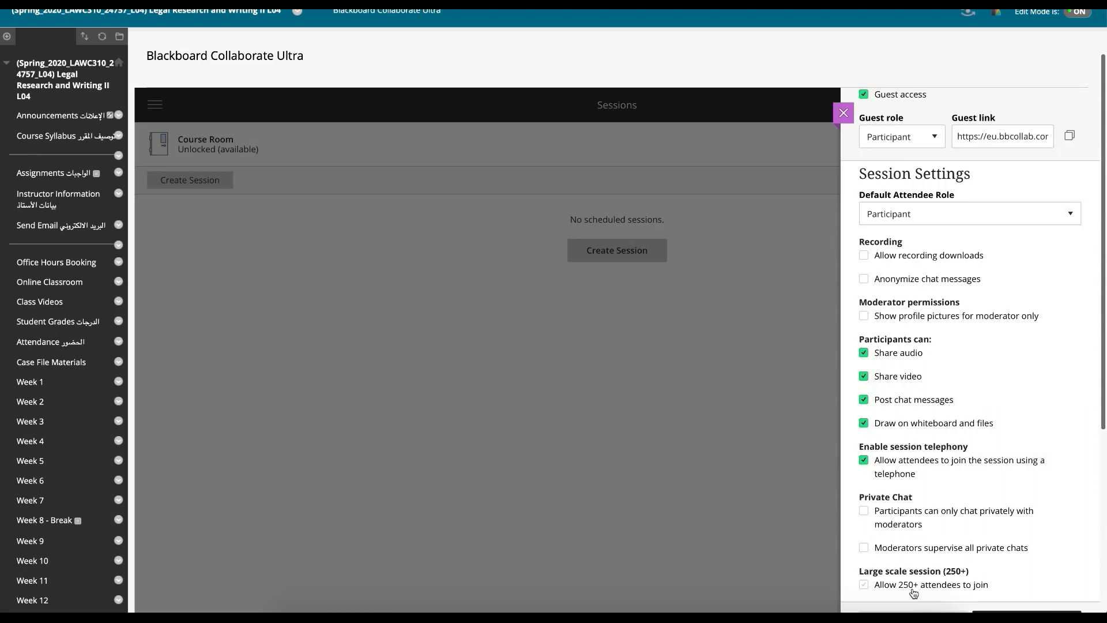
pyautogui.scroll(3)
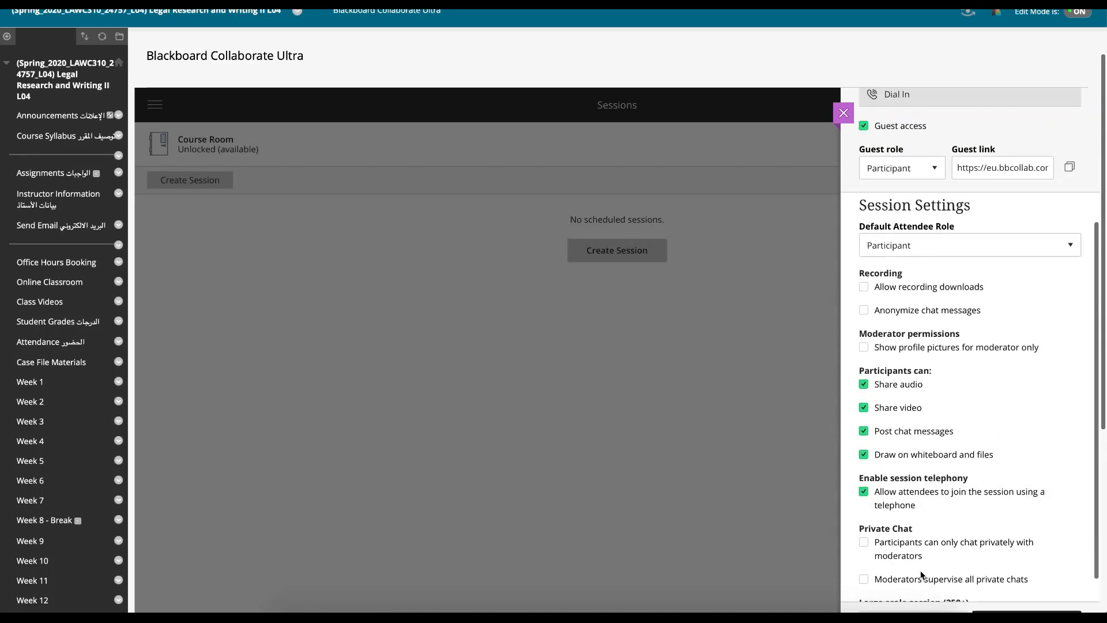
pyautogui.scroll(3)
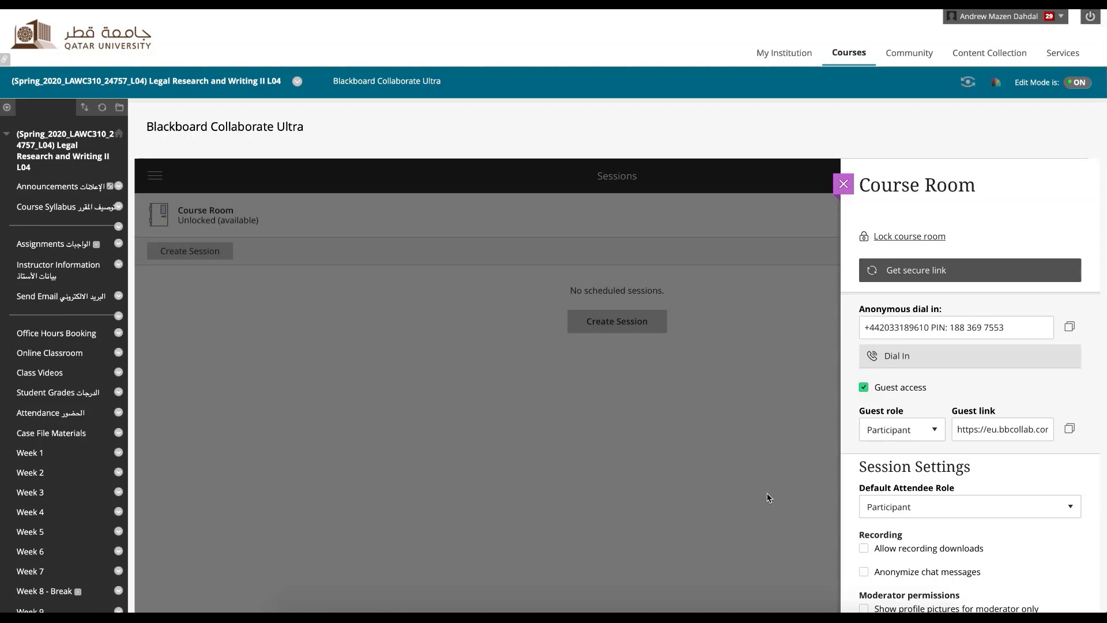
pyautogui.moveTo(918, 274)
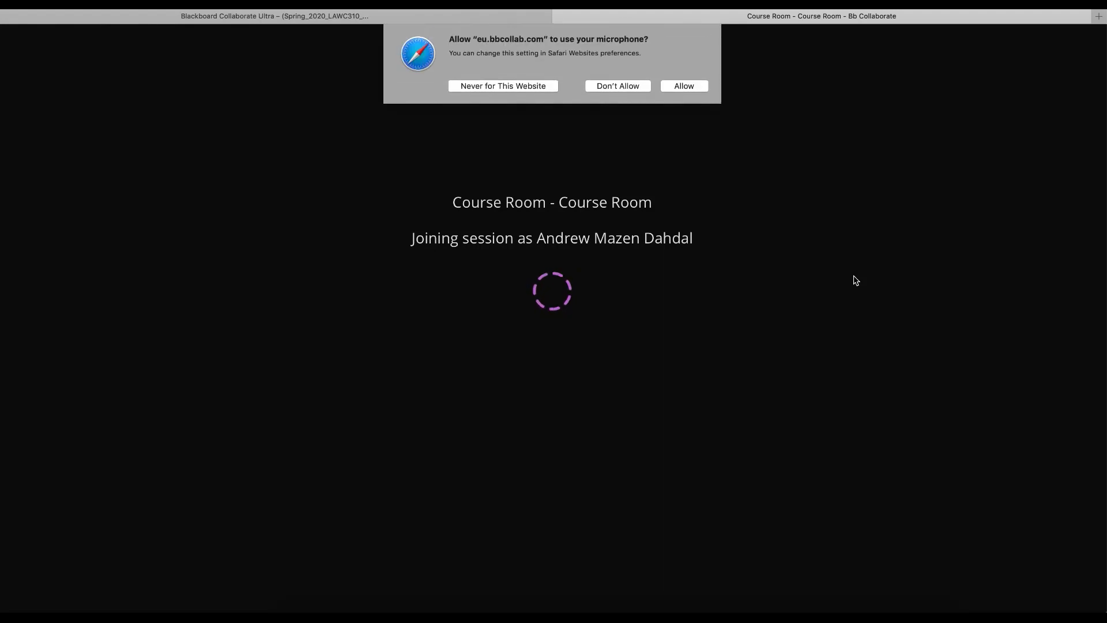
# Step: Allow microphone access in Safari so the Course Room session can load
pyautogui.click(616, 86)
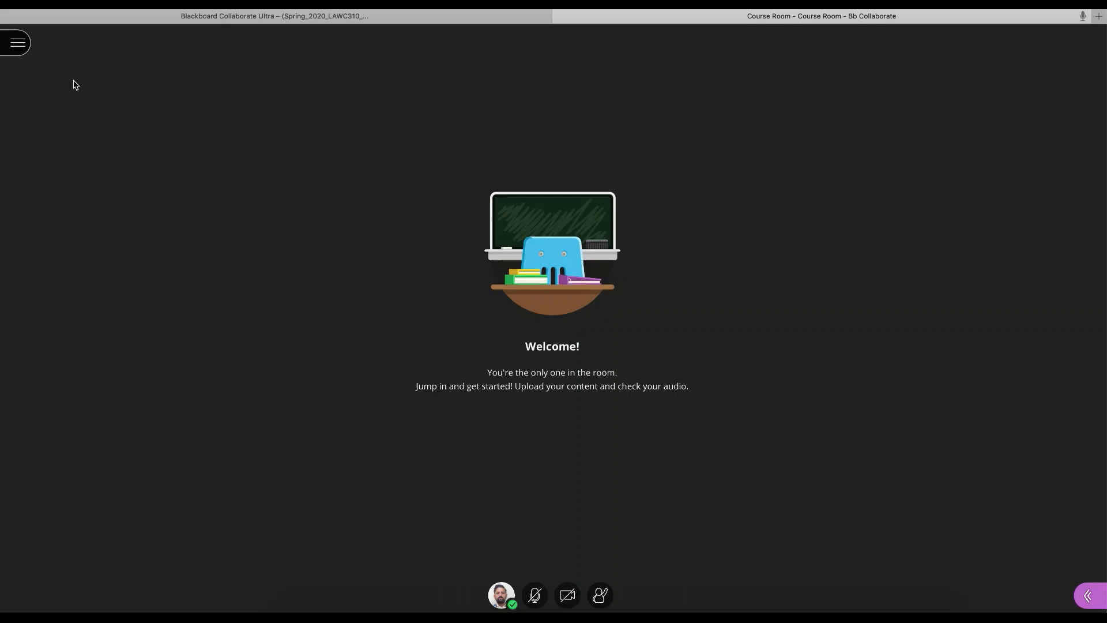
pyautogui.click(17, 43)
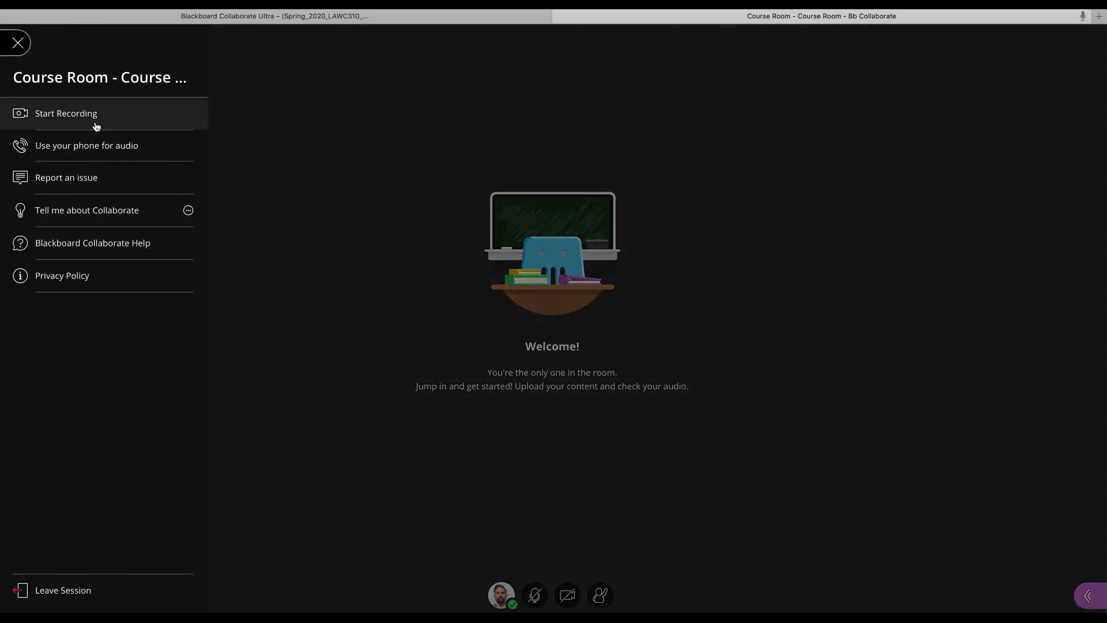
pyautogui.moveTo(17, 42)
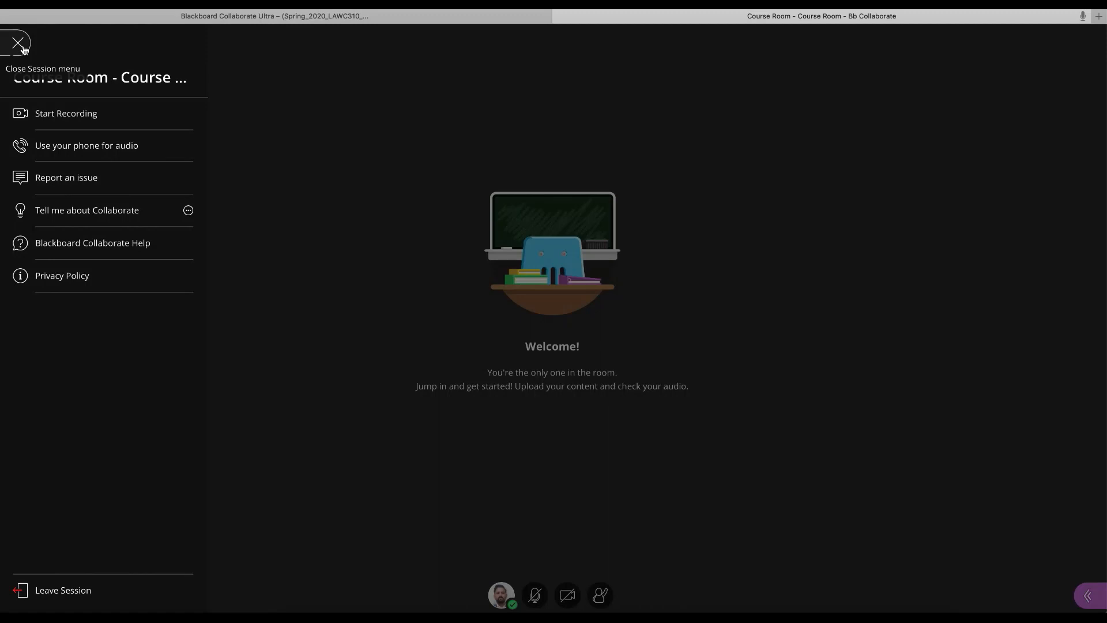
pyautogui.click(19, 43)
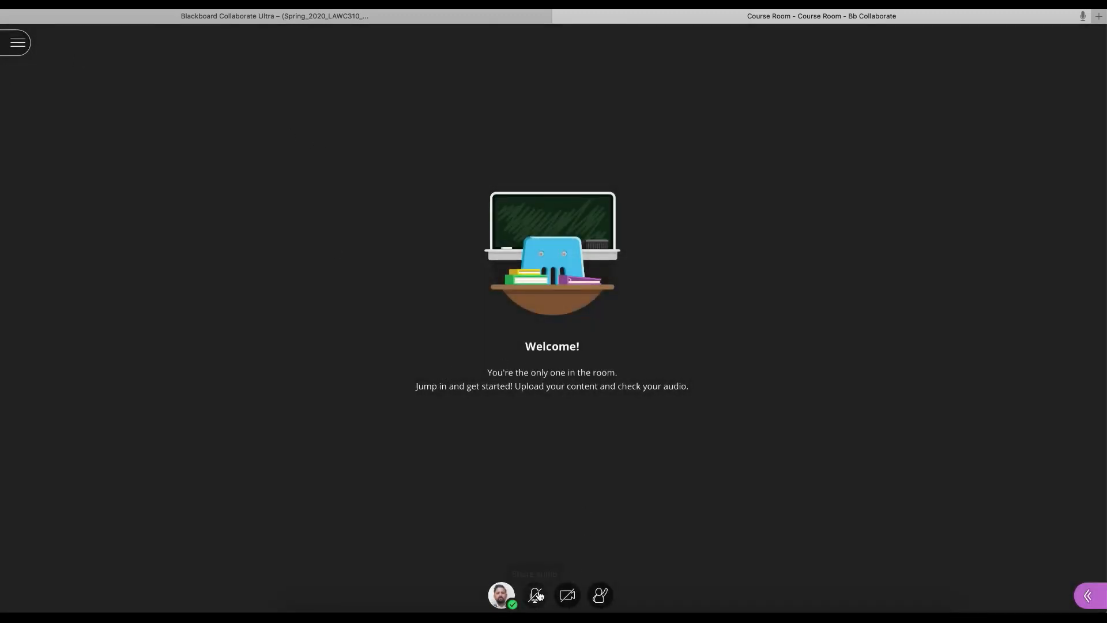
pyautogui.moveTo(567, 595)
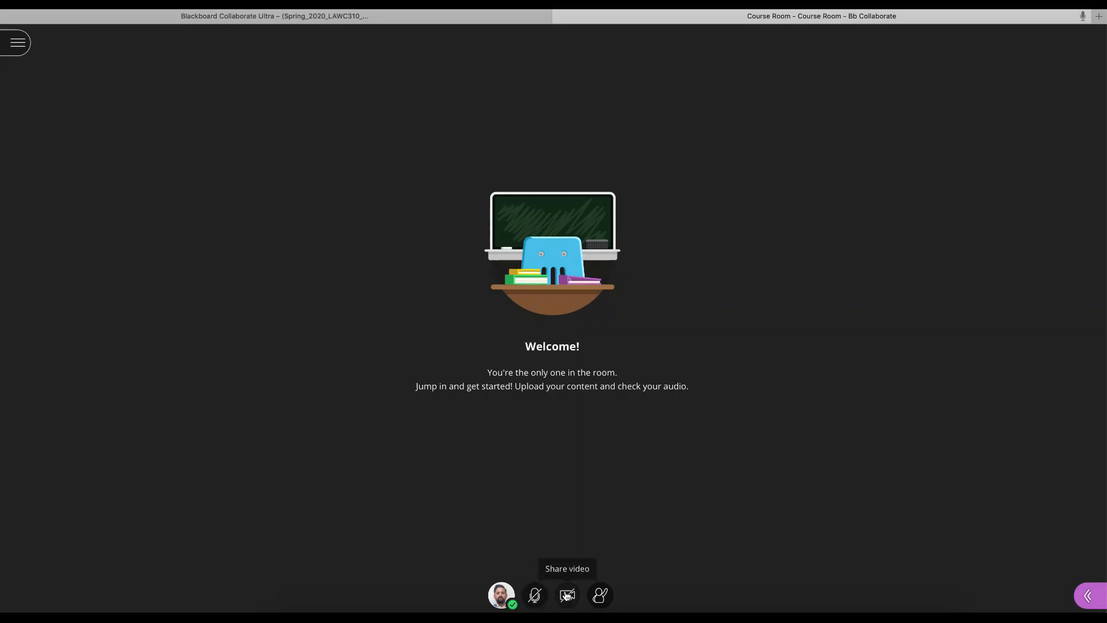
pyautogui.moveTo(600, 595)
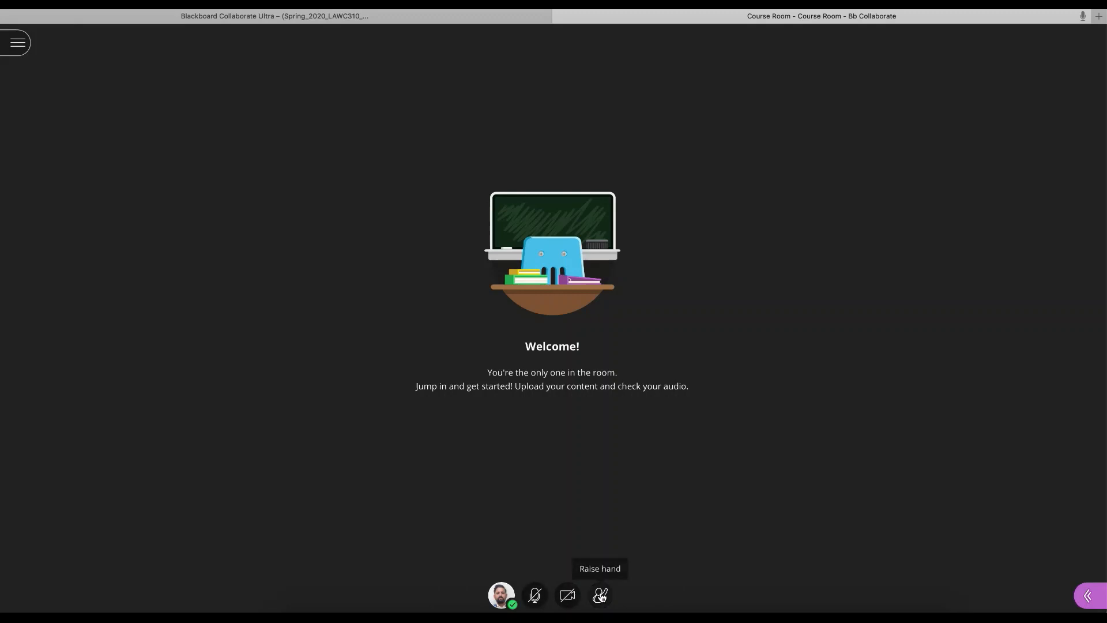
pyautogui.click(599, 595)
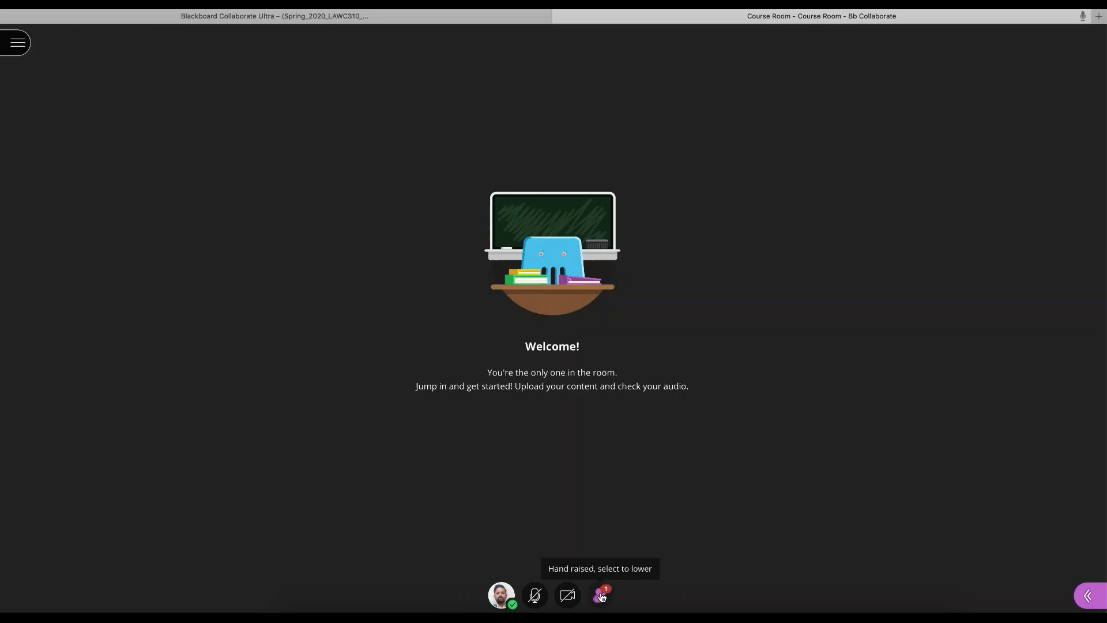
pyautogui.click(600, 595)
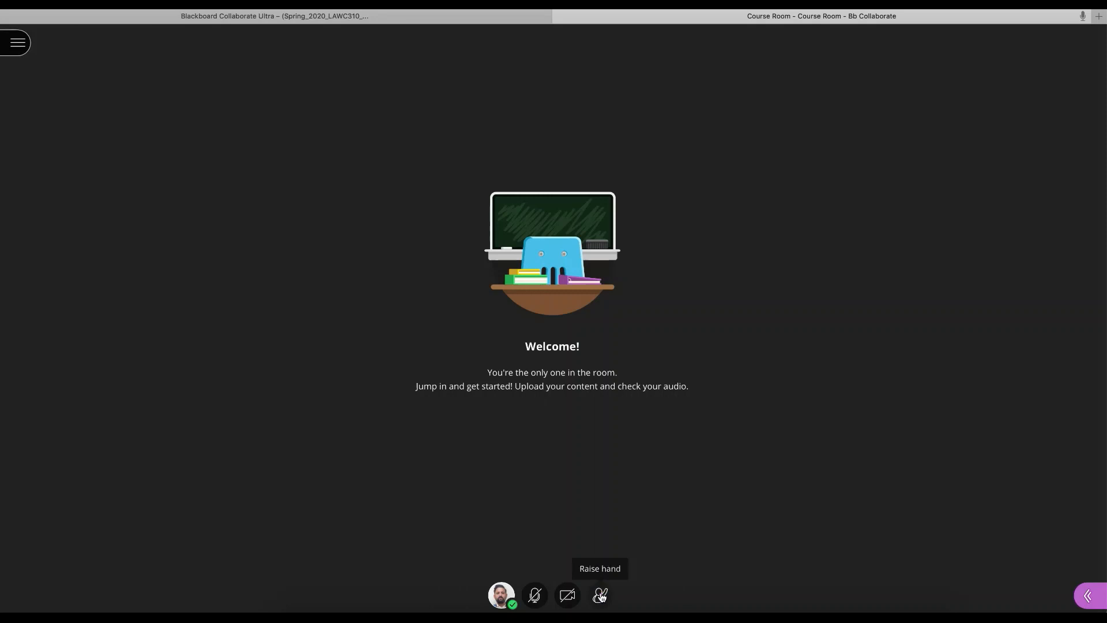
pyautogui.click(1087, 595)
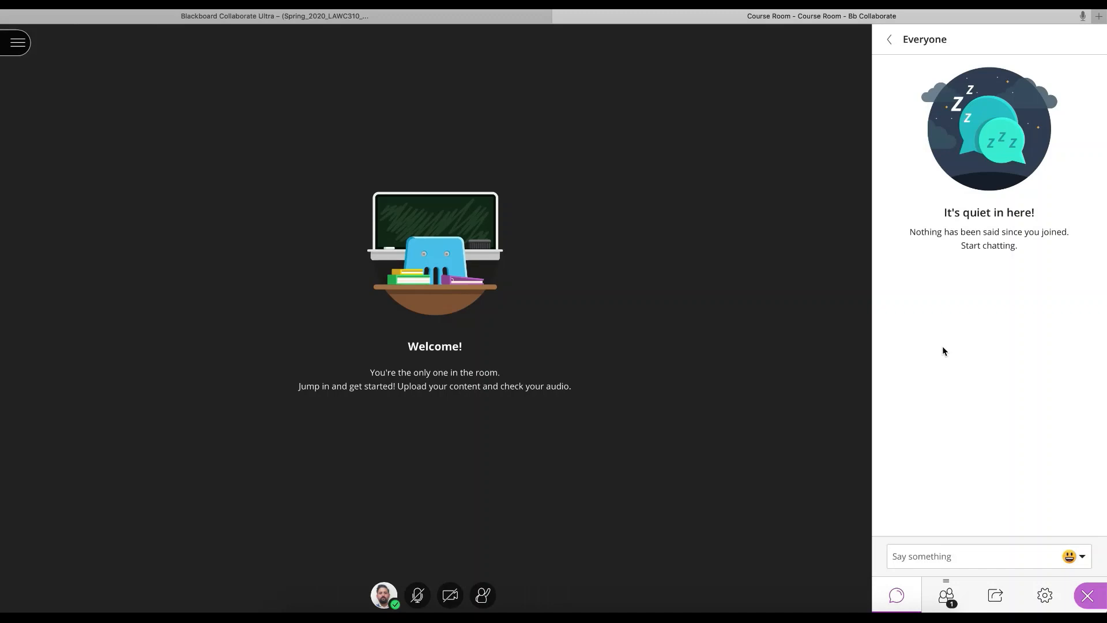
pyautogui.moveTo(948, 410)
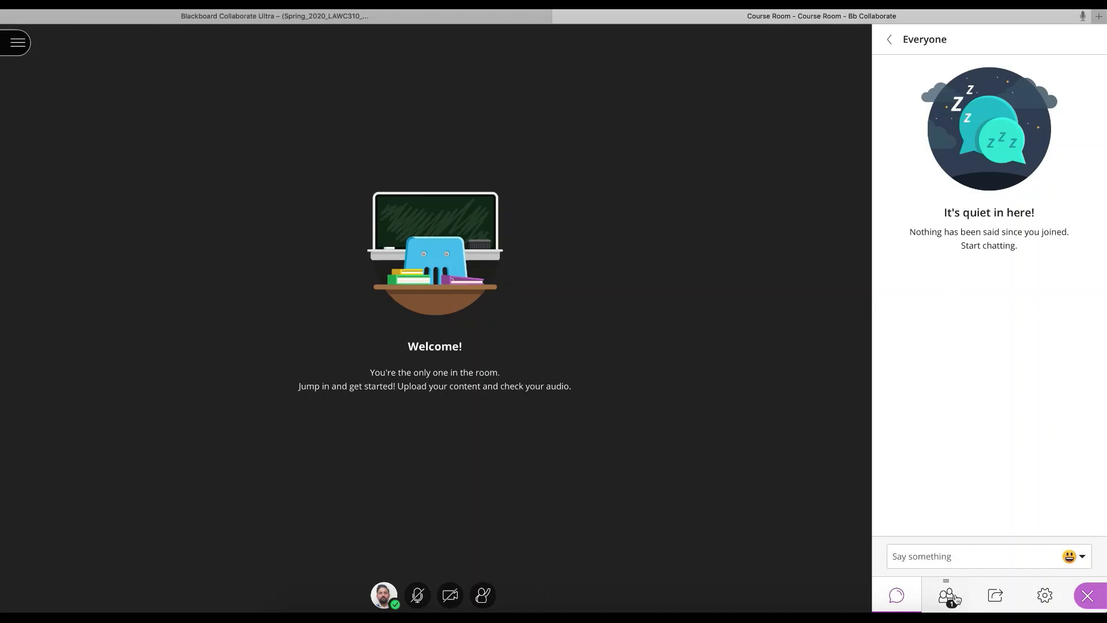
# Step: Show the attendee list with its one moderator, then move to the Share Content panel
pyautogui.click(945, 595)
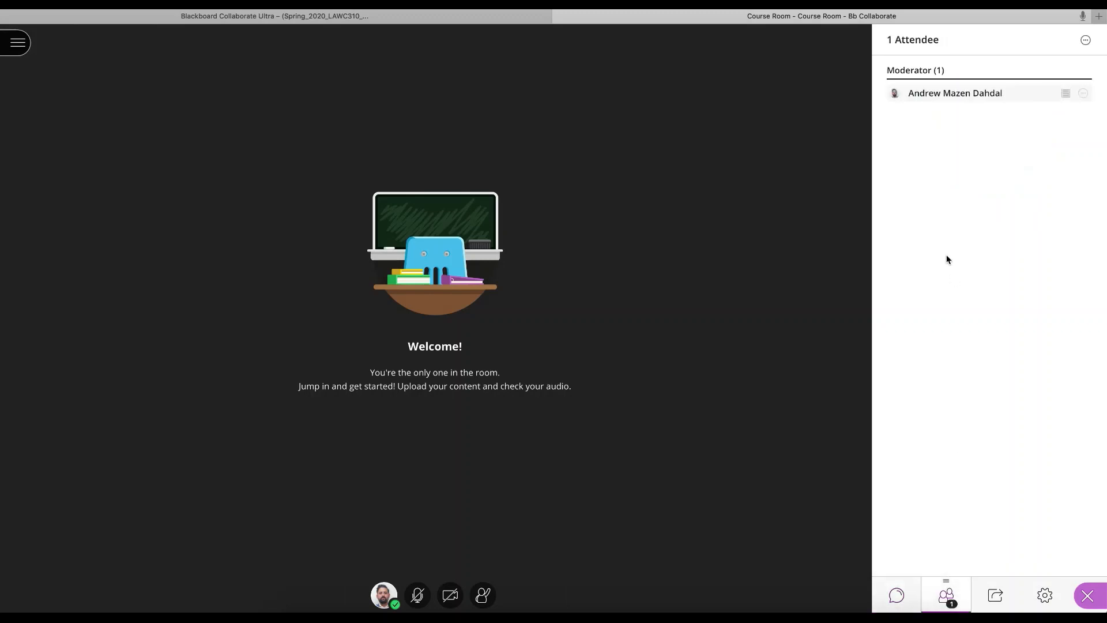
pyautogui.moveTo(966, 466)
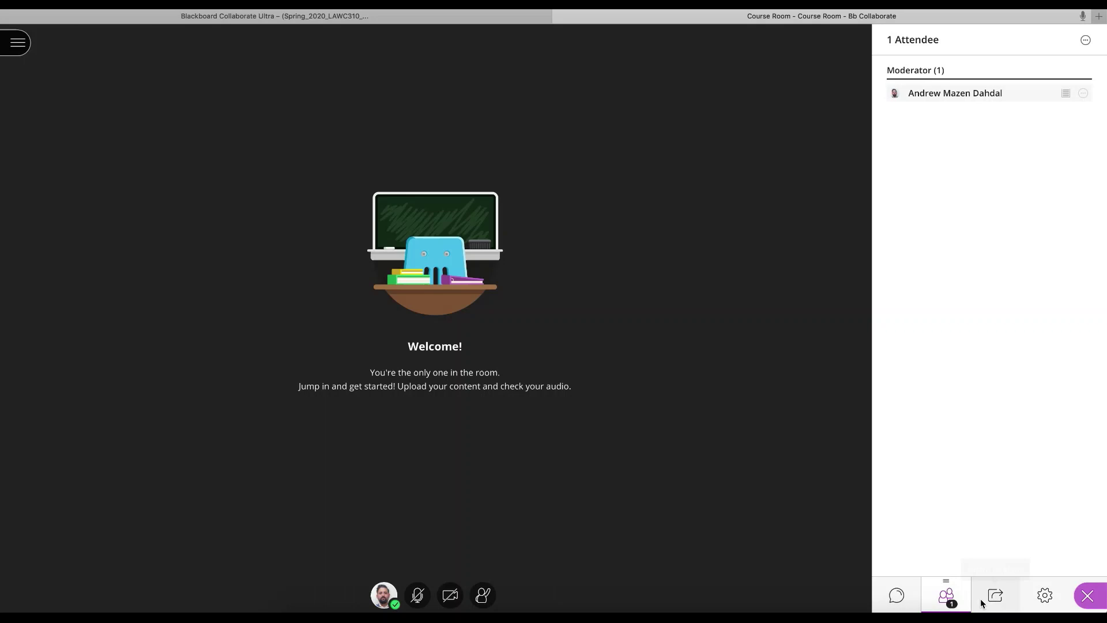
pyautogui.click(994, 595)
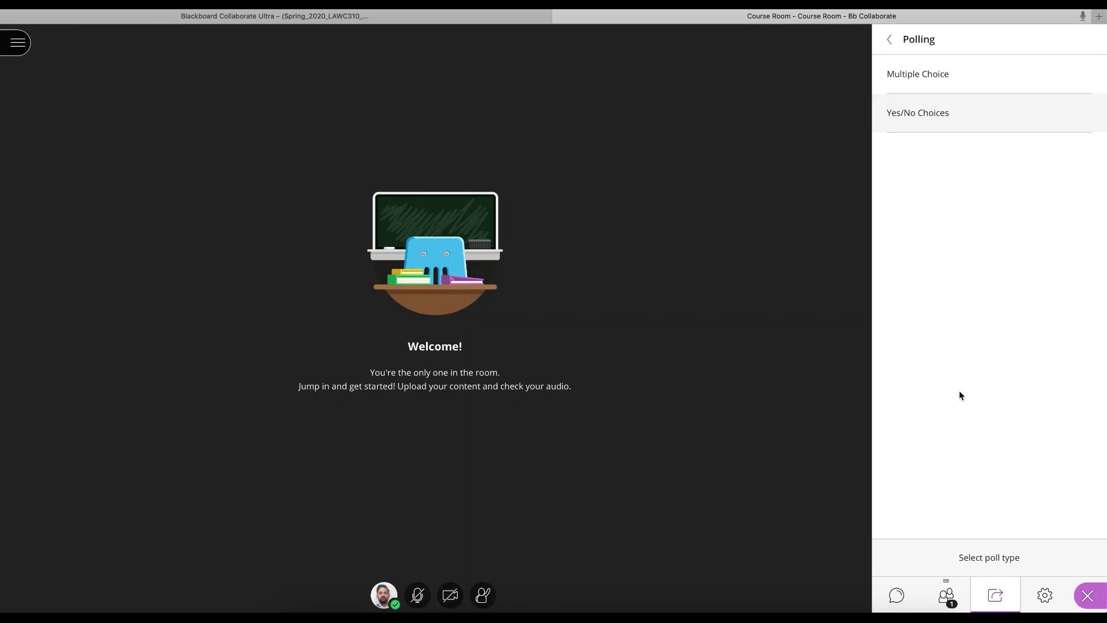
pyautogui.moveTo(1008, 433)
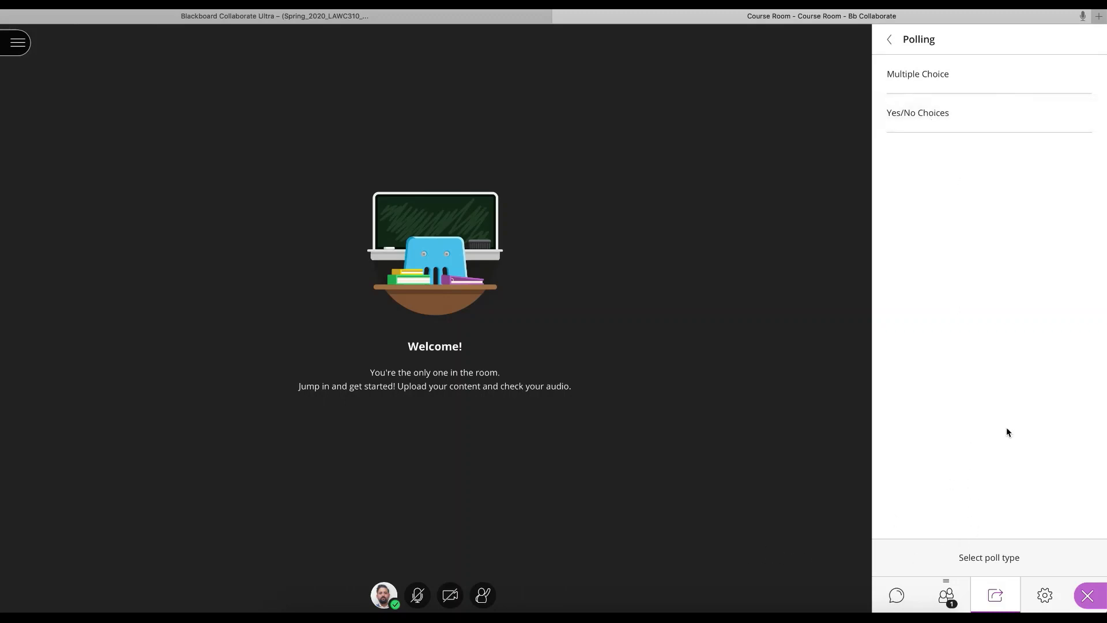
pyautogui.moveTo(912, 600)
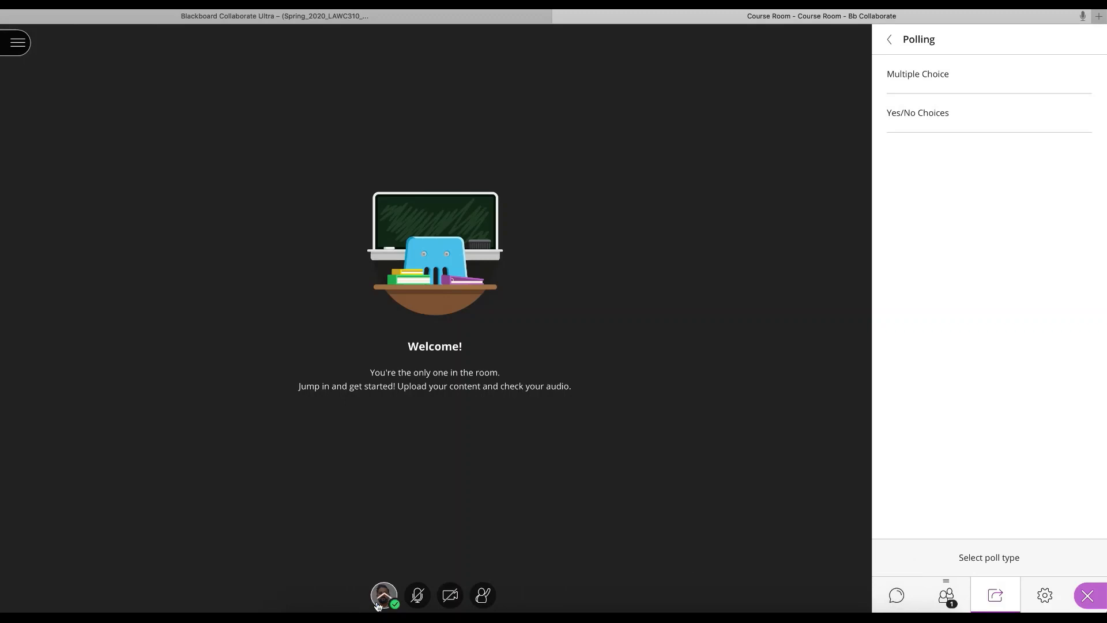
# Step: Check own status and feedback menu, then go back from Polling to the sharing options
pyautogui.click(383, 595)
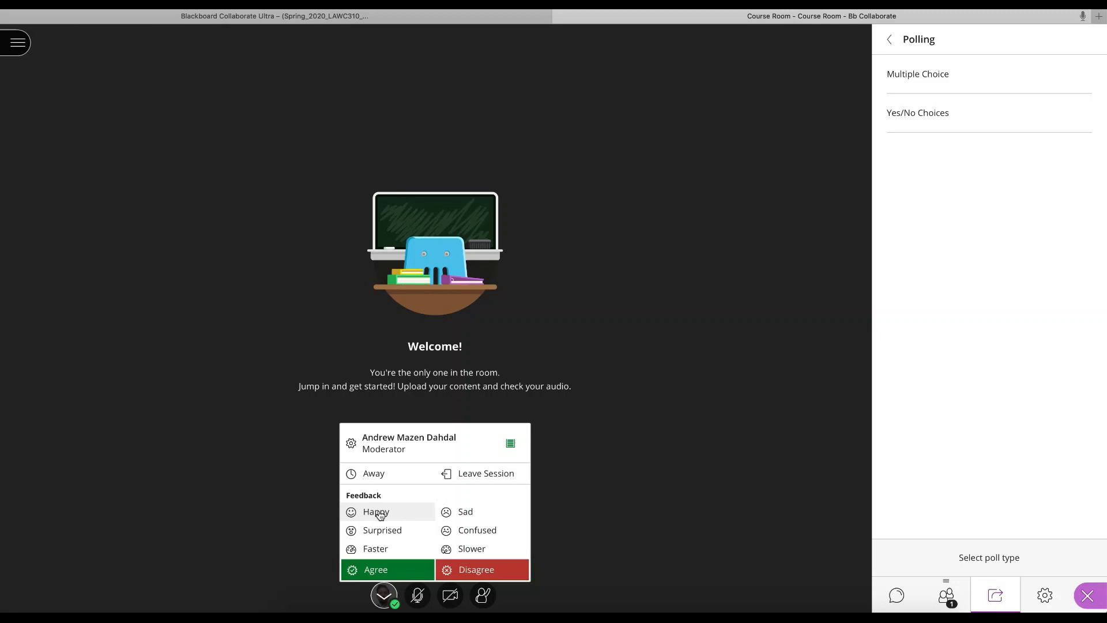
pyautogui.moveTo(470, 549)
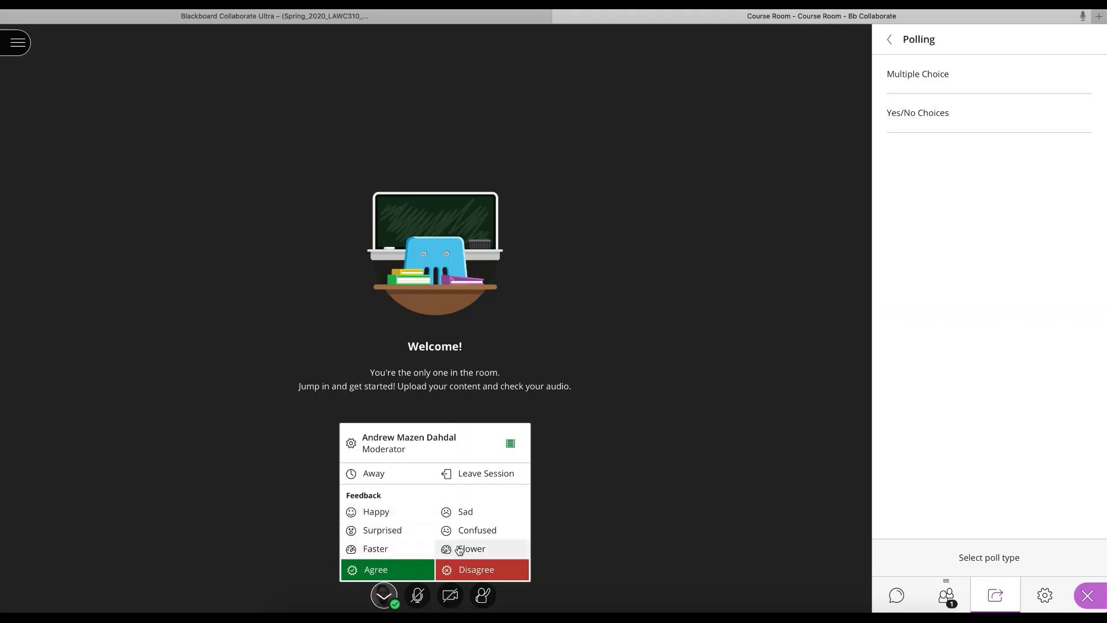
pyautogui.moveTo(394, 497)
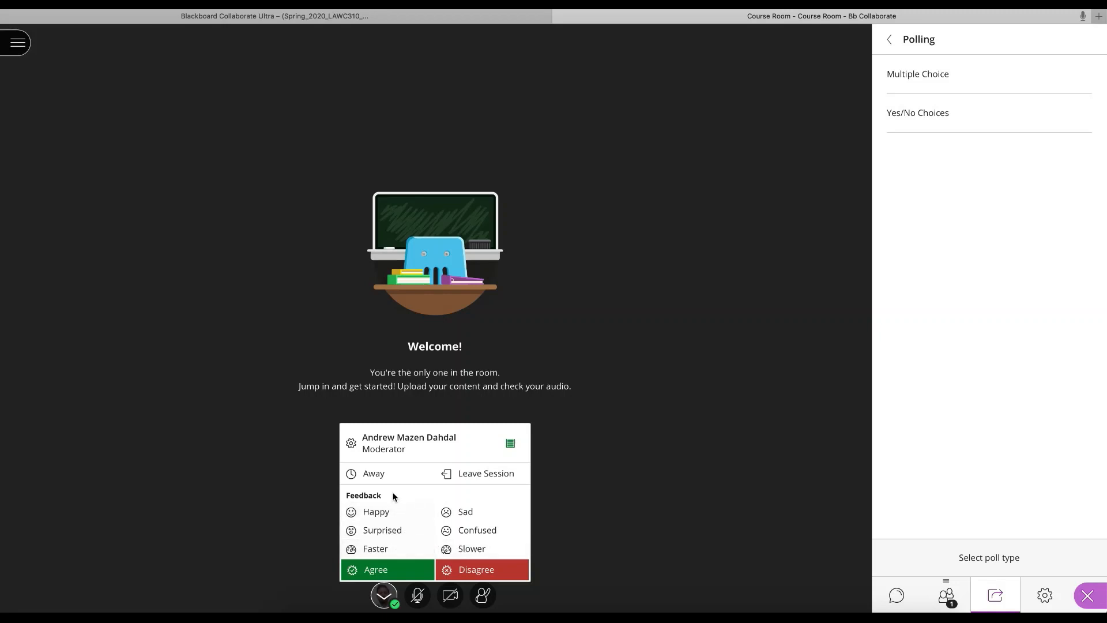
pyautogui.moveTo(464, 512)
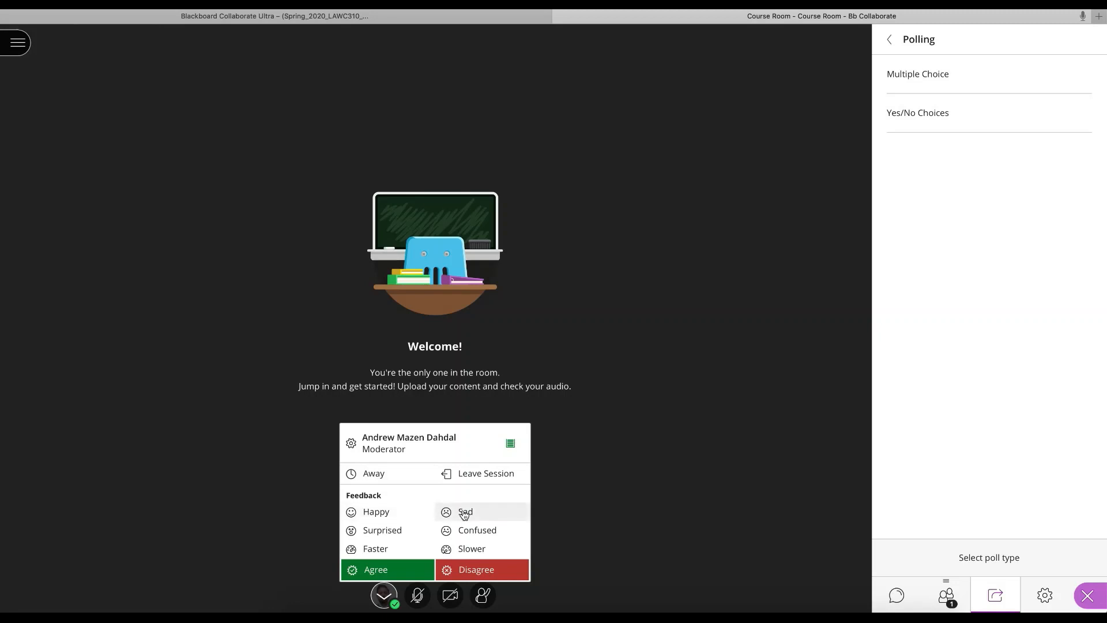
pyautogui.moveTo(648, 539)
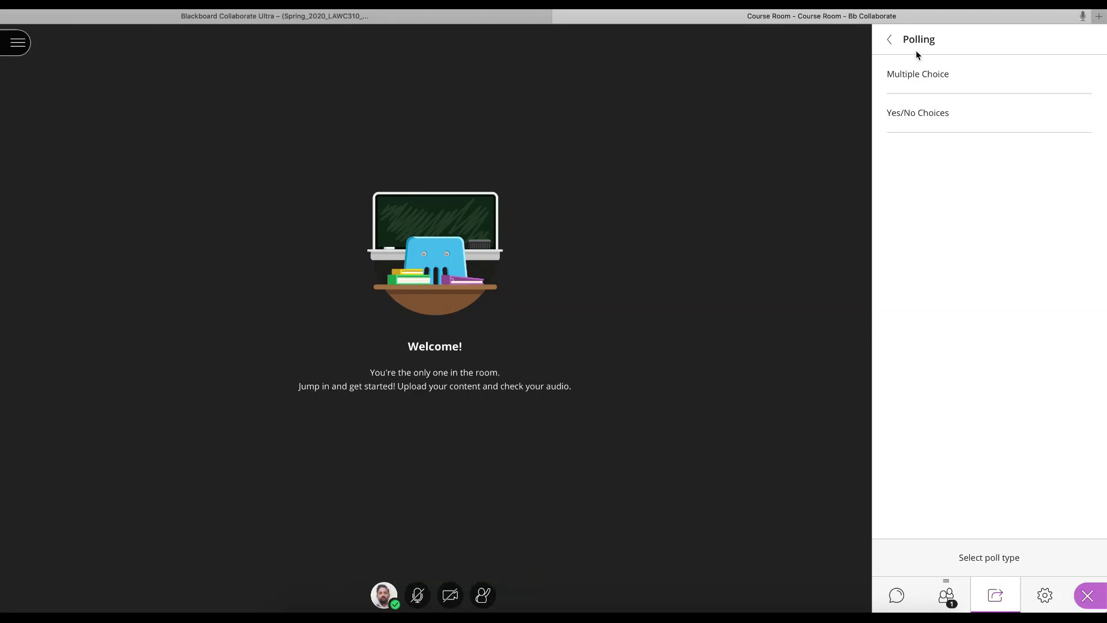
pyautogui.moveTo(889, 39)
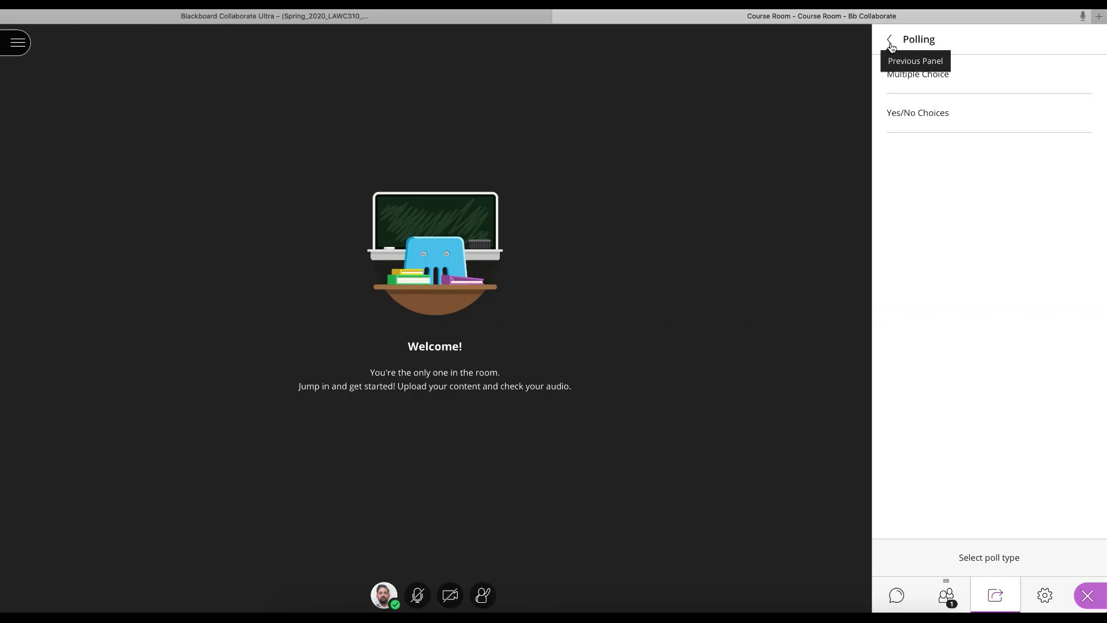
pyautogui.click(890, 41)
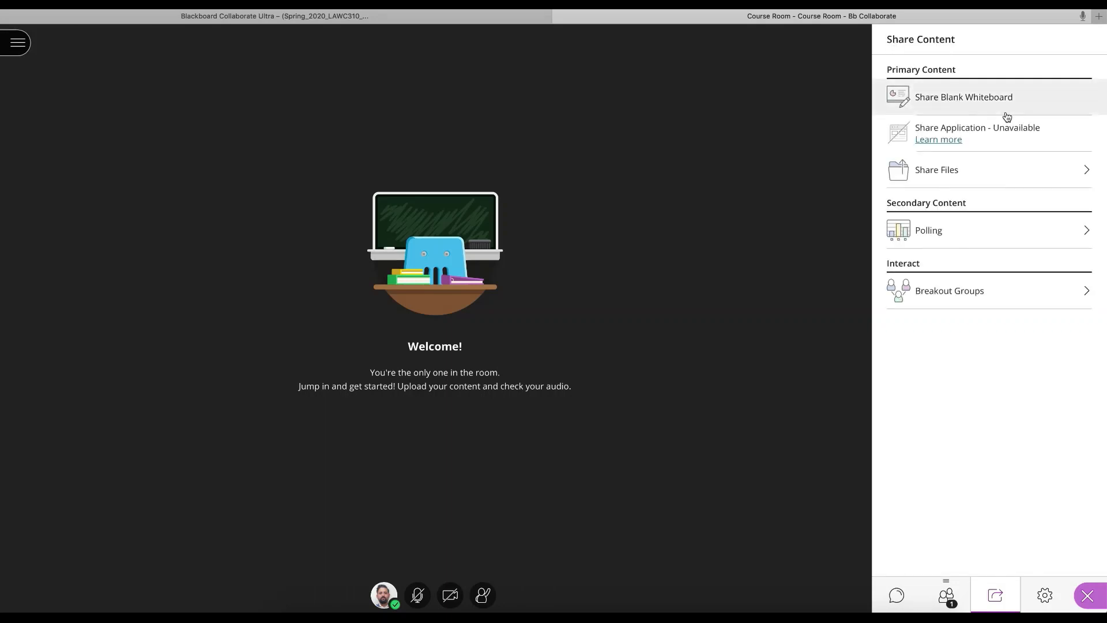
# Step: Share a blank whiteboard and write 'Virtual Learning Environment (VLE)' on it
pyautogui.click(963, 97)
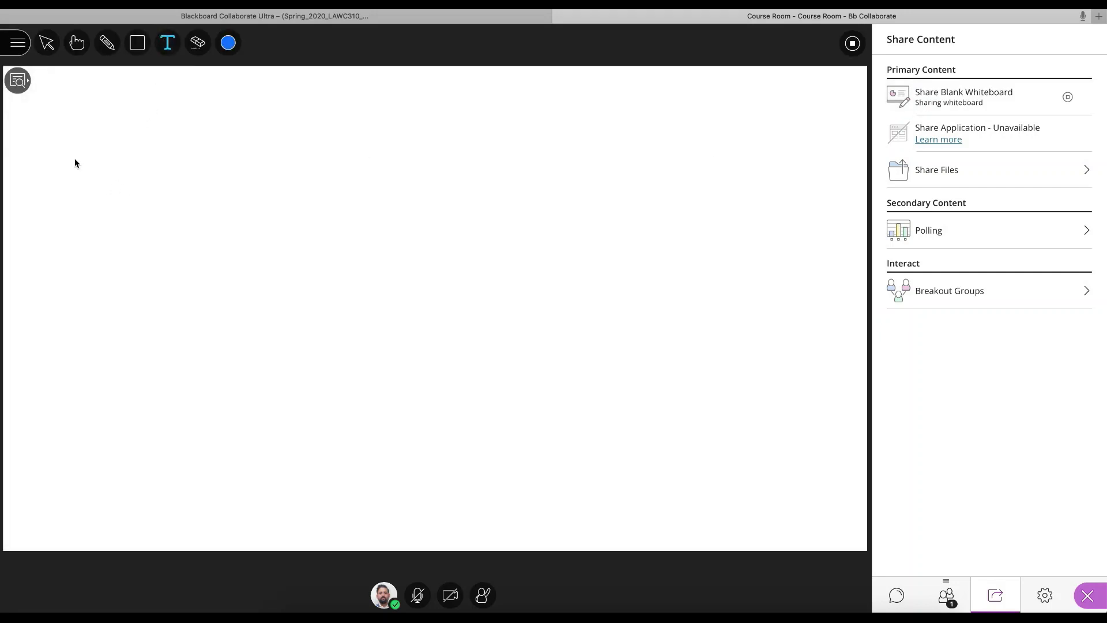
pyautogui.click(85, 143)
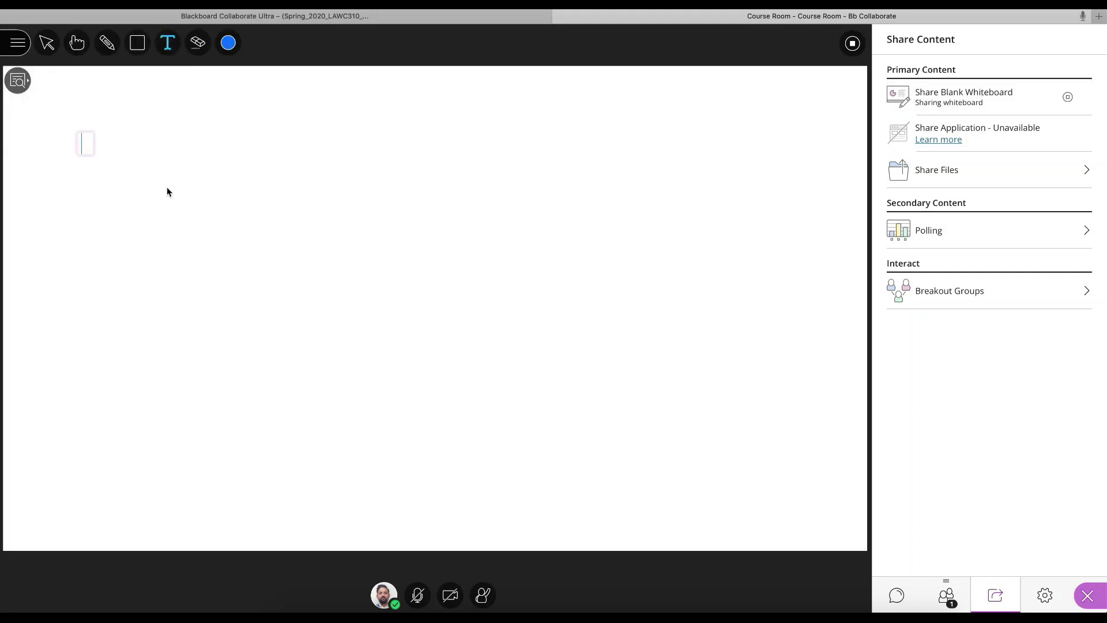
pyautogui.write('Virtual')
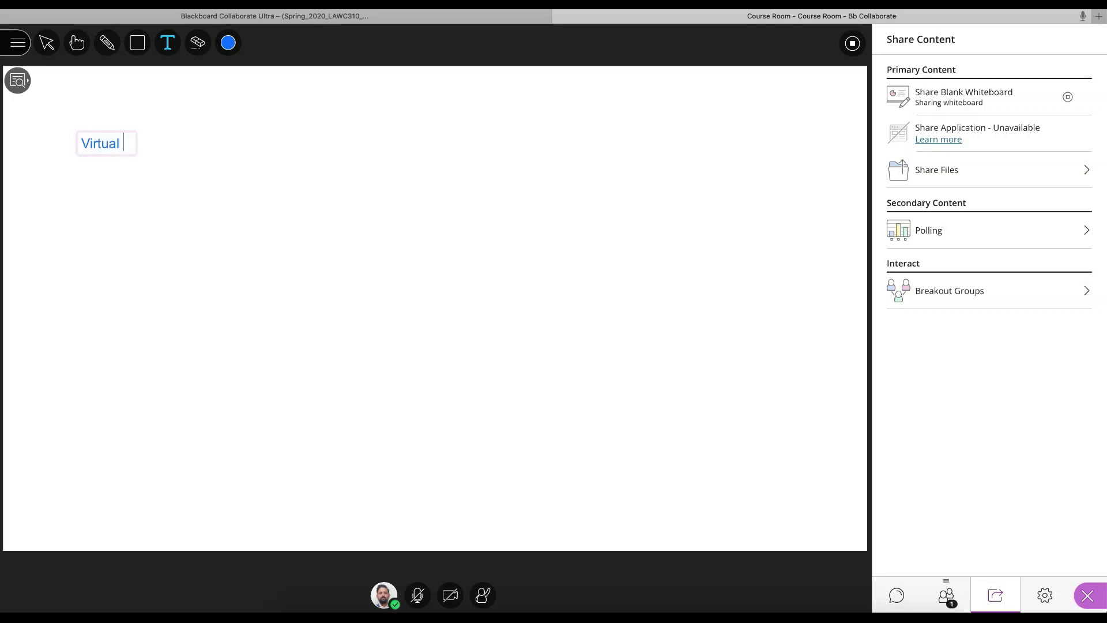
pyautogui.write('Lea')
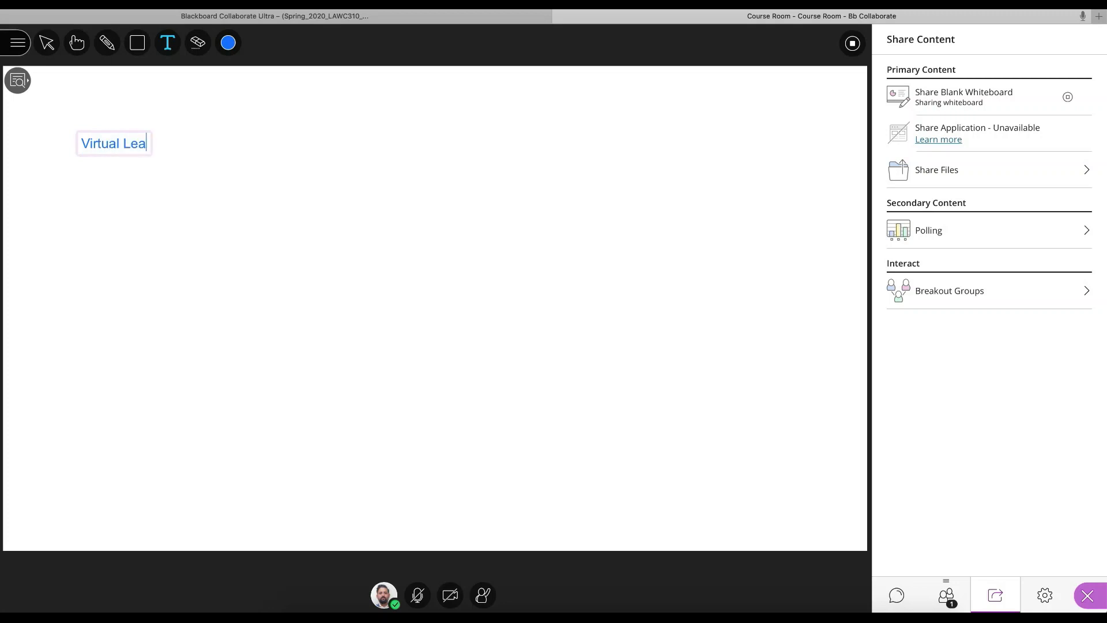
pyautogui.write('rning Env')
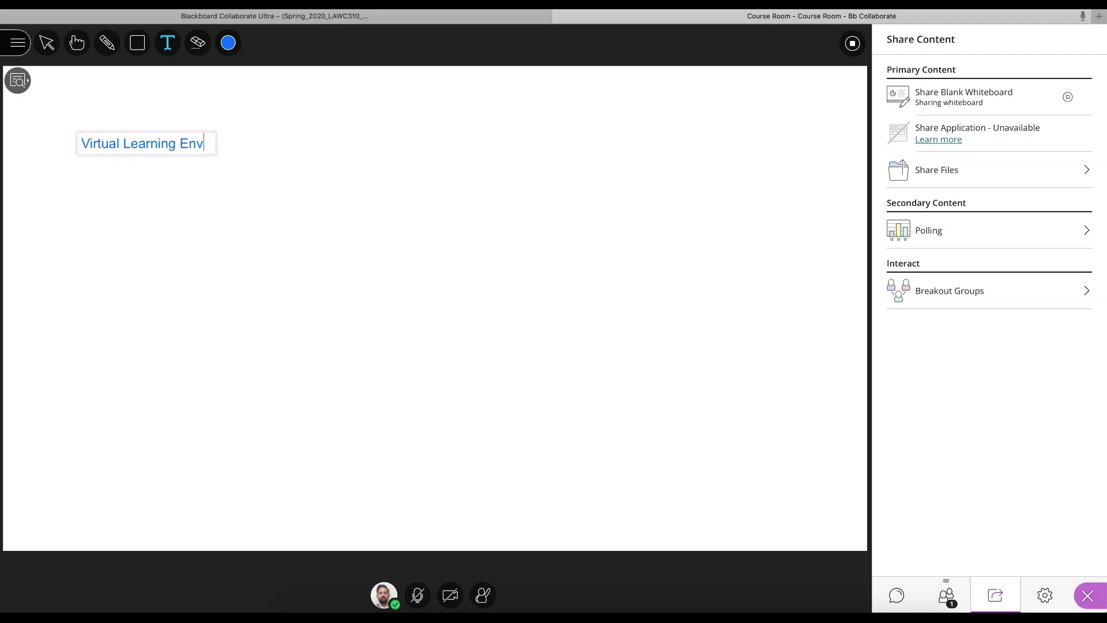
pyautogui.write('ironment')
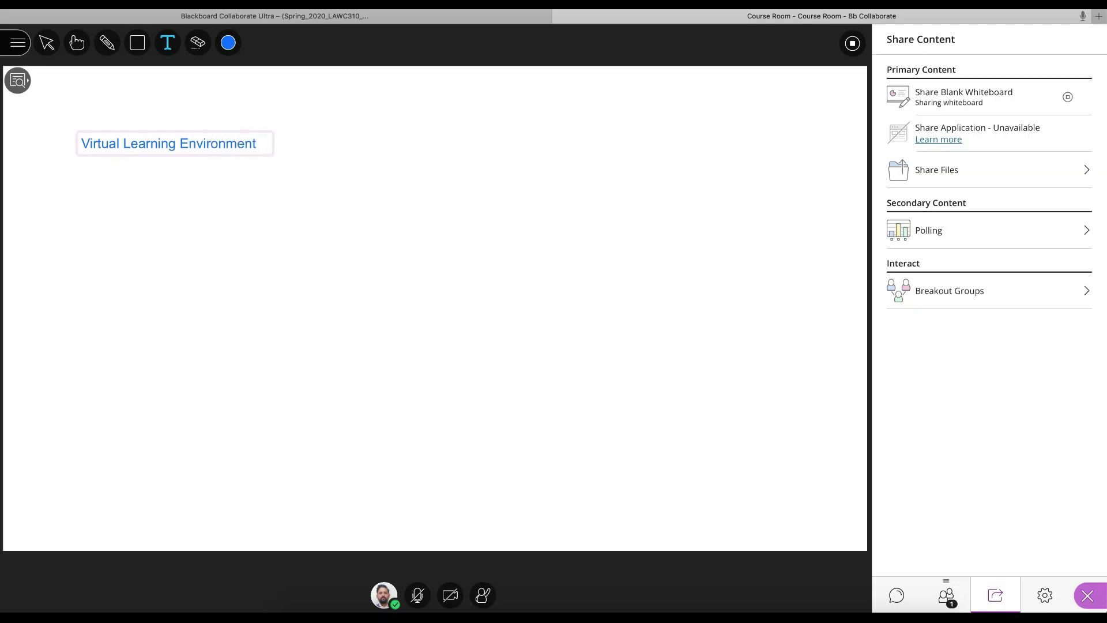
pyautogui.write('(')
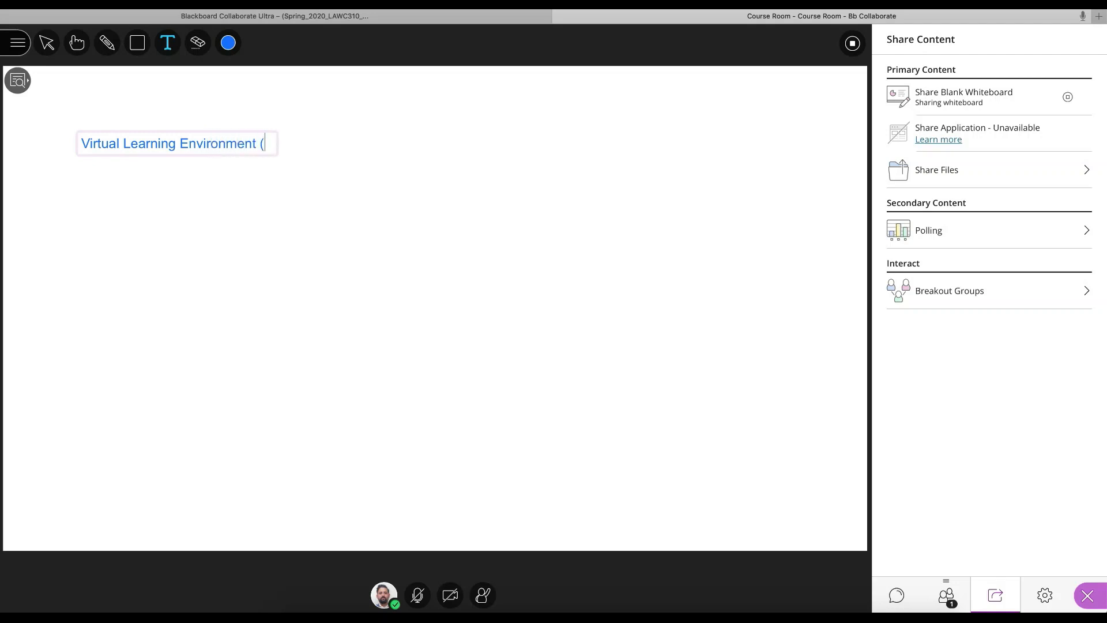
pyautogui.write('VLE)')
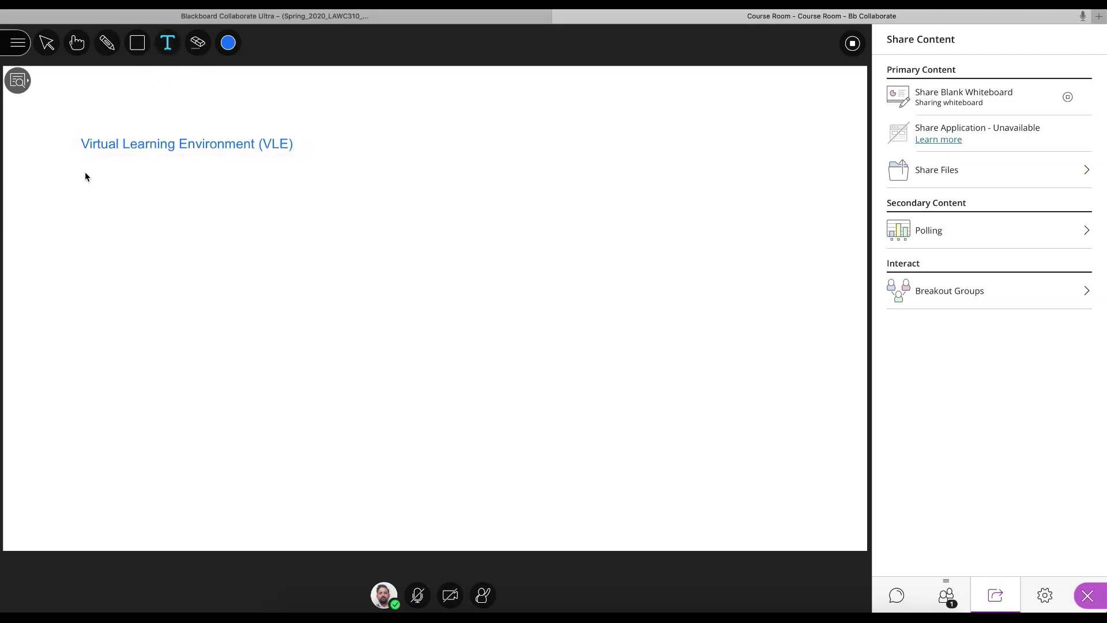
# Step: Add the line 'Learning management Systems (LMS)' beneath the VLE heading
pyautogui.write('Learni')
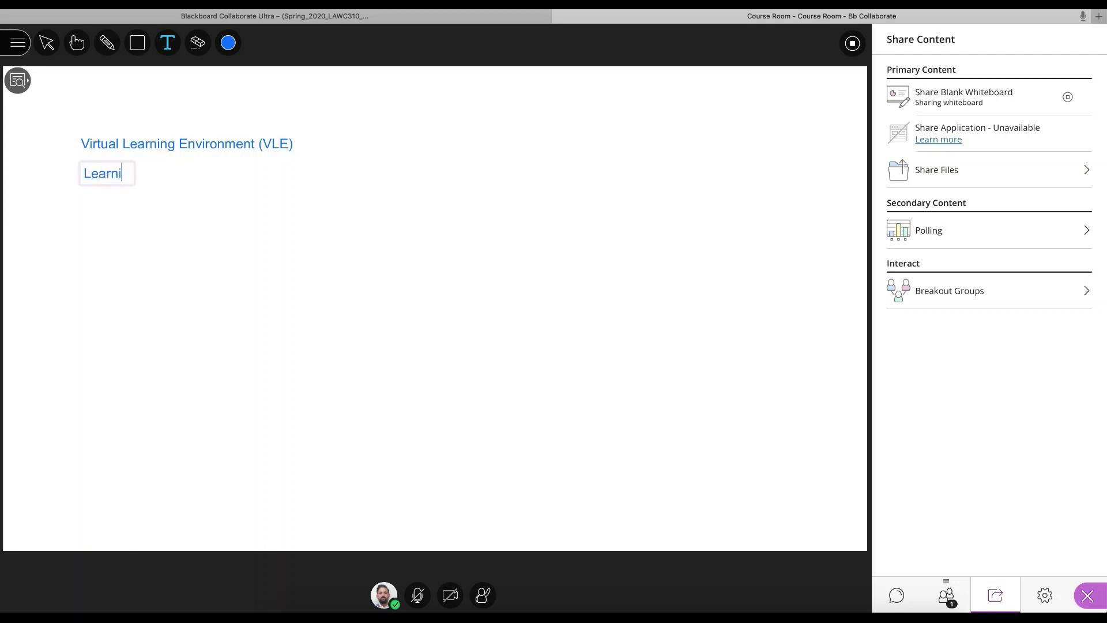
pyautogui.write('ng managment Syste')
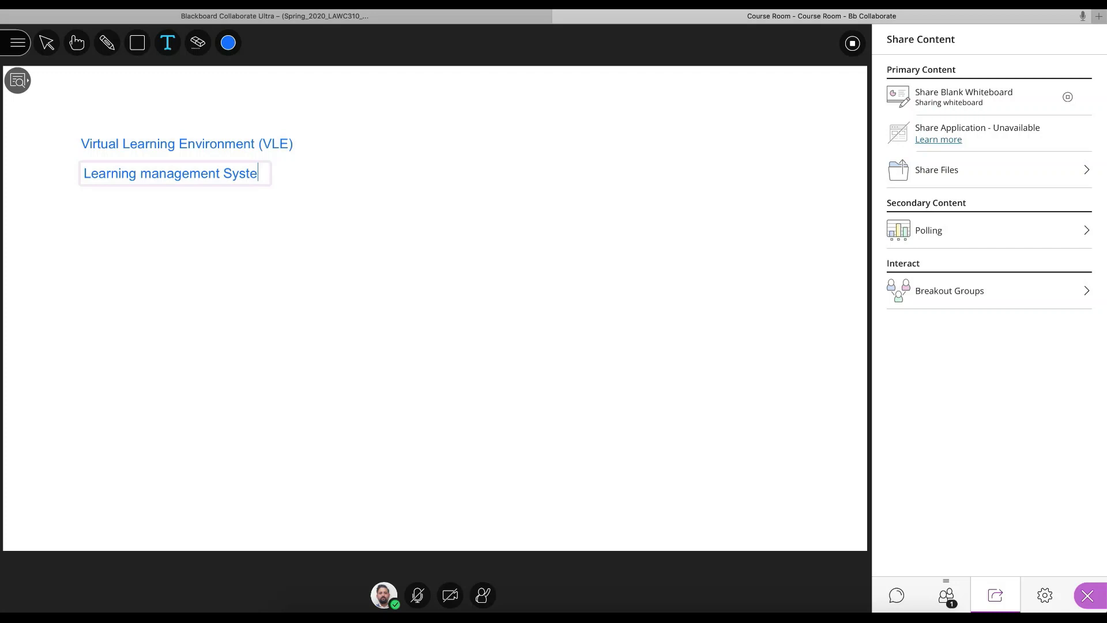
pyautogui.write('ms (LMS')
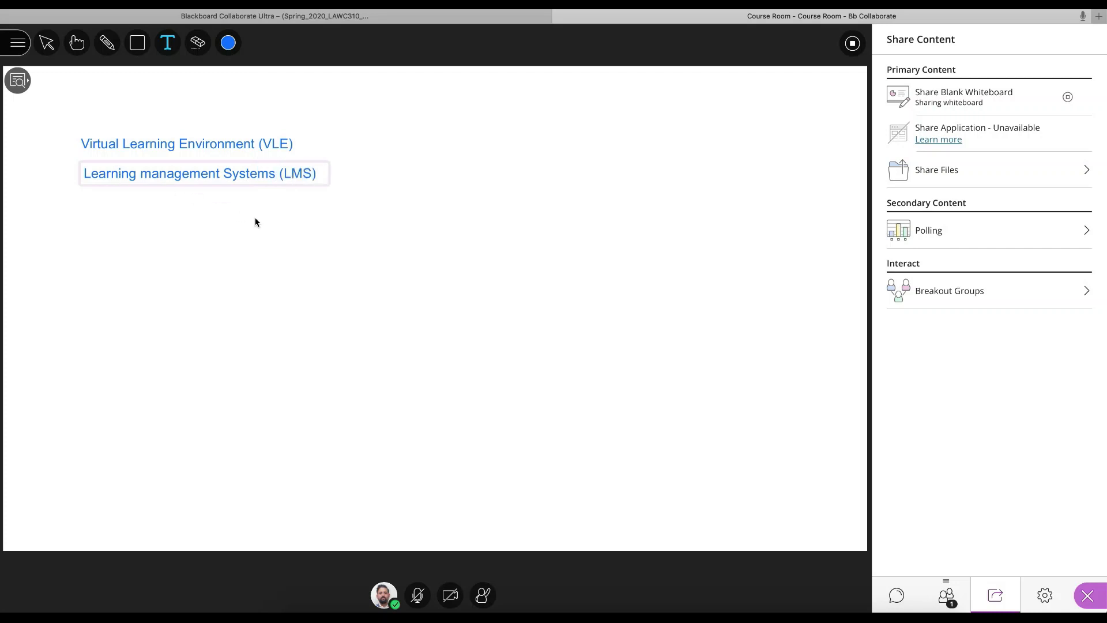
pyautogui.moveTo(314, 227)
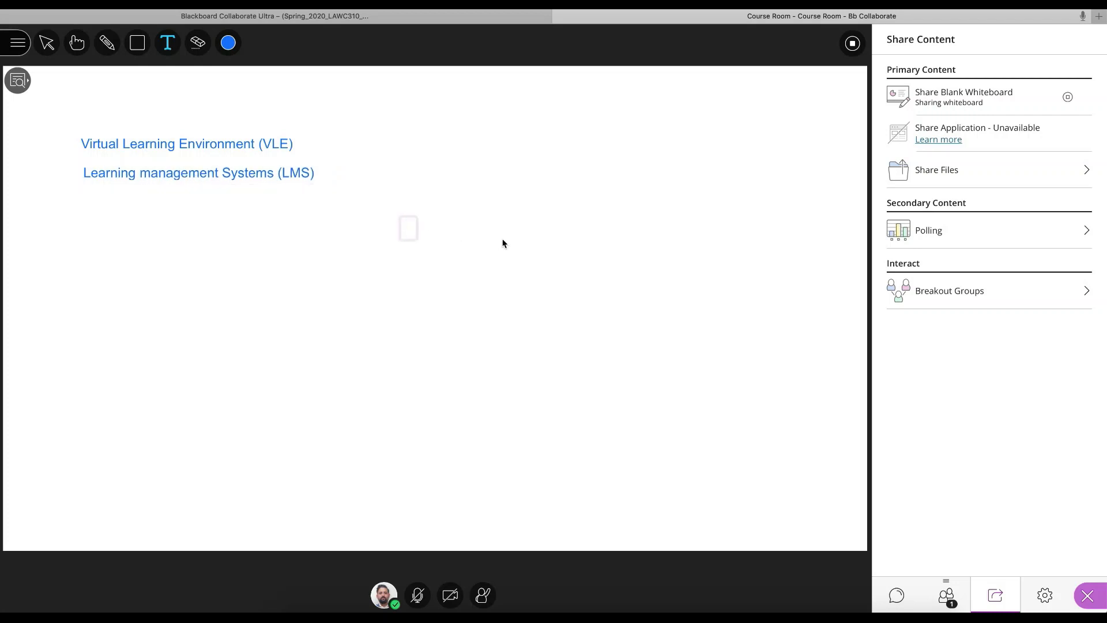
pyautogui.moveTo(950, 290)
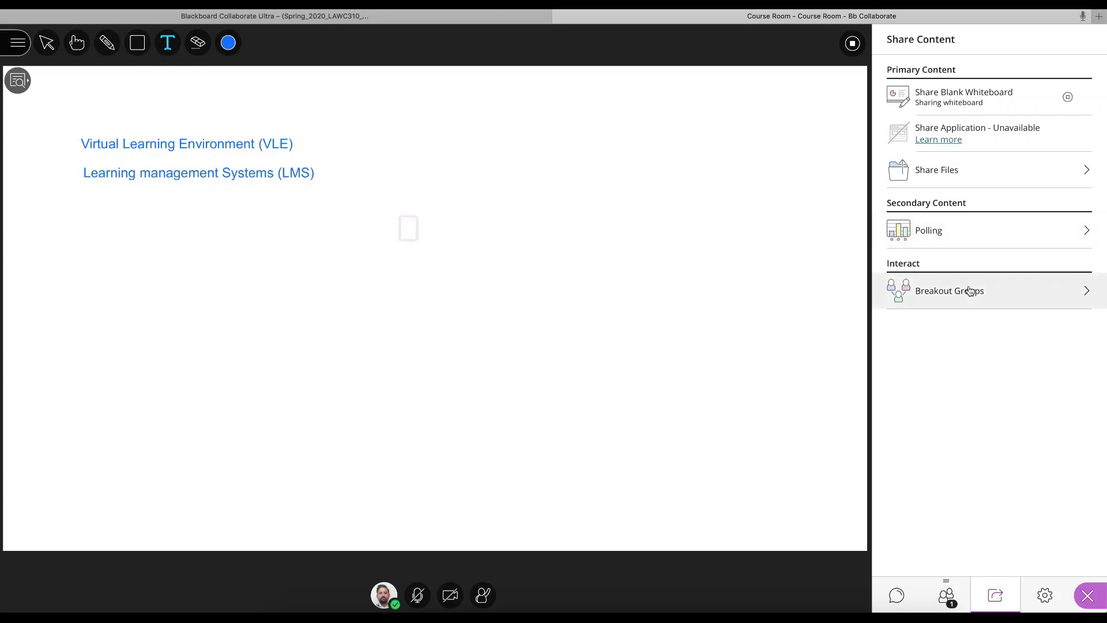
pyautogui.moveTo(970, 177)
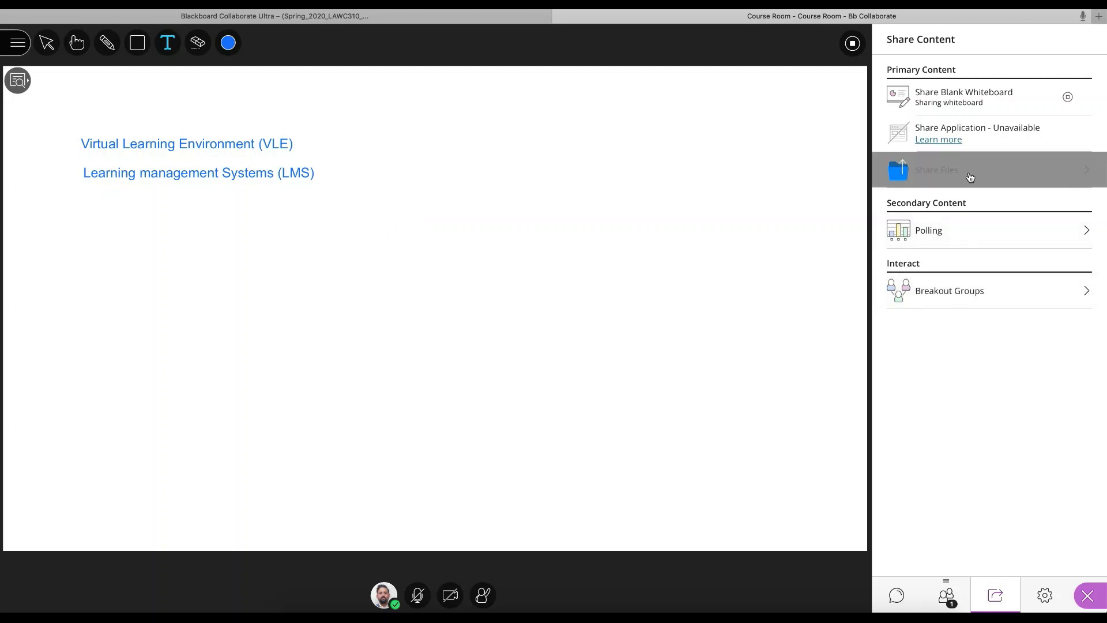
# Step: Share the Starbucks screenshot file to the room in place of the whiteboard
pyautogui.click(970, 169)
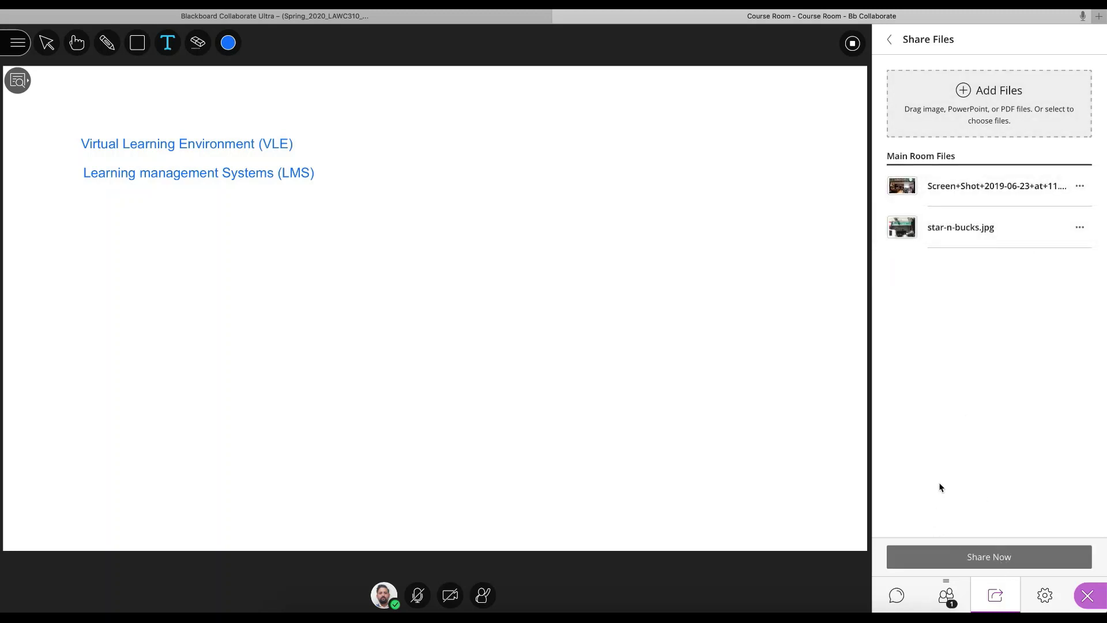
pyautogui.click(995, 185)
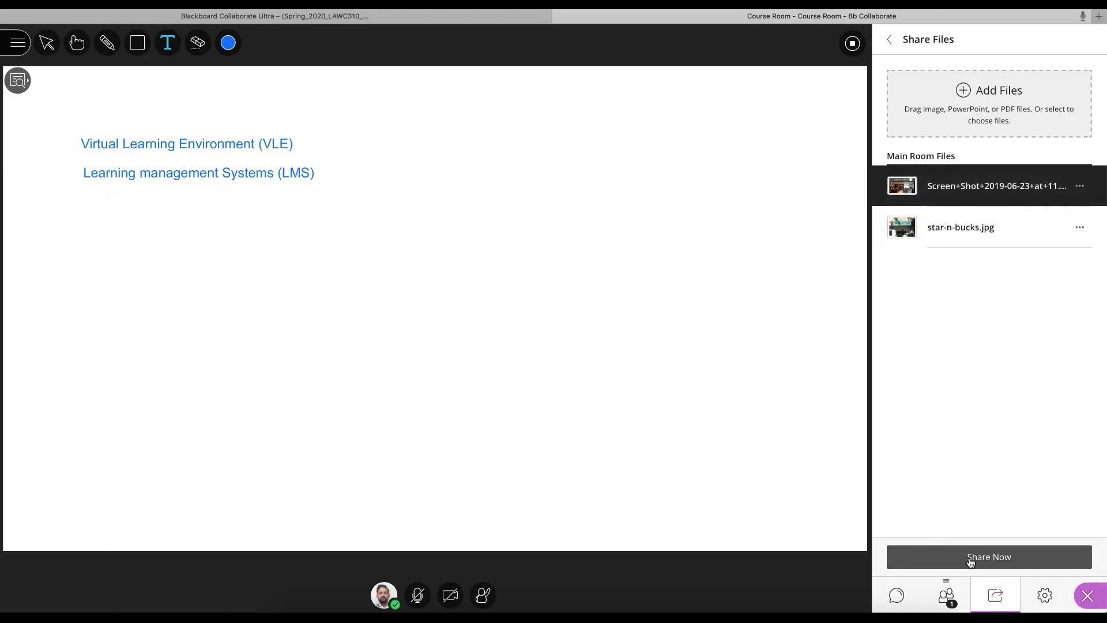
pyautogui.click(988, 556)
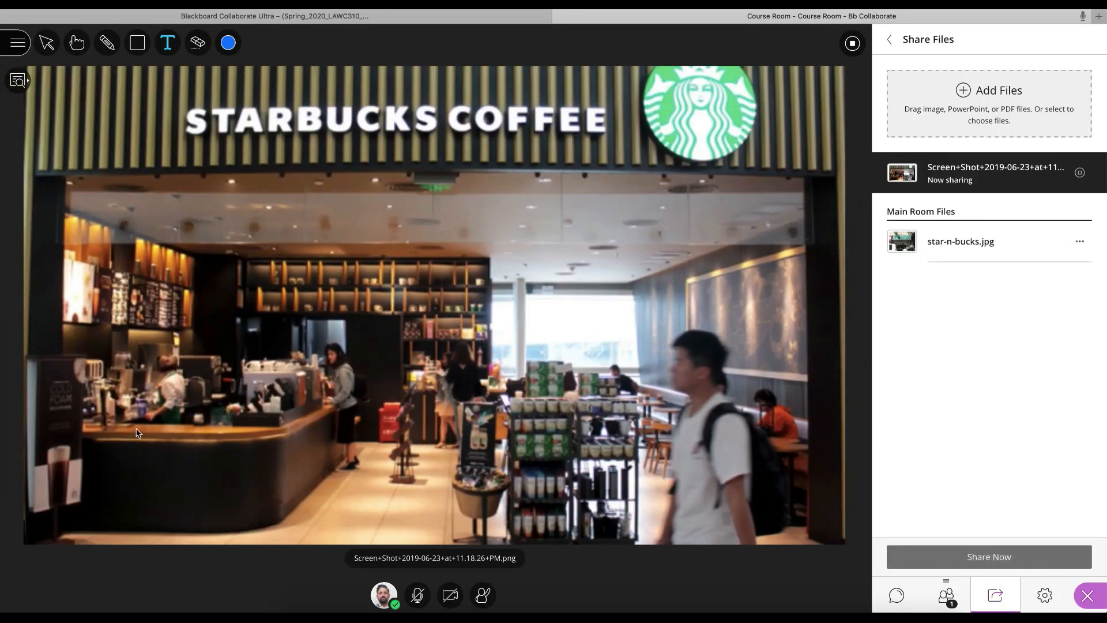
pyautogui.moveTo(875, 324)
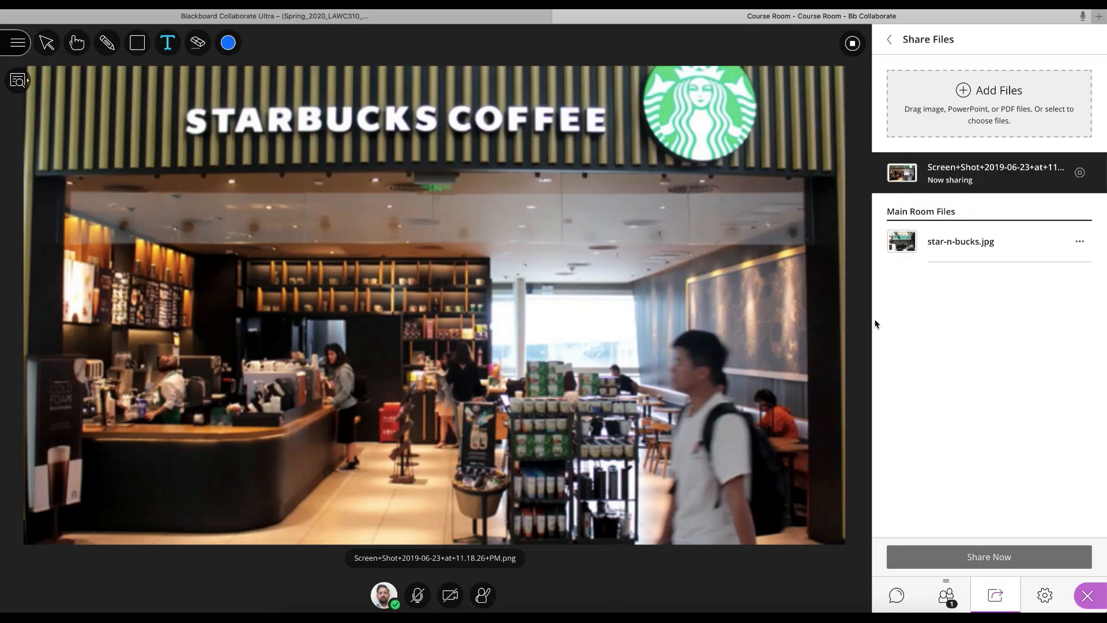
pyautogui.moveTo(958, 255)
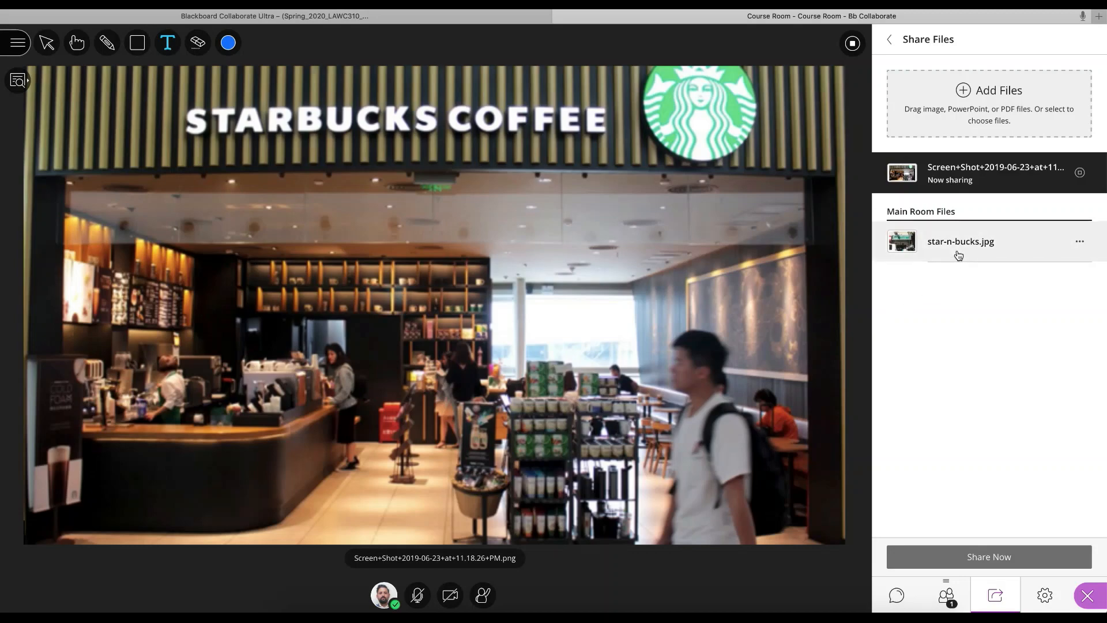
pyautogui.moveTo(988, 556)
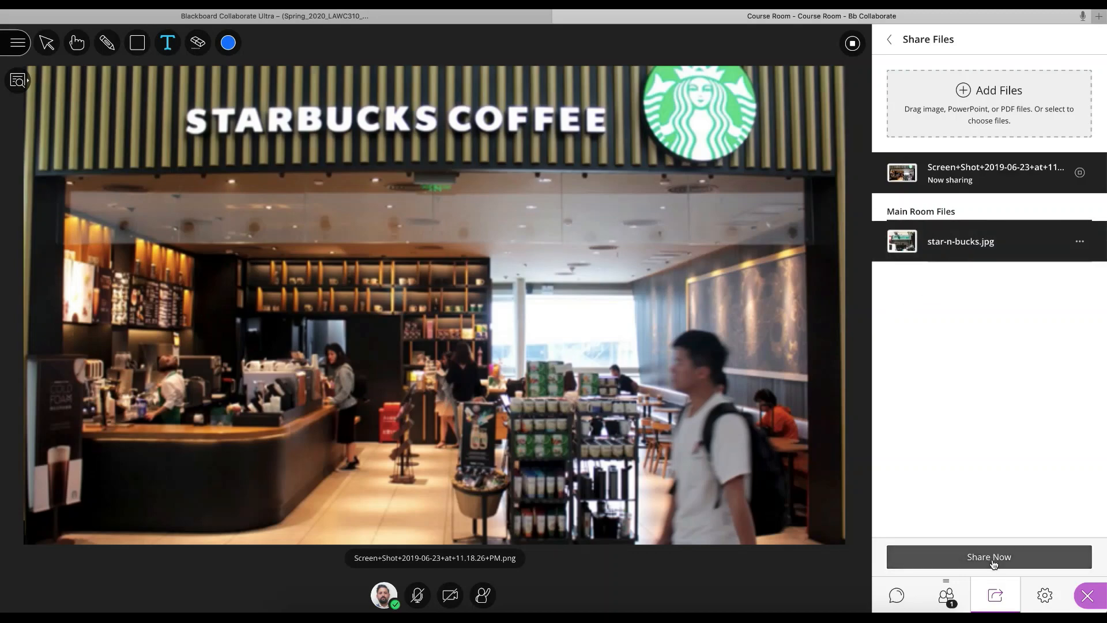
# Step: Swap to star-n-bucks.jpg, switch back to the screenshot, then return to sharing options
pyautogui.click(989, 556)
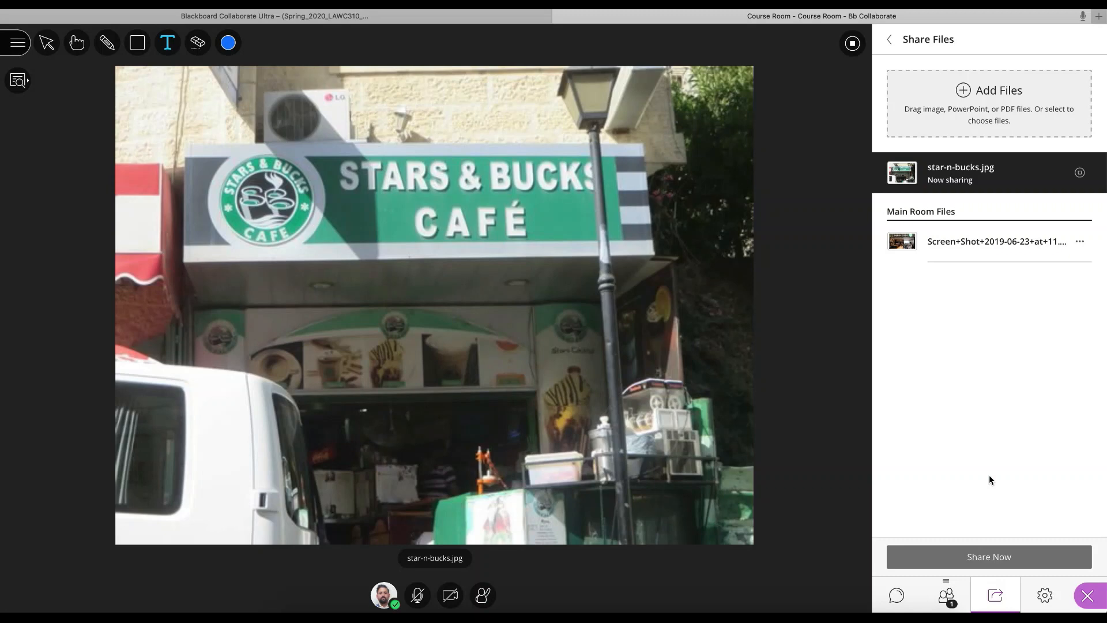
pyautogui.moveTo(988, 200)
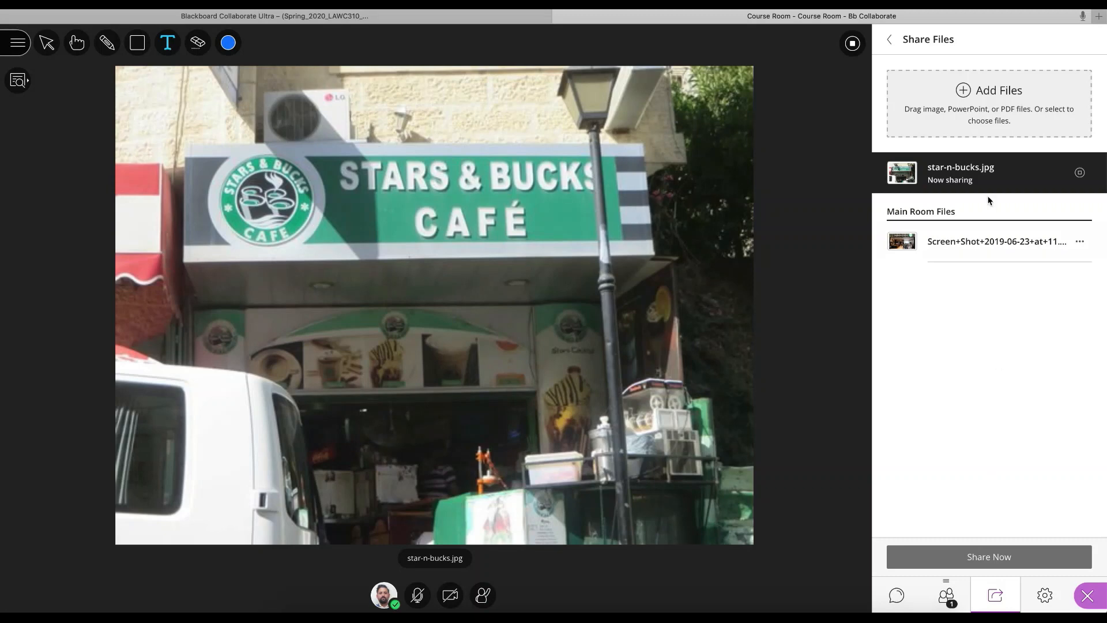
pyautogui.click(988, 556)
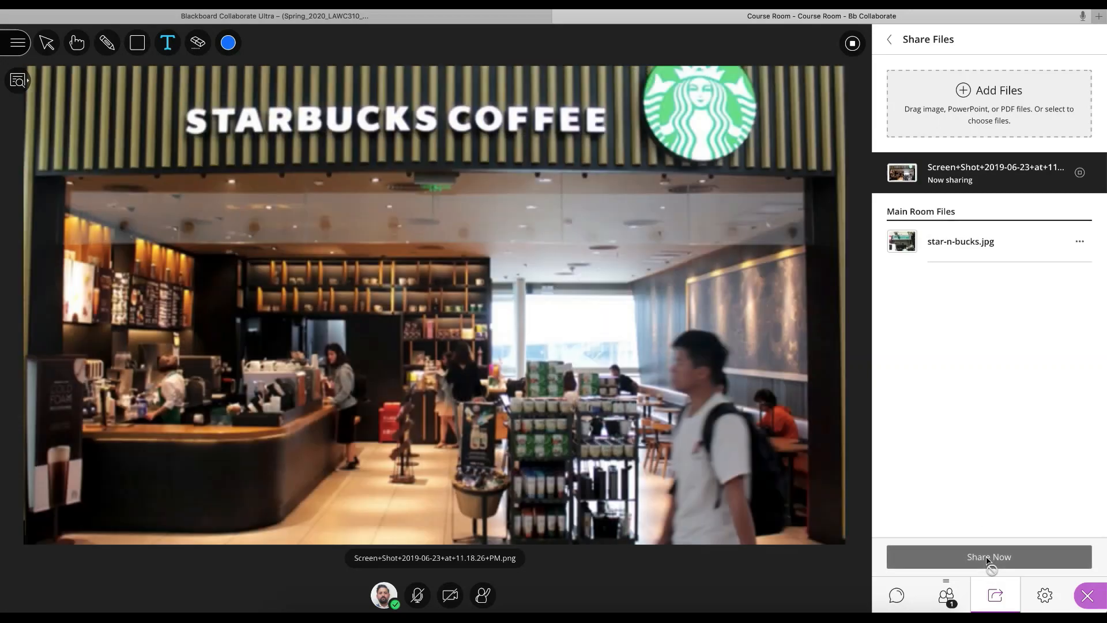
pyautogui.moveTo(958, 316)
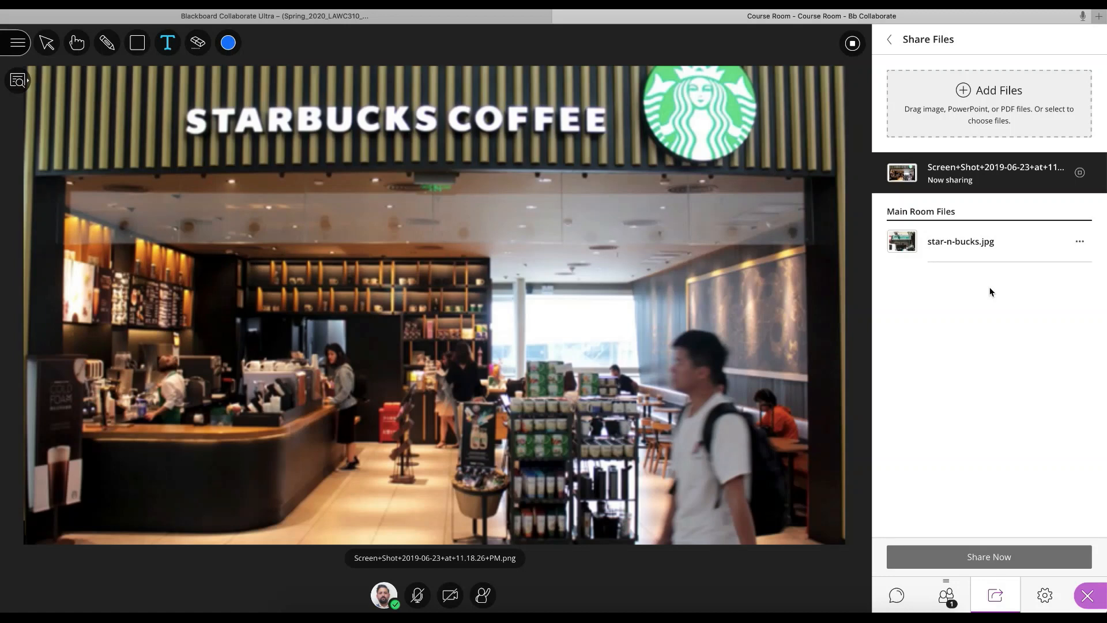
pyautogui.moveTo(885, 55)
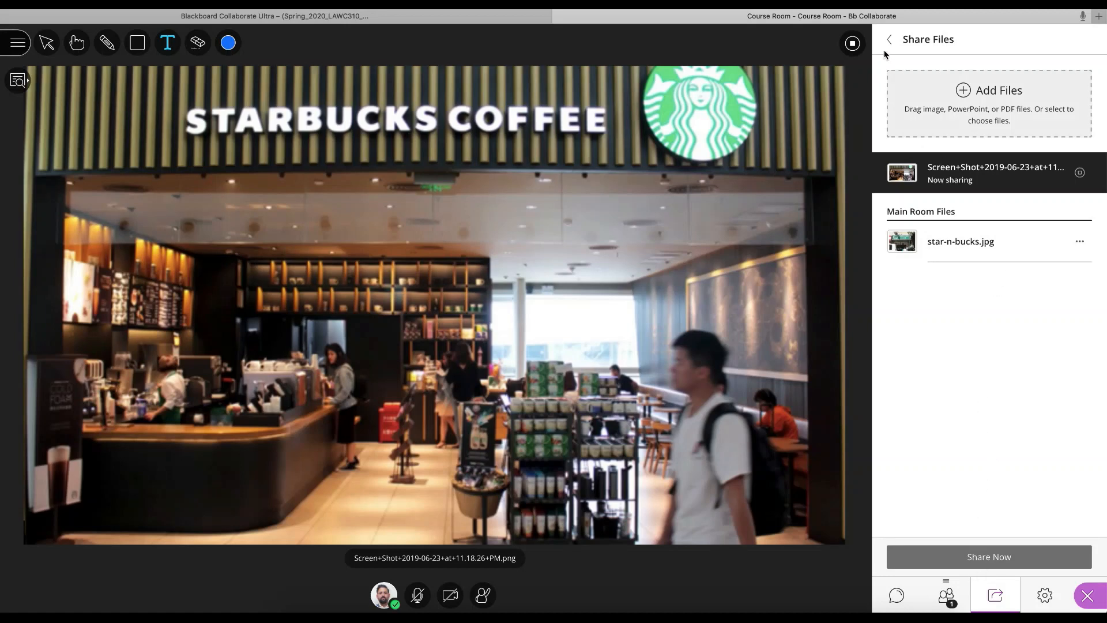
pyautogui.click(888, 39)
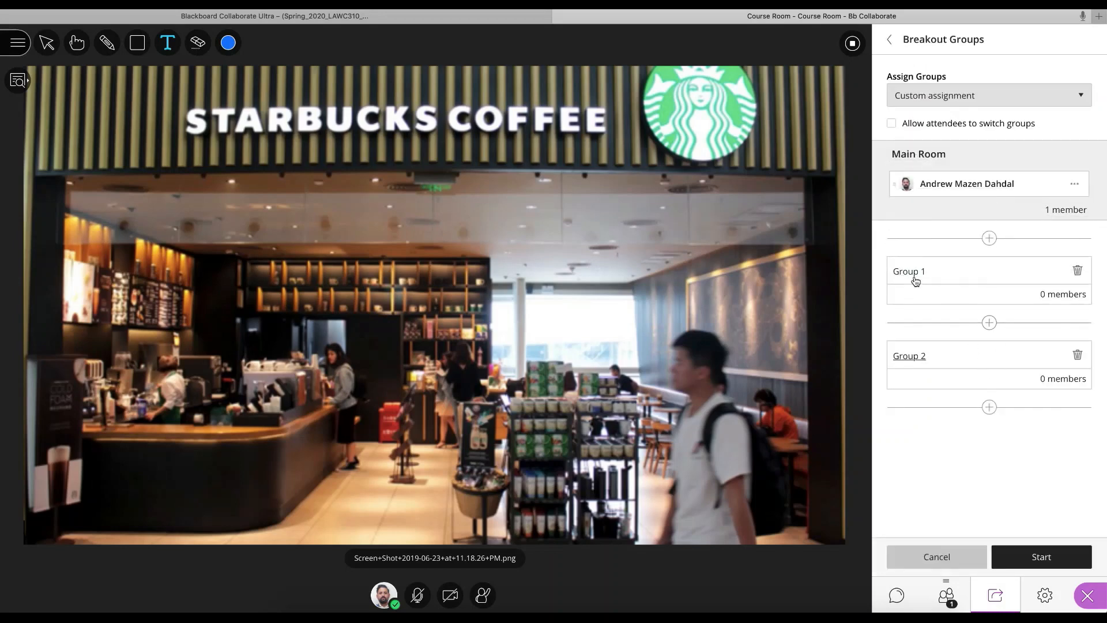
# Step: Add an empty Group 3 beside Groups 1 and 2, then leave the breakout group setup
pyautogui.click(988, 237)
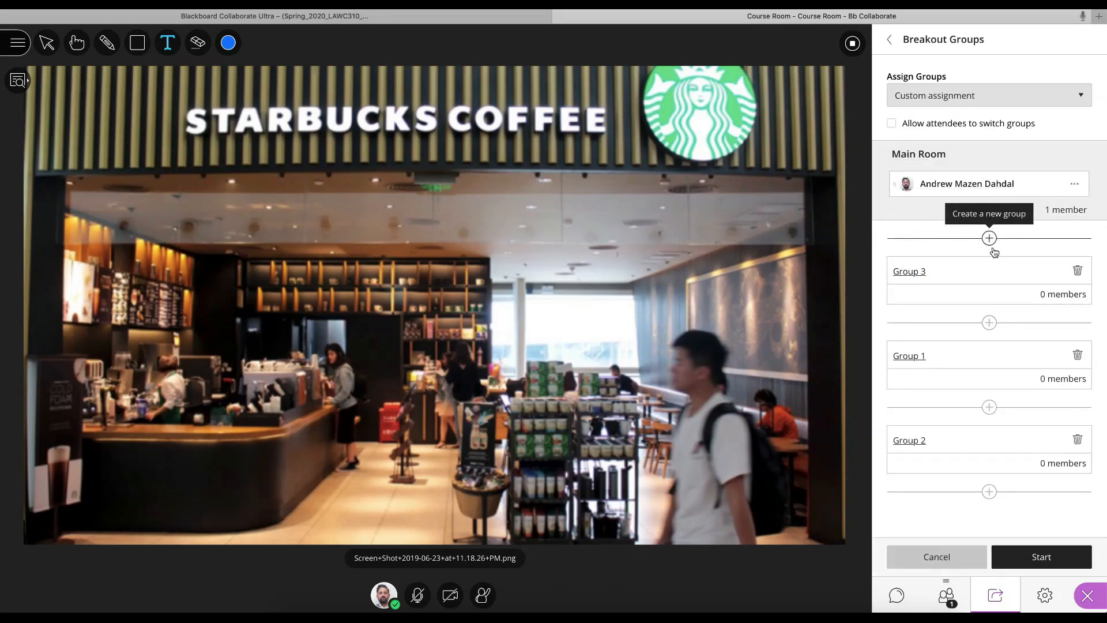
pyautogui.moveTo(920, 275)
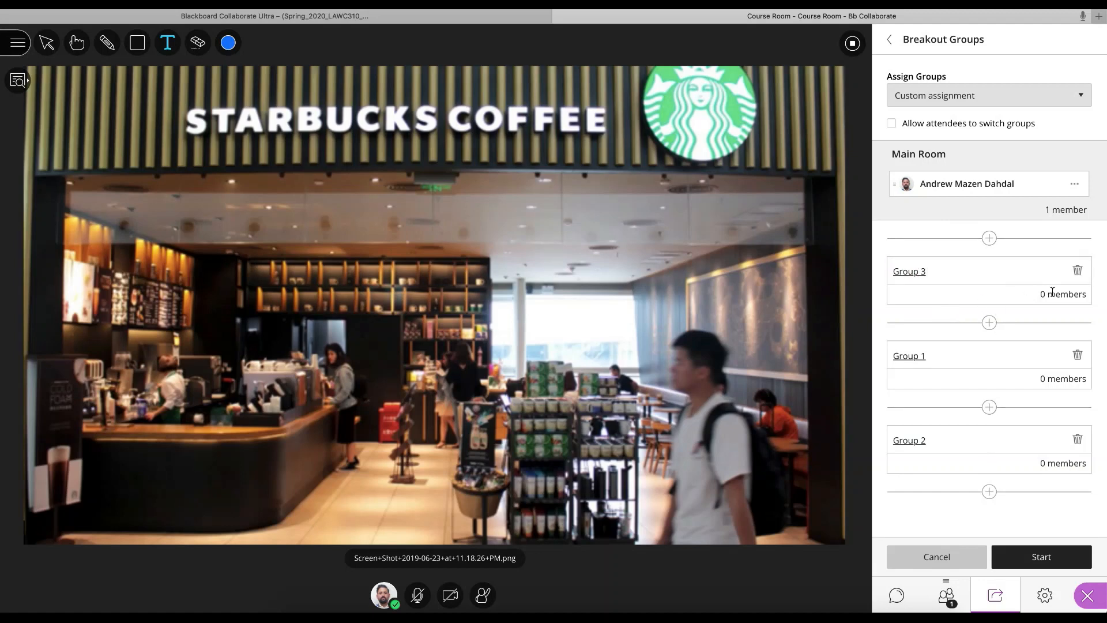
pyautogui.click(891, 123)
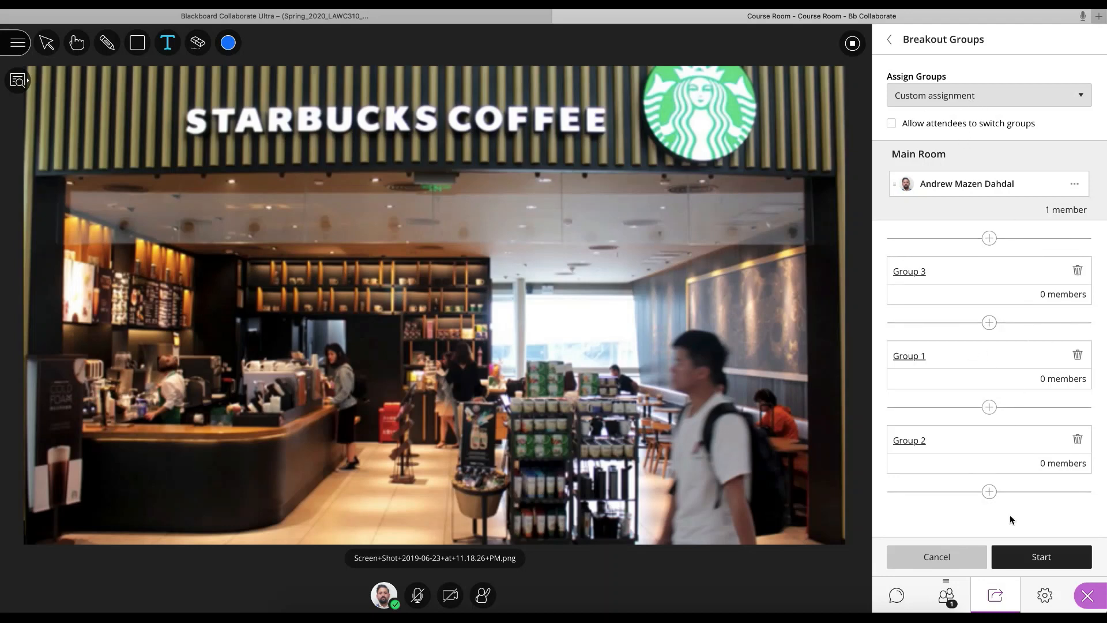
pyautogui.moveTo(993, 379)
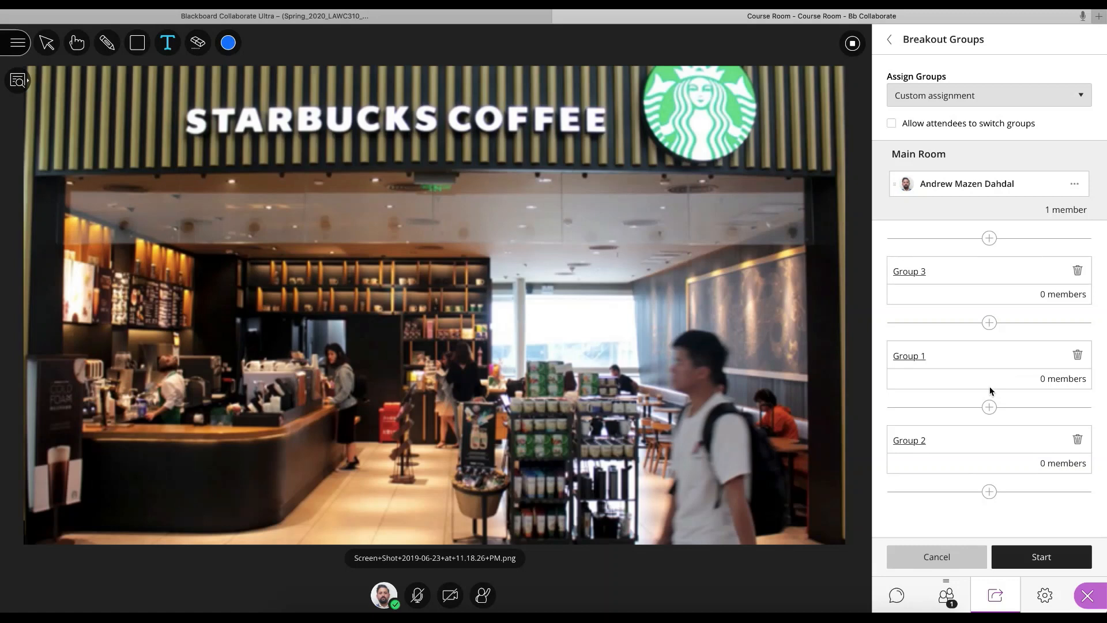
pyautogui.moveTo(841, 265)
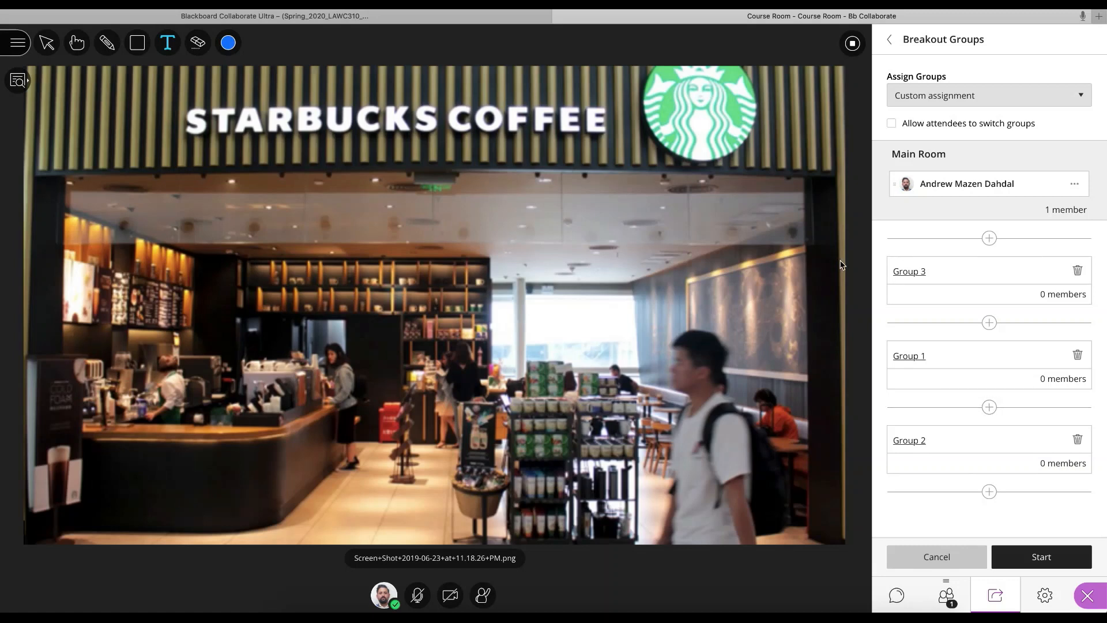
pyautogui.moveTo(847, 264)
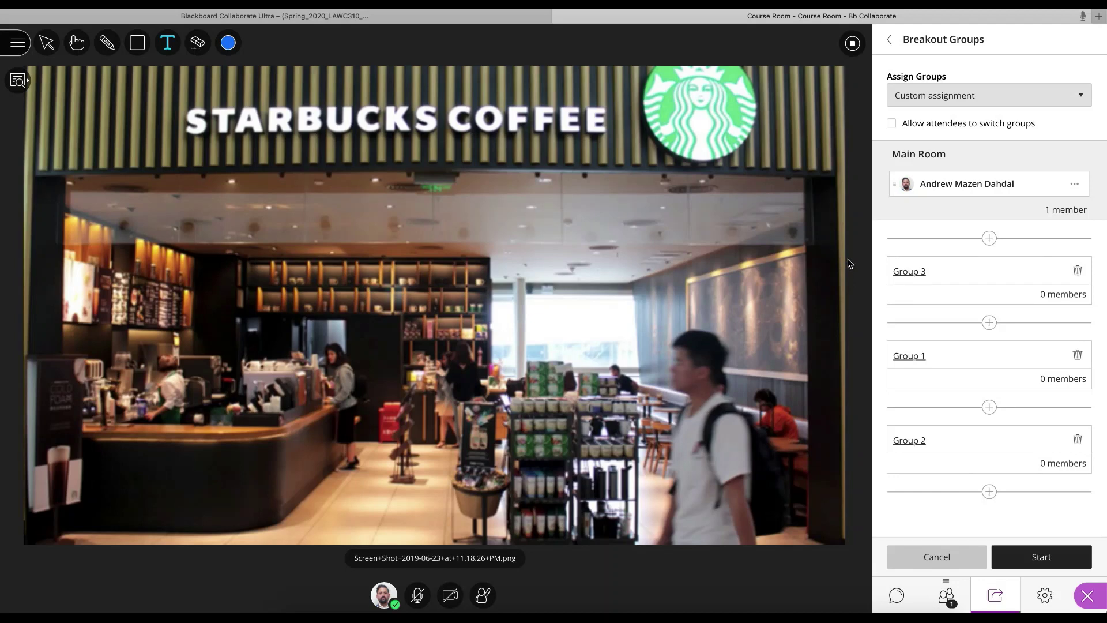
pyautogui.moveTo(894, 41)
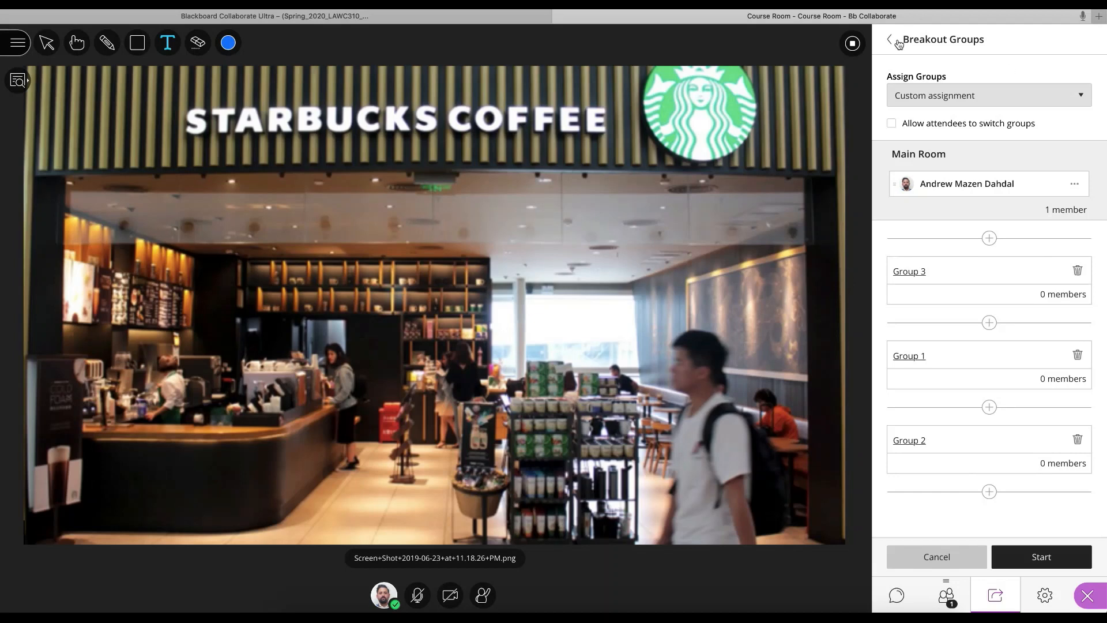
pyautogui.click(889, 39)
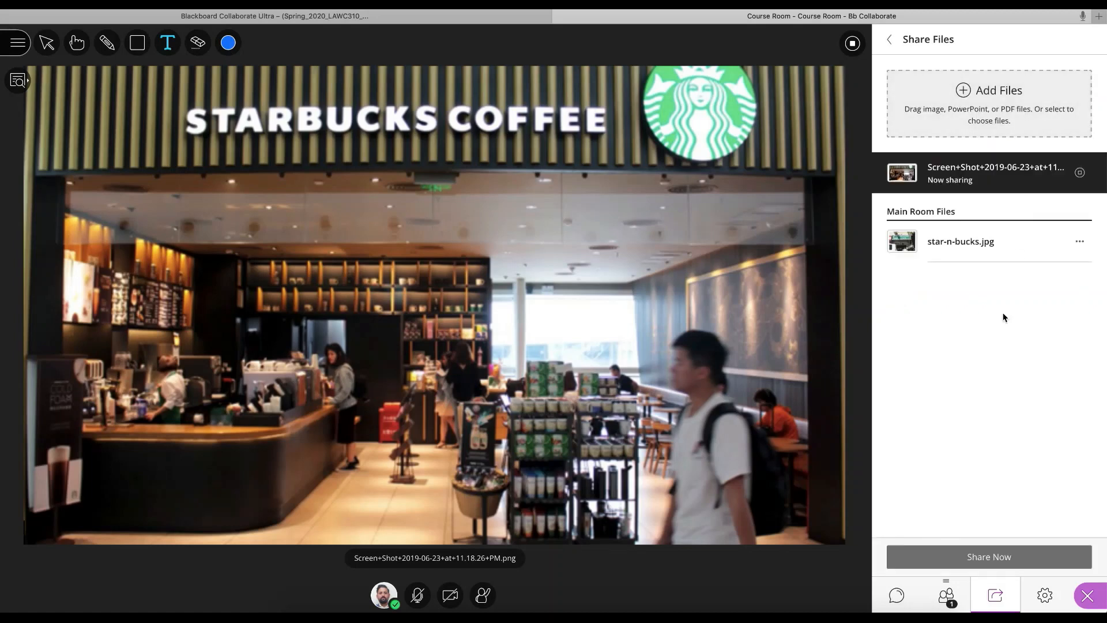
pyautogui.moveTo(978, 367)
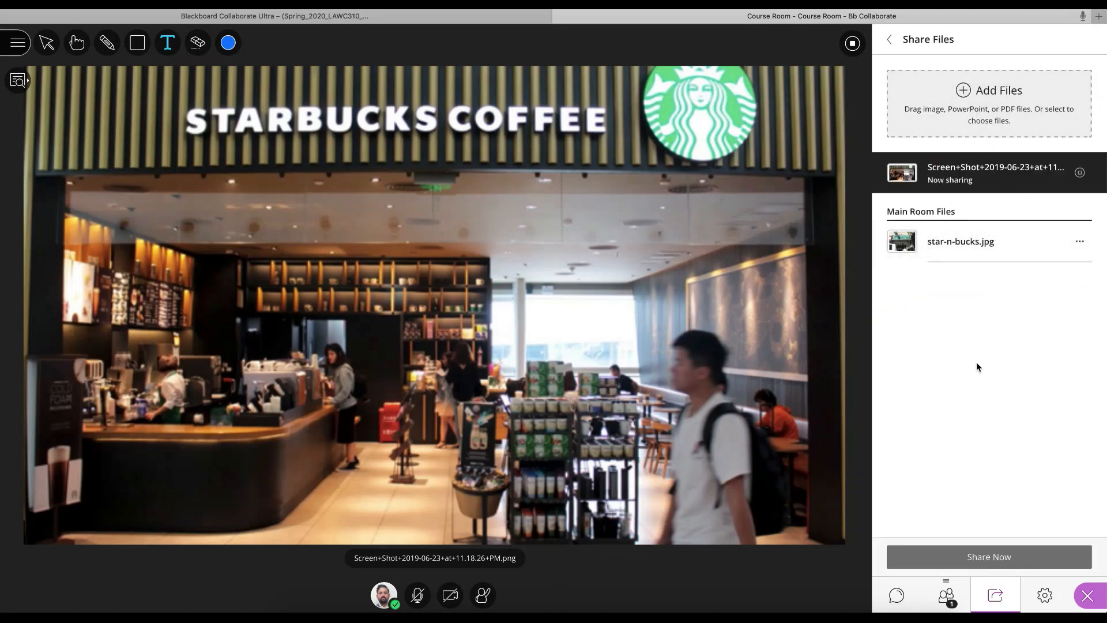
pyautogui.moveTo(1008, 257)
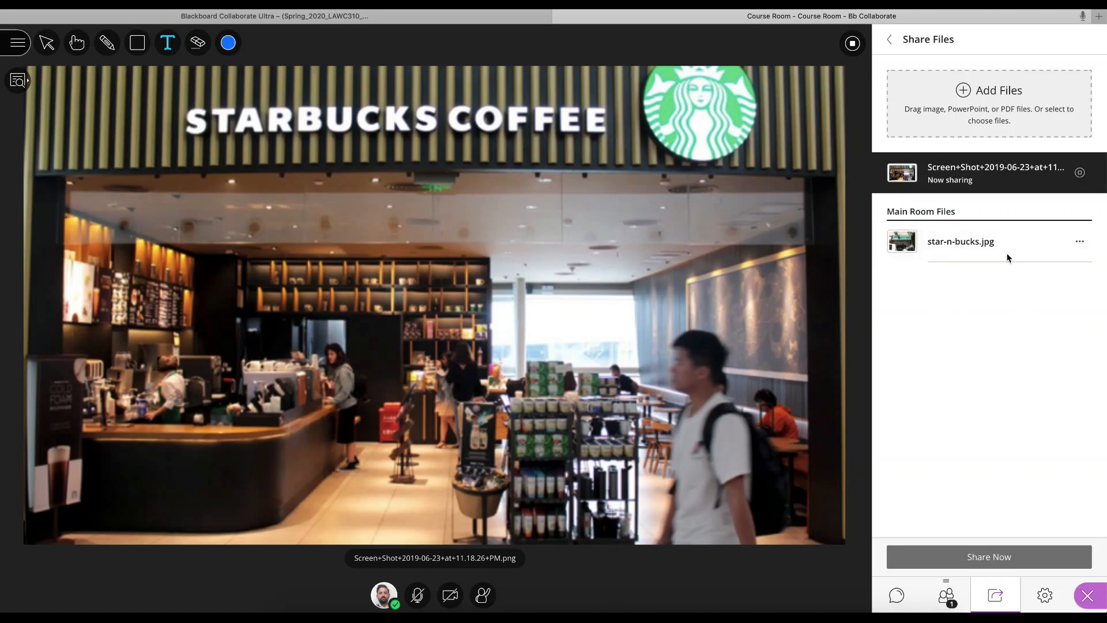
pyautogui.moveTo(980, 272)
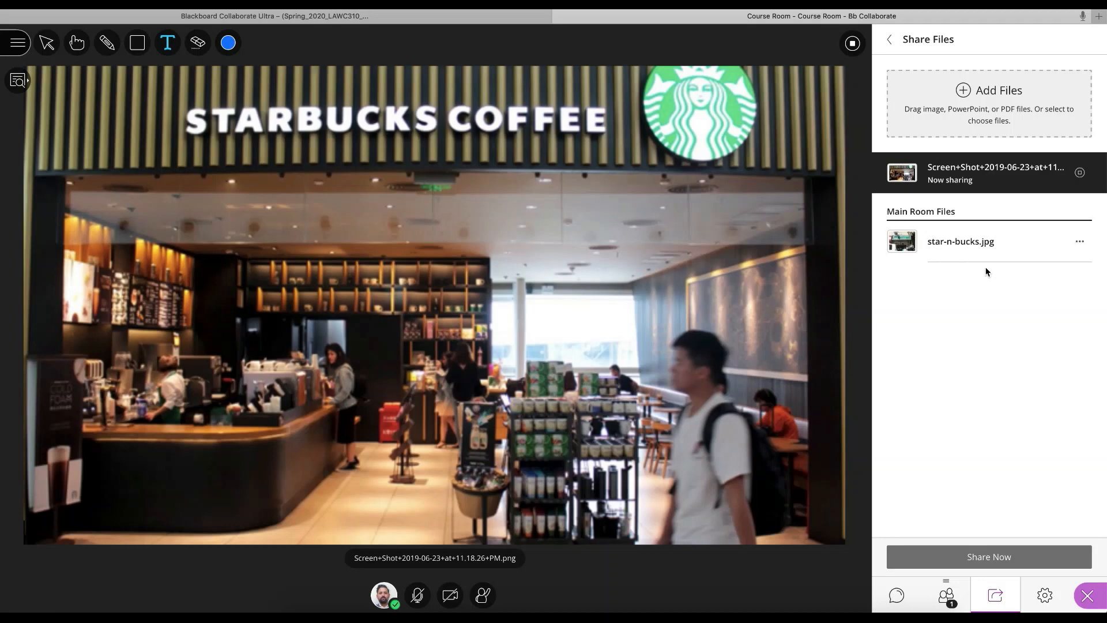
pyautogui.moveTo(889, 39)
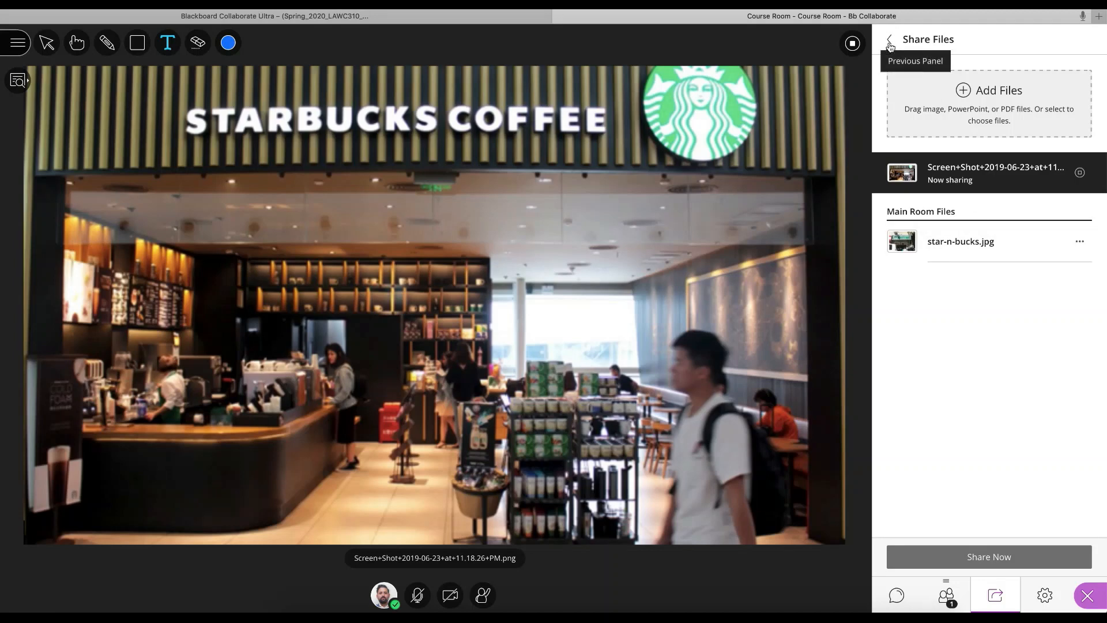
pyautogui.click(889, 39)
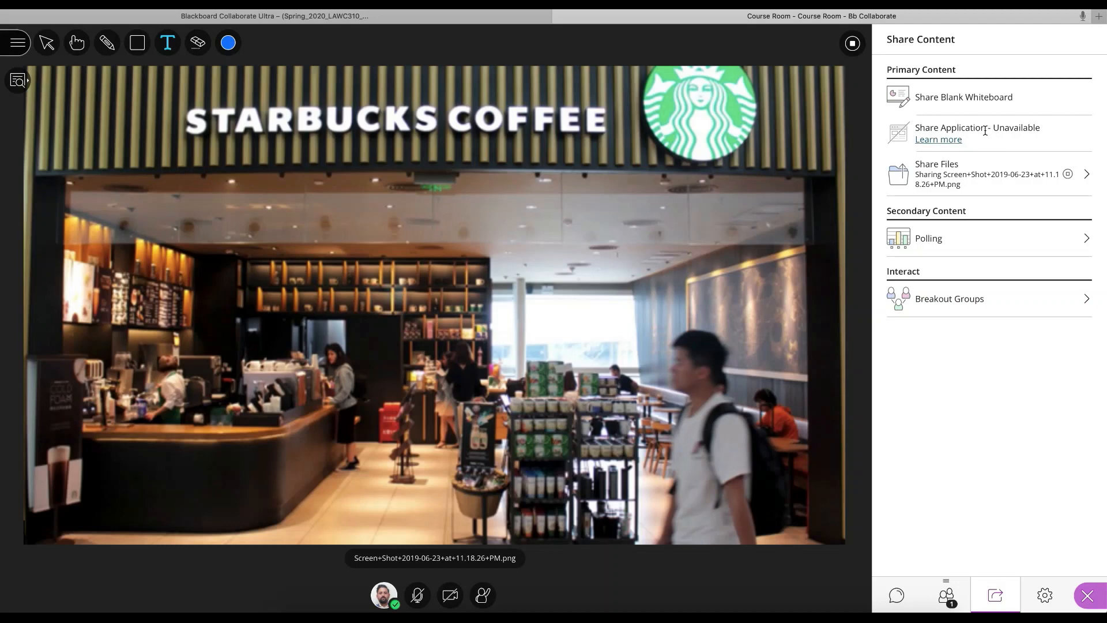
pyautogui.moveTo(959, 144)
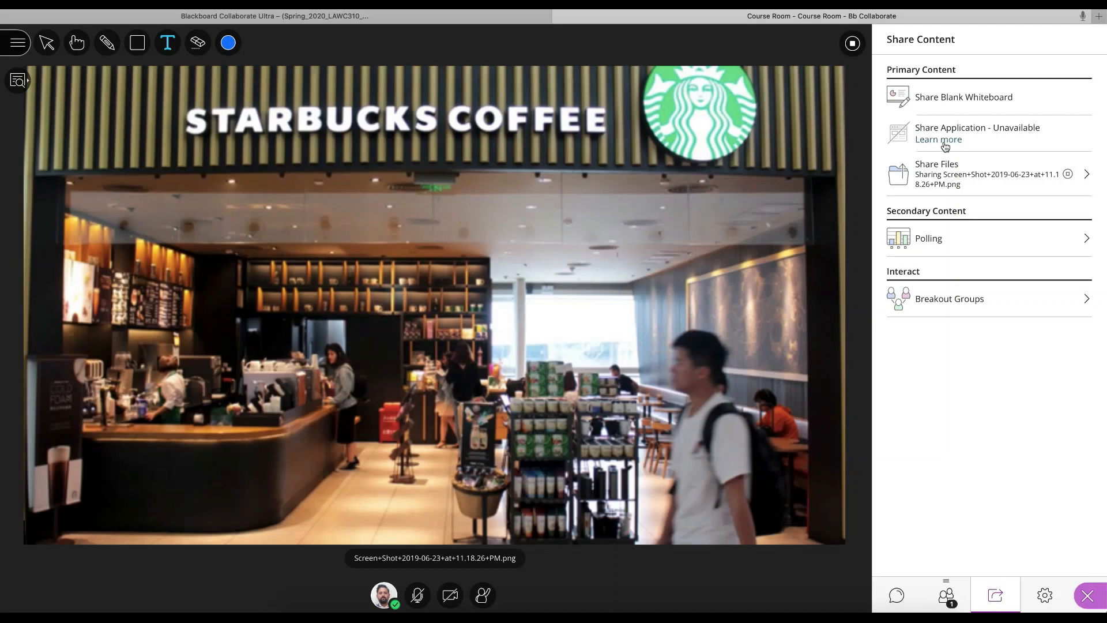
pyautogui.moveTo(984, 145)
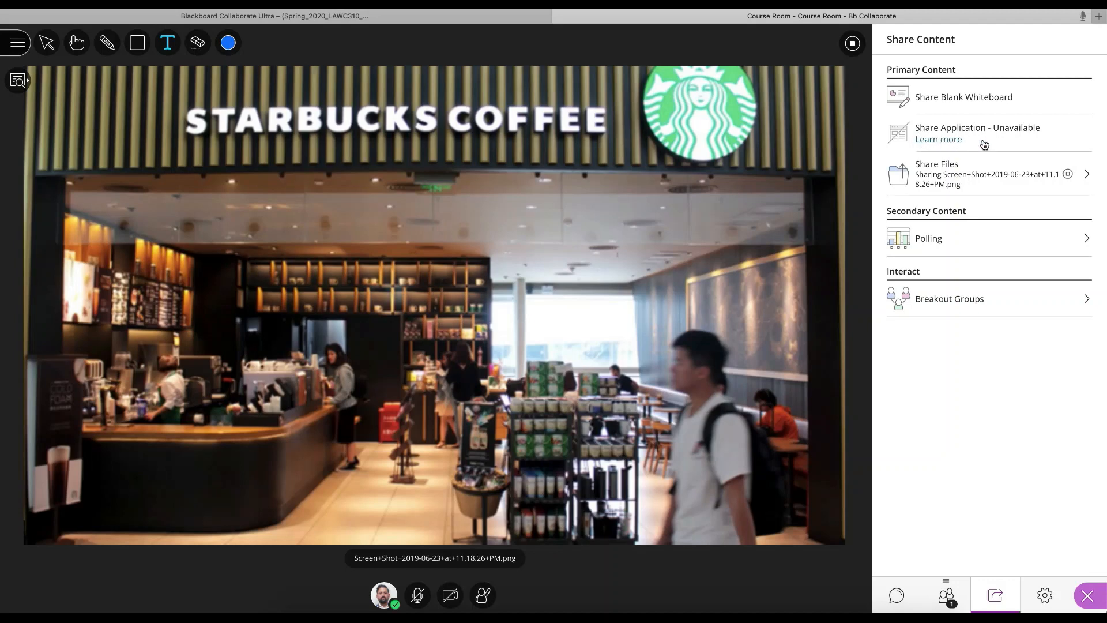
pyautogui.moveTo(958, 128)
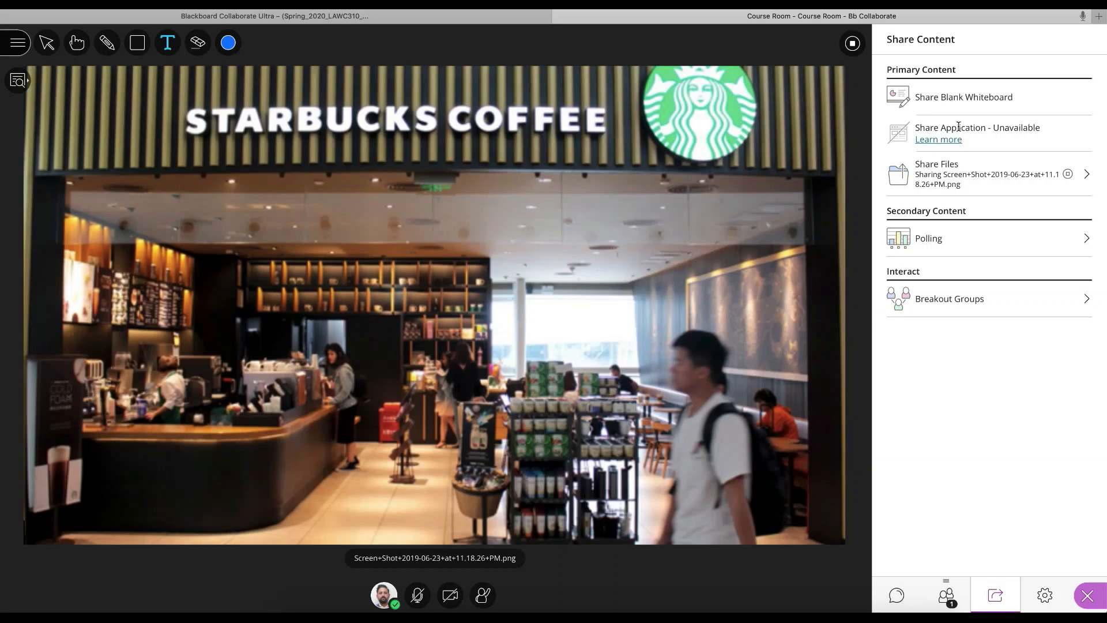
# Step: Leave the live Collaborate room and return to the course's Sessions page
pyautogui.click(851, 42)
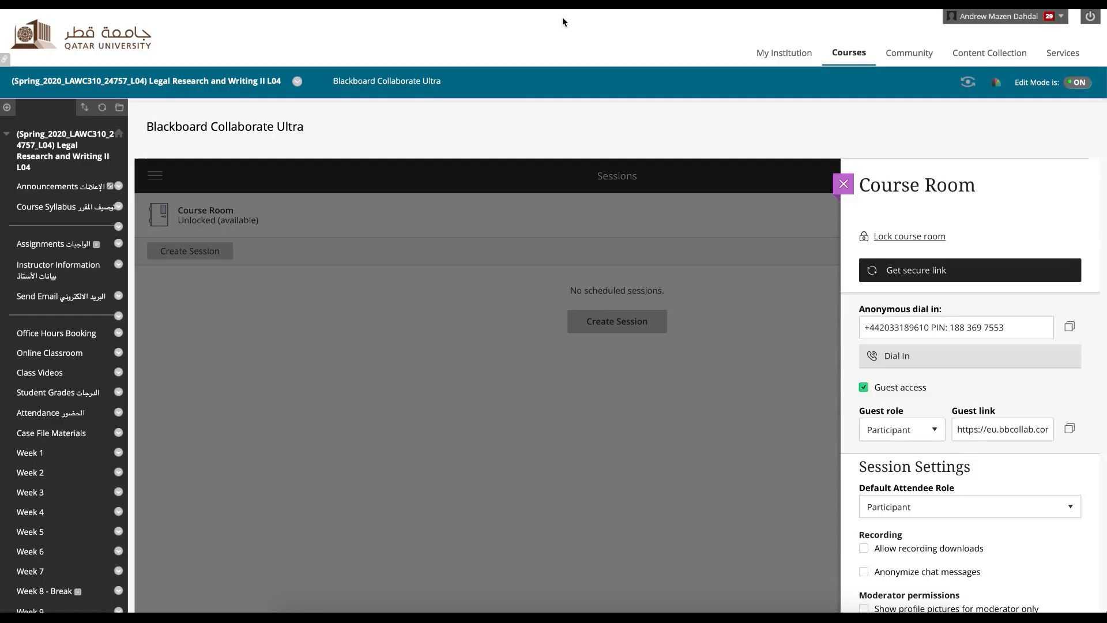
pyautogui.moveTo(308, 214)
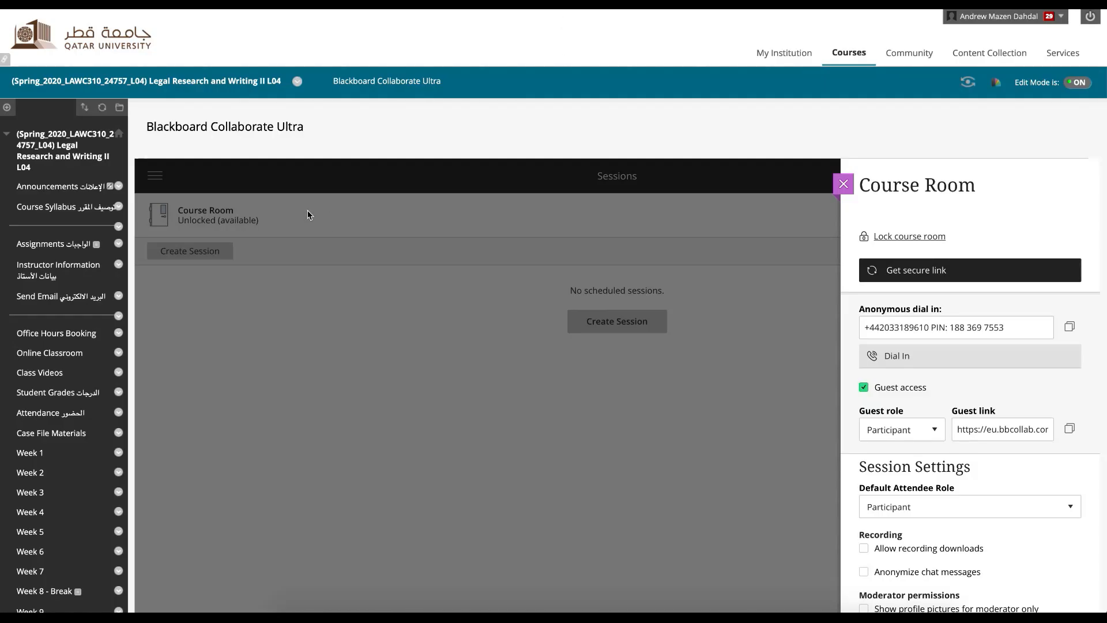
pyautogui.moveTo(710, 185)
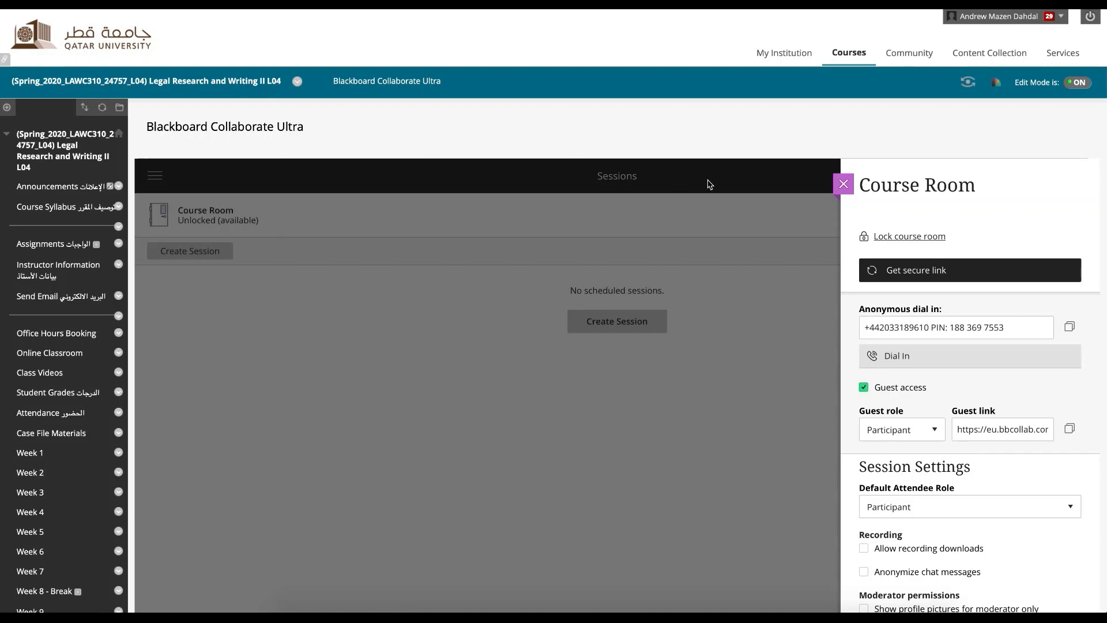
# Step: Close the Course Room settings panel and switch to the Dropbox Videos folder
pyautogui.click(842, 184)
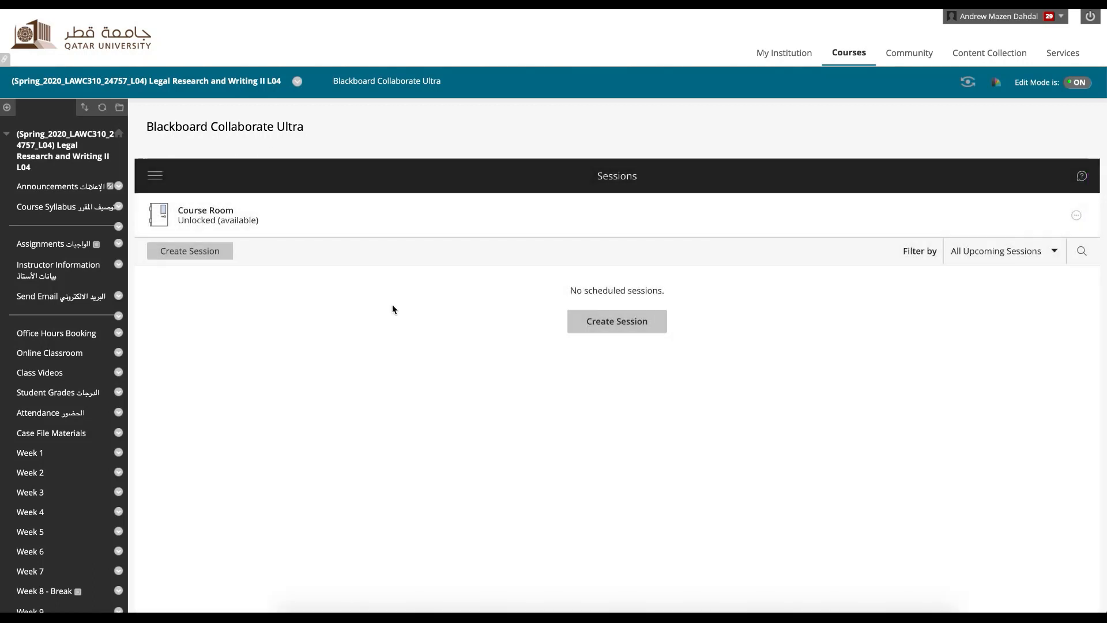
pyautogui.moveTo(231, 402)
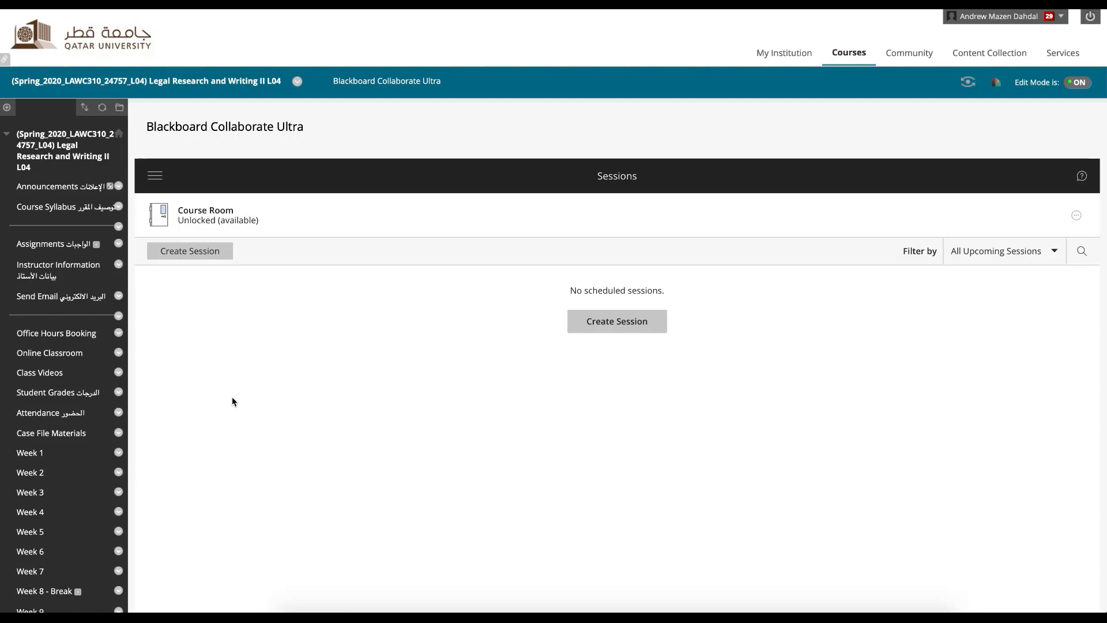
pyautogui.moveTo(105, 392)
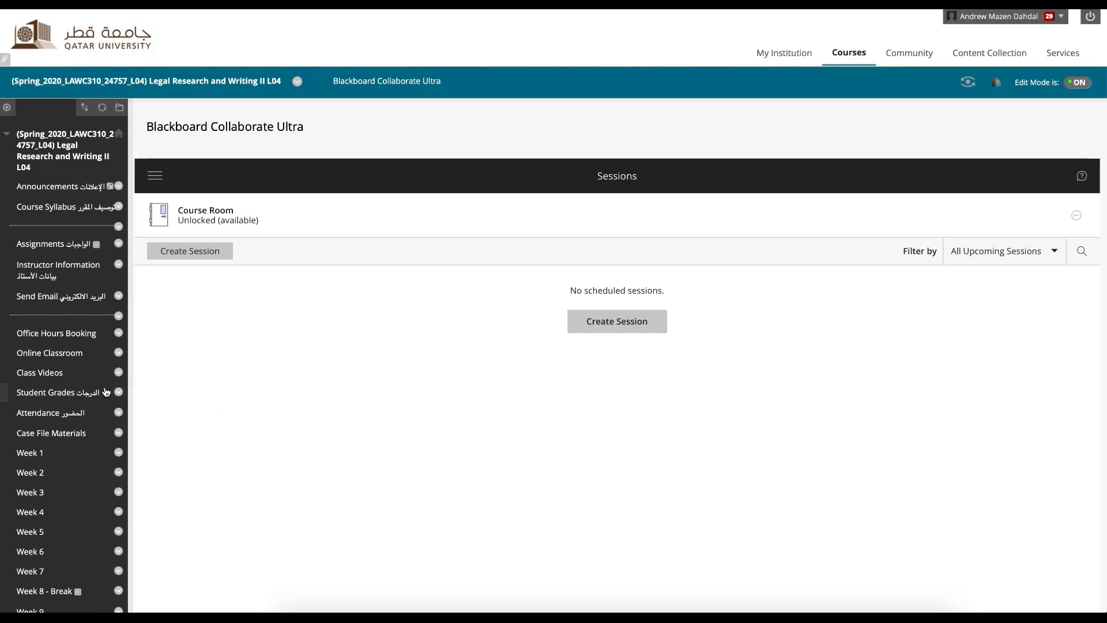
pyautogui.moveTo(97, 379)
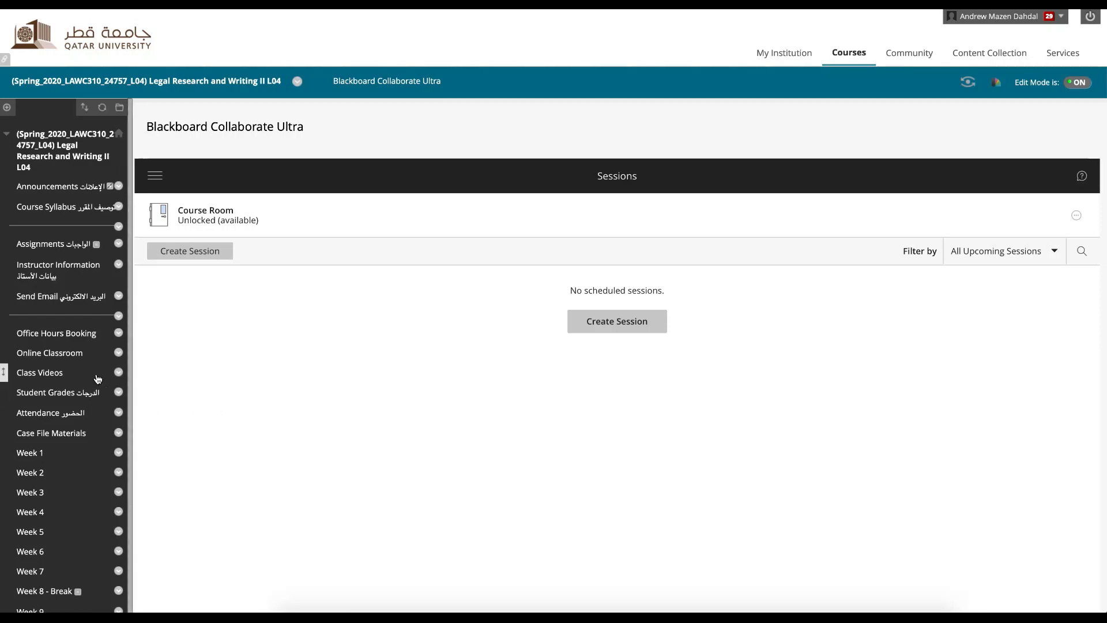
pyautogui.click(821, 15)
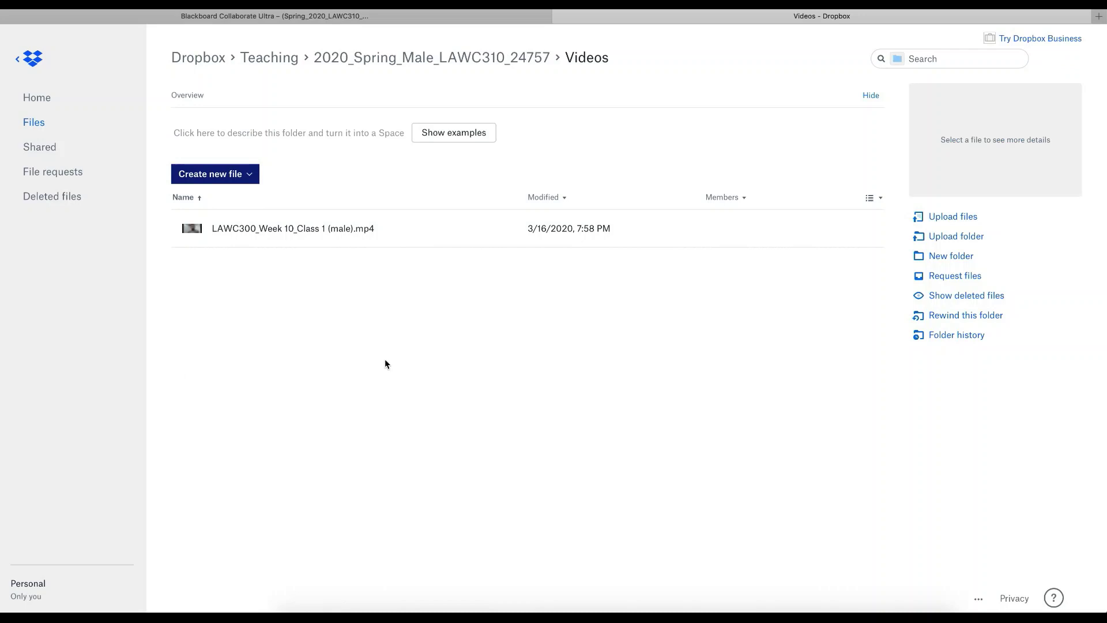
# Step: Open LAWC300_Week 10_Class 1 (male).mp4 in Dropbox's preview player
pyautogui.click(293, 228)
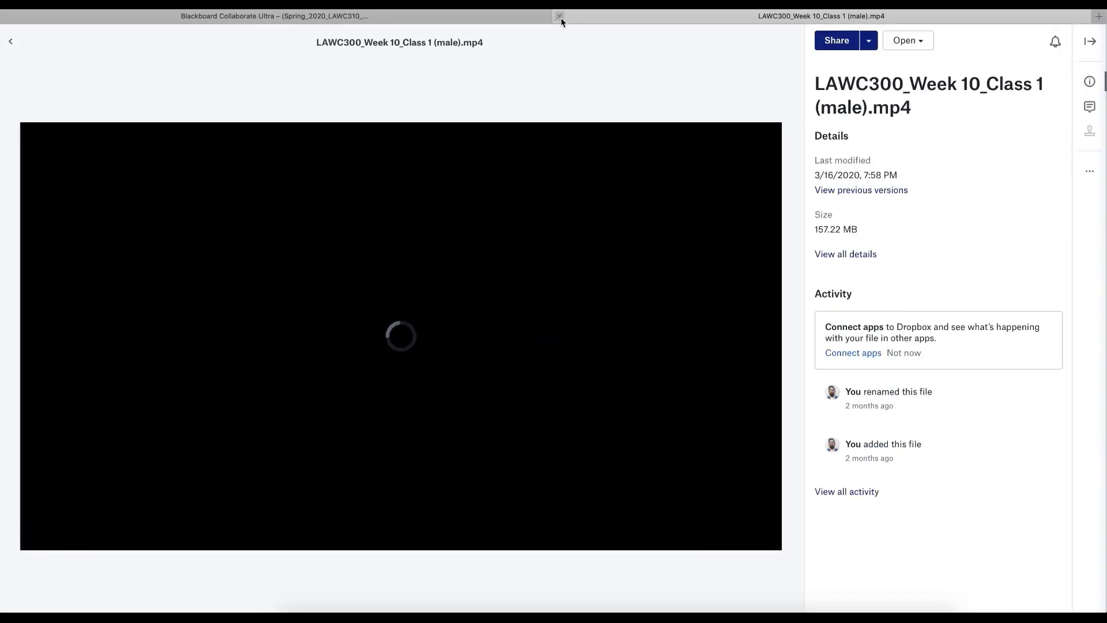
pyautogui.moveTo(561, 17)
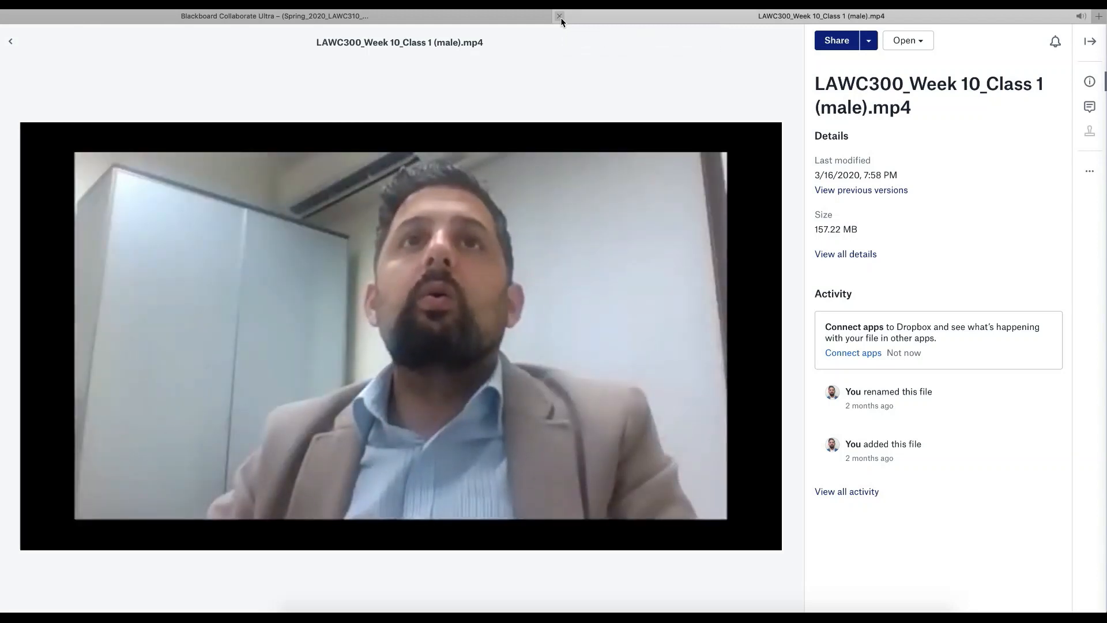
# Step: Close the Dropbox tab to return to the Collaborate Ultra Sessions page
pyautogui.click(560, 15)
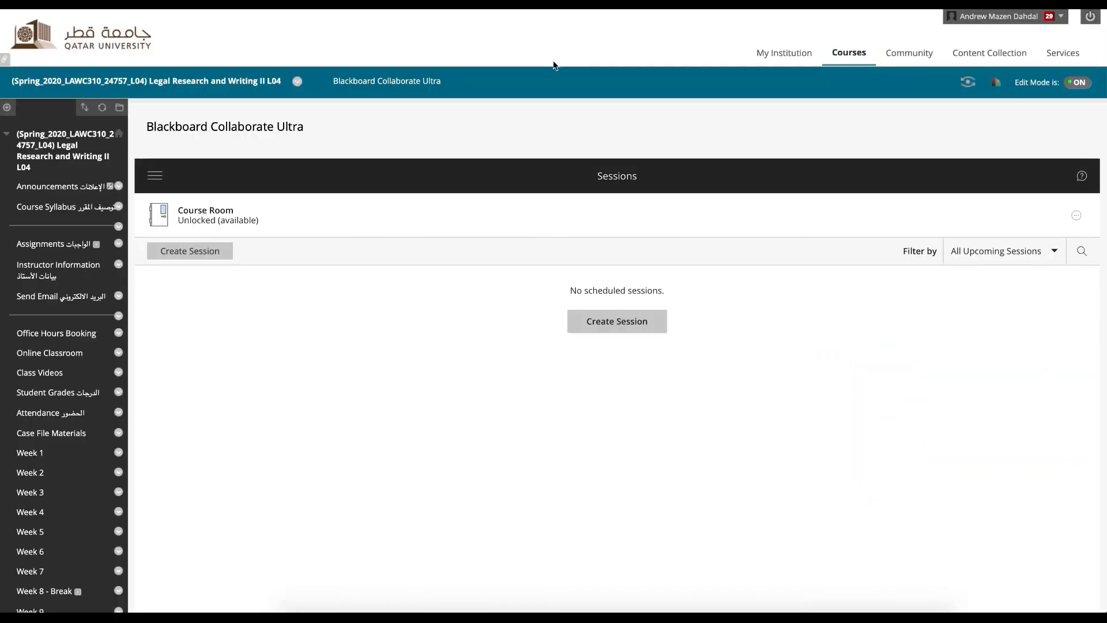
pyautogui.moveTo(153, 383)
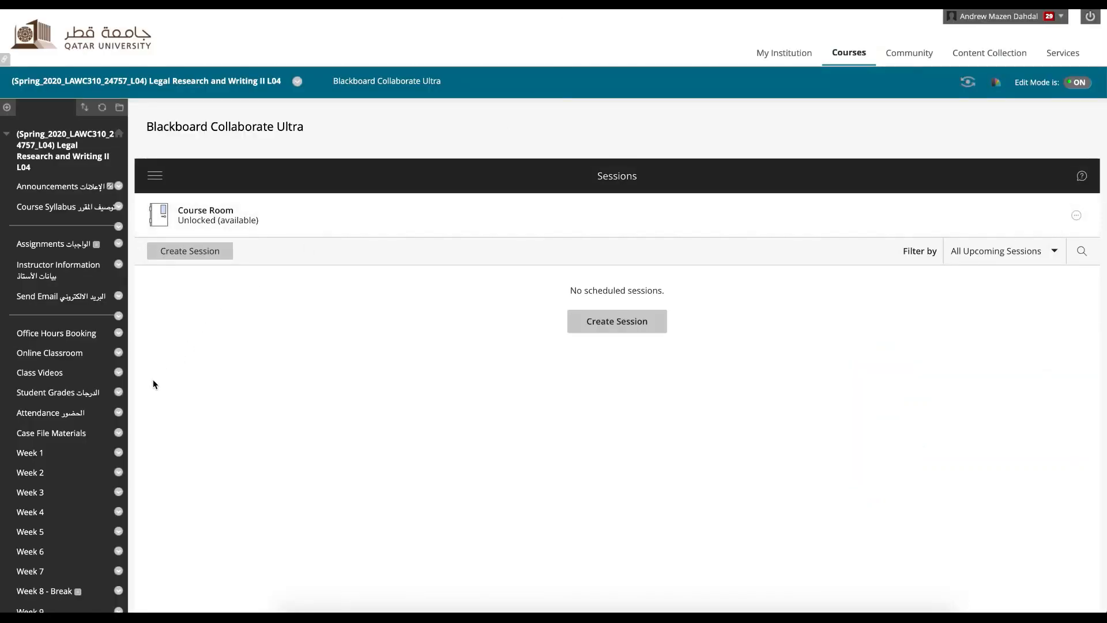
pyautogui.moveTo(92, 212)
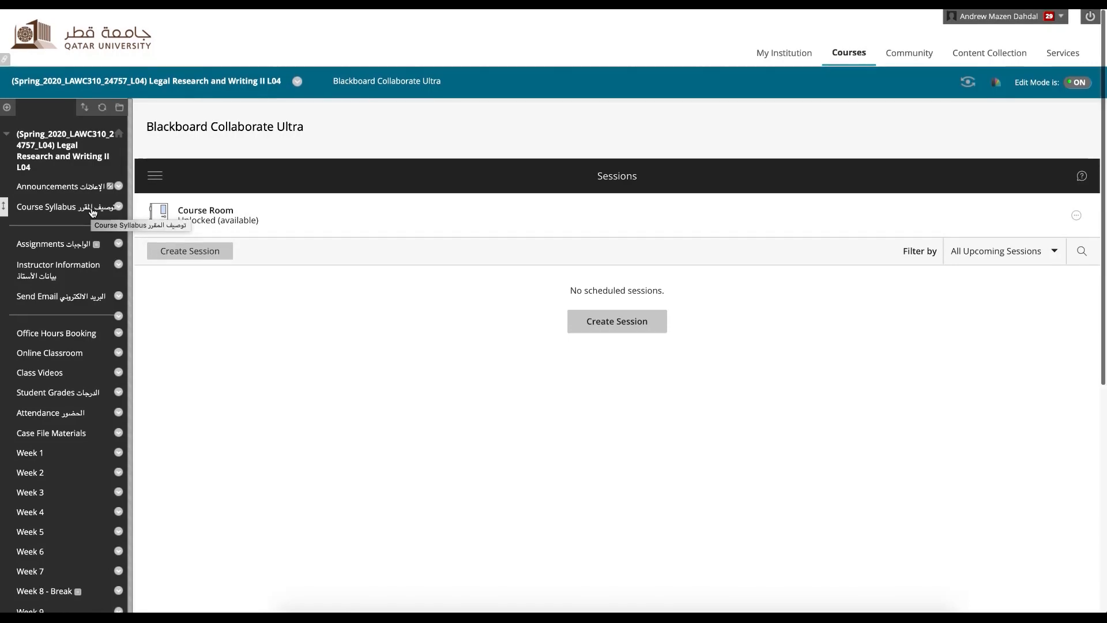
pyautogui.moveTo(98, 366)
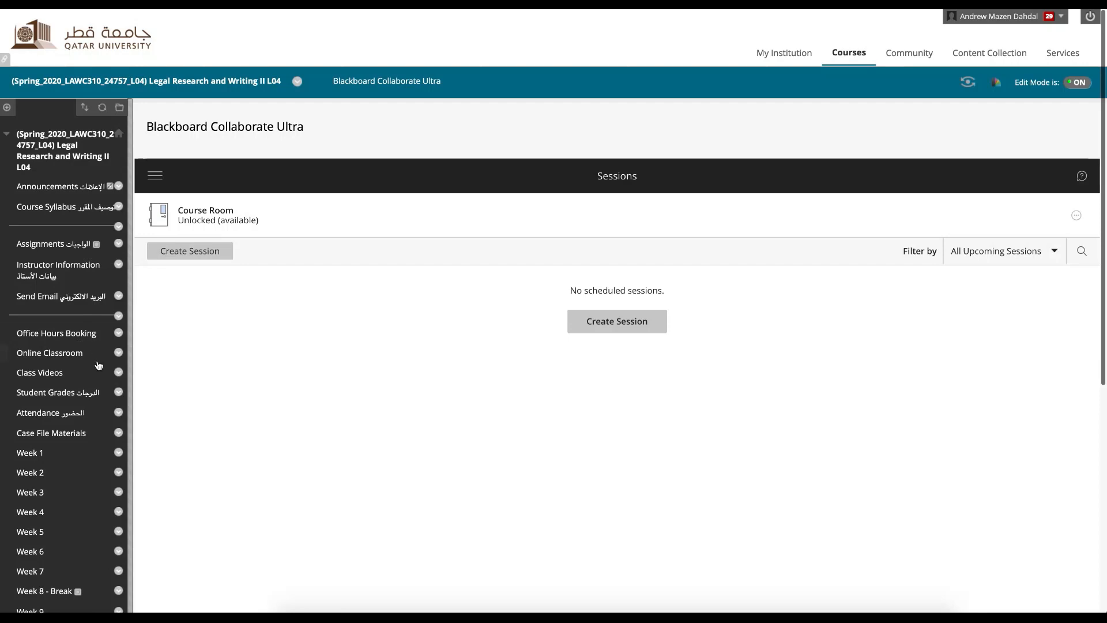
pyautogui.moveTo(165, 359)
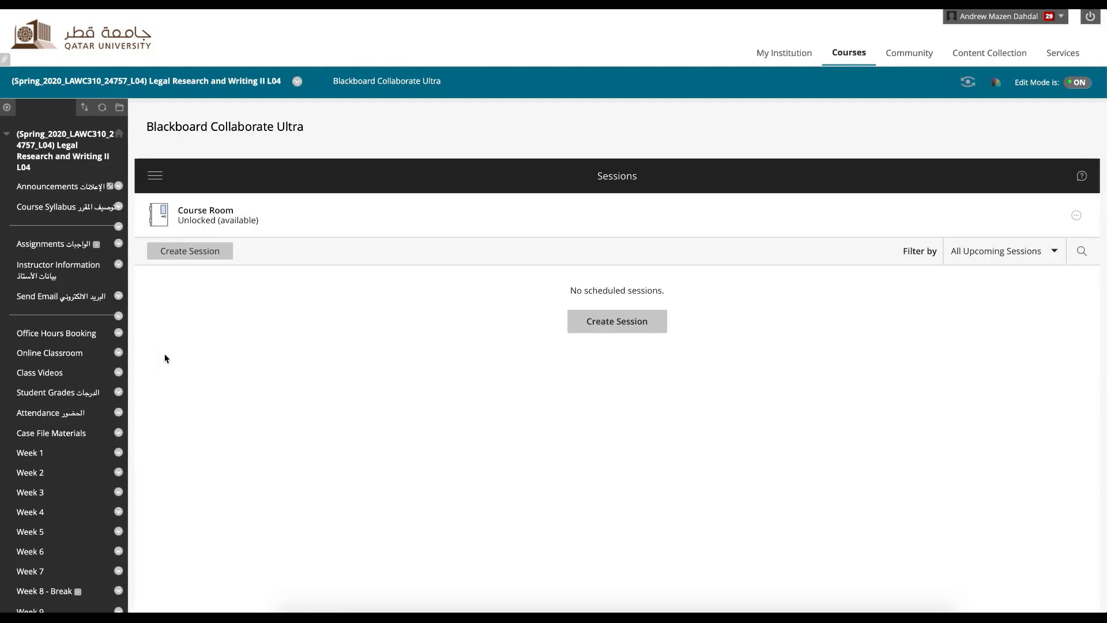
pyautogui.moveTo(85, 356)
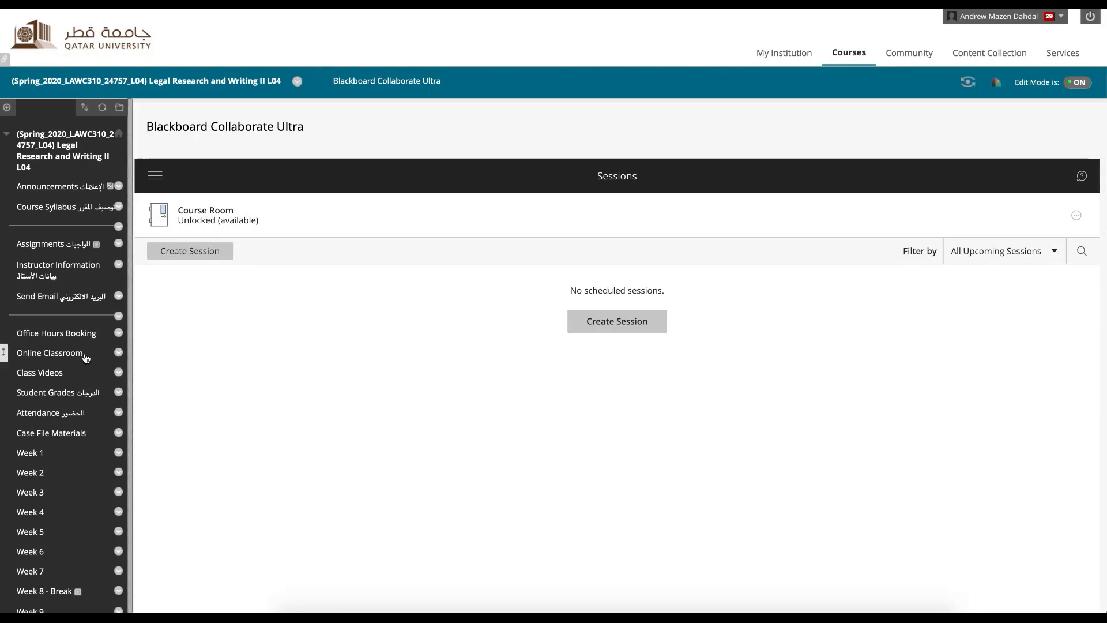
pyautogui.moveTo(237, 384)
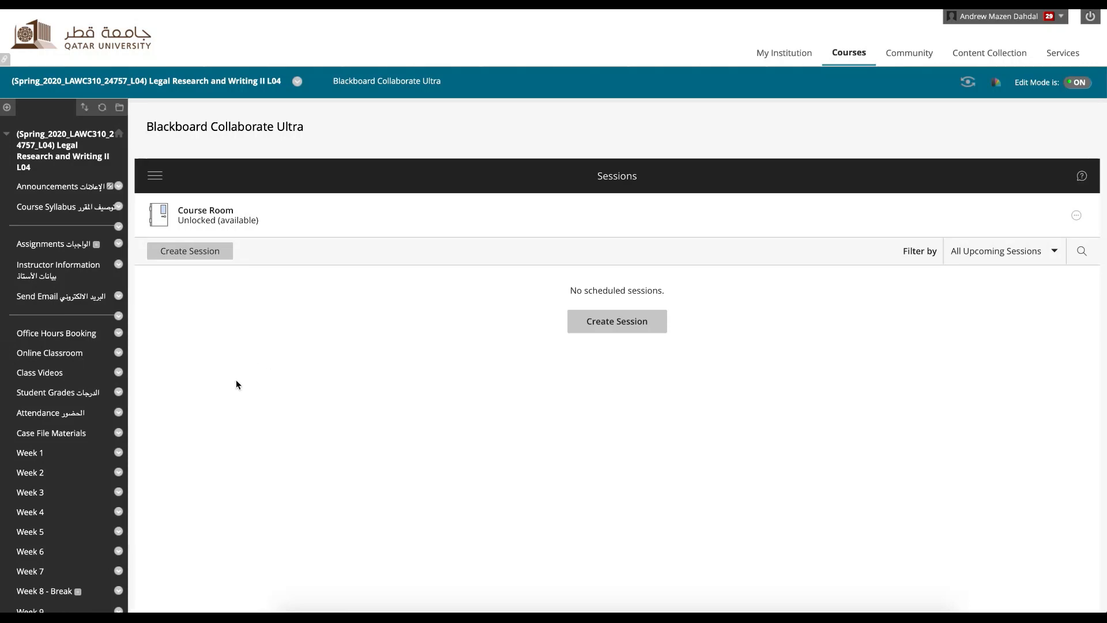